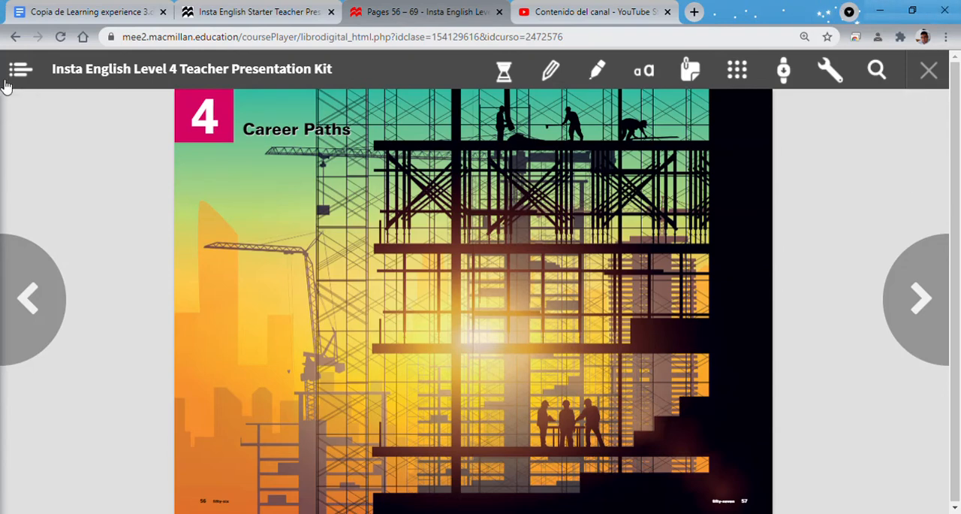
mouse_move(815, 157)
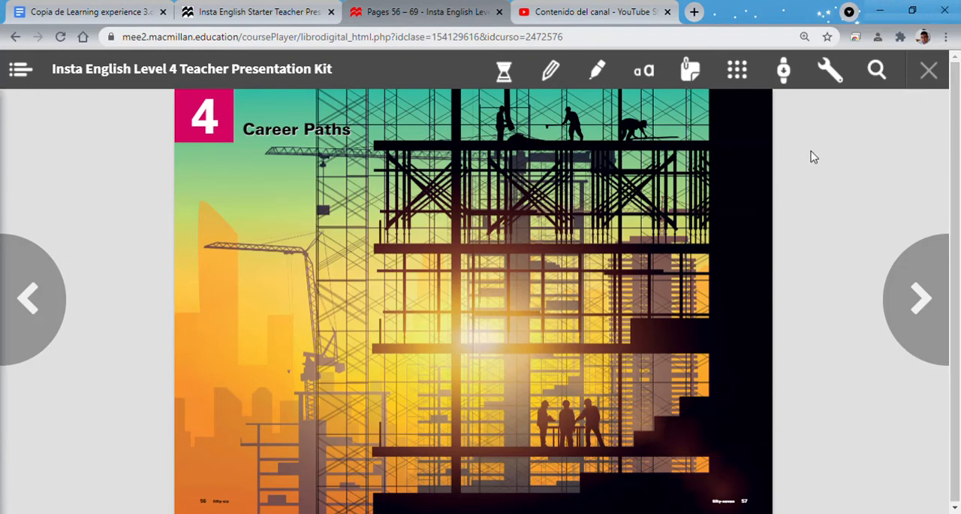
mouse_move(861, 277)
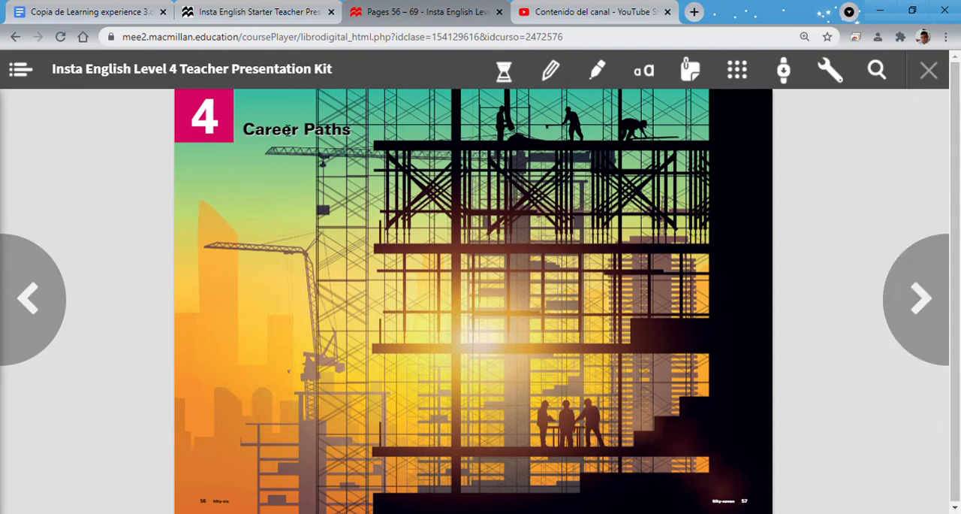
mouse_move(243, 111)
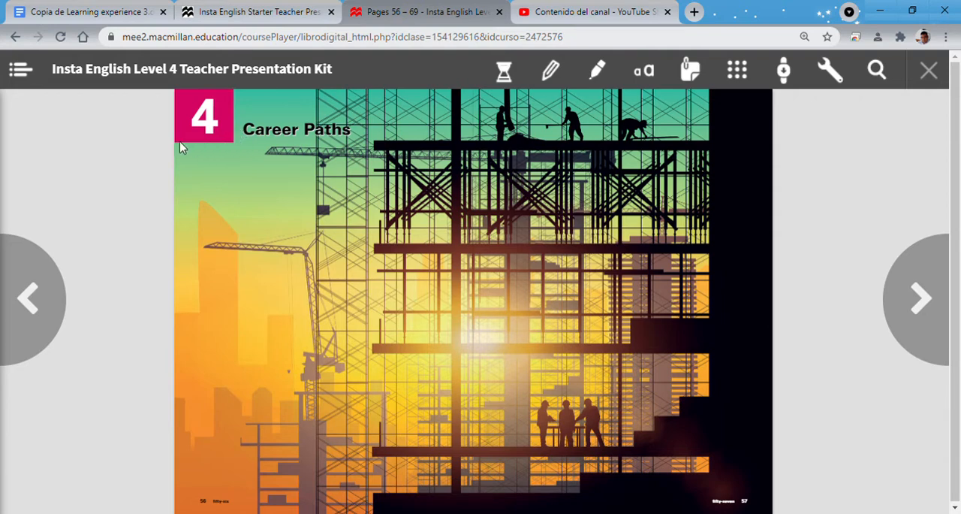
mouse_move(235, 427)
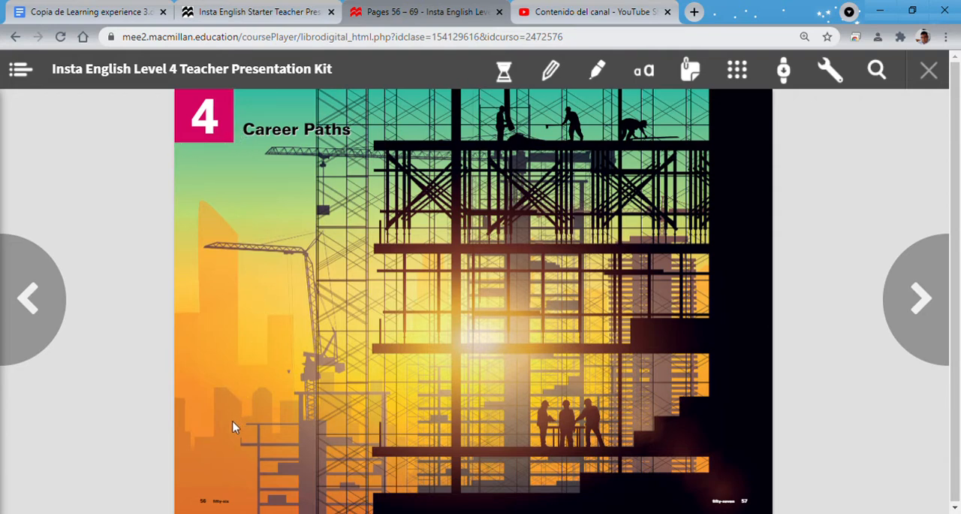
mouse_move(218, 509)
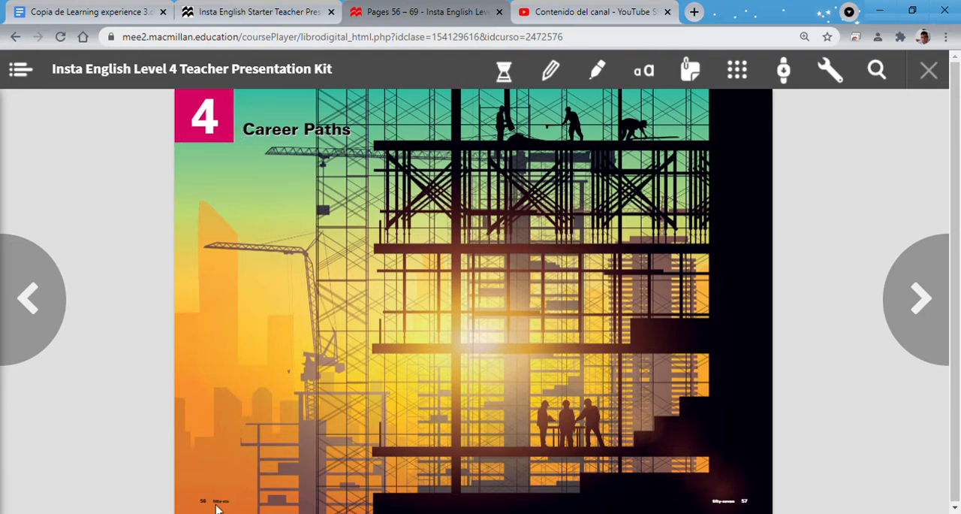
mouse_move(742, 508)
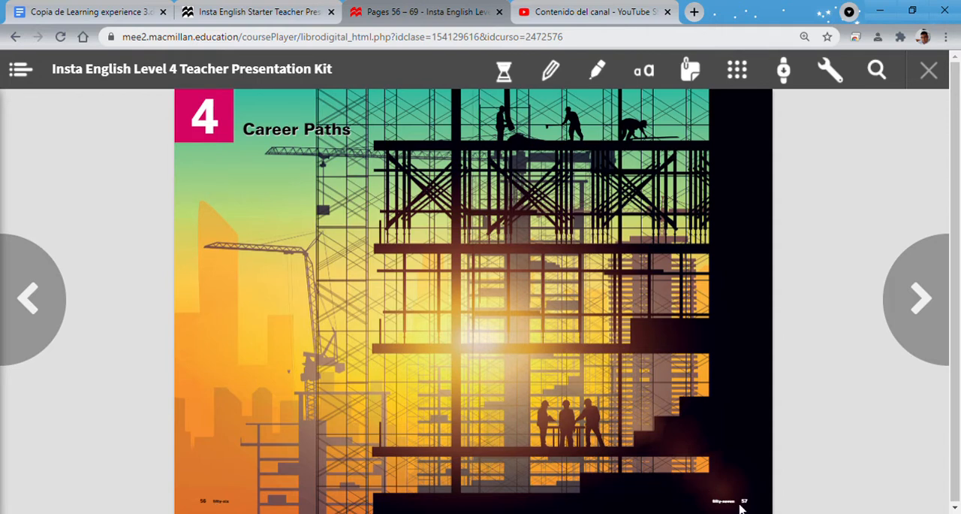
mouse_move(285, 111)
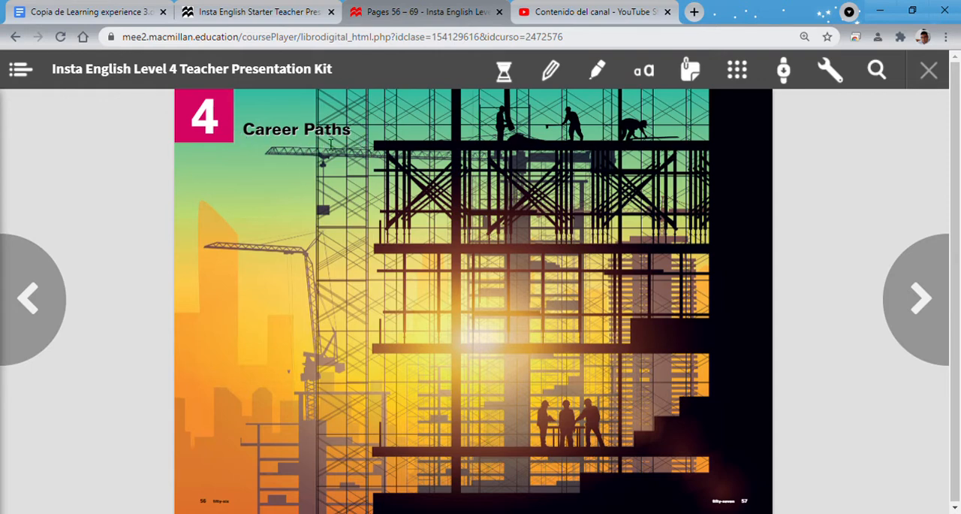
mouse_move(367, 100)
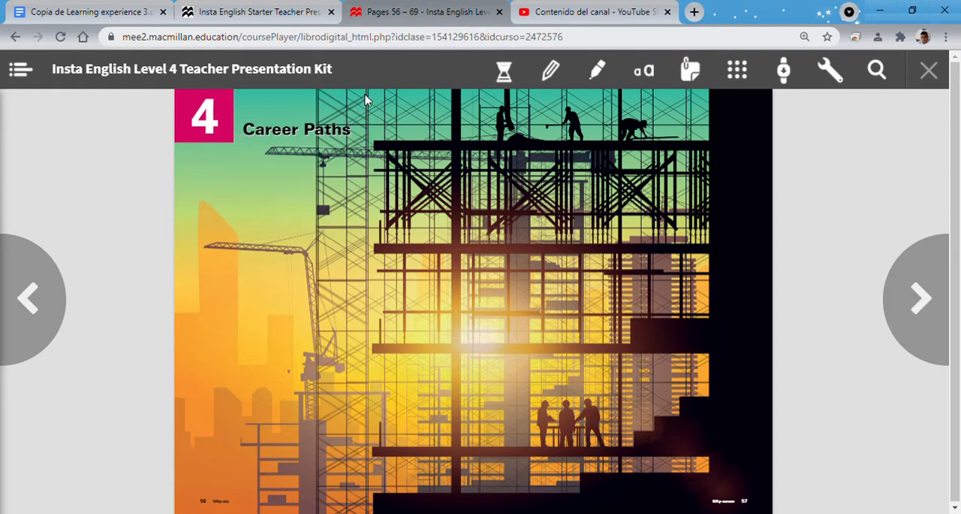
mouse_move(719, 316)
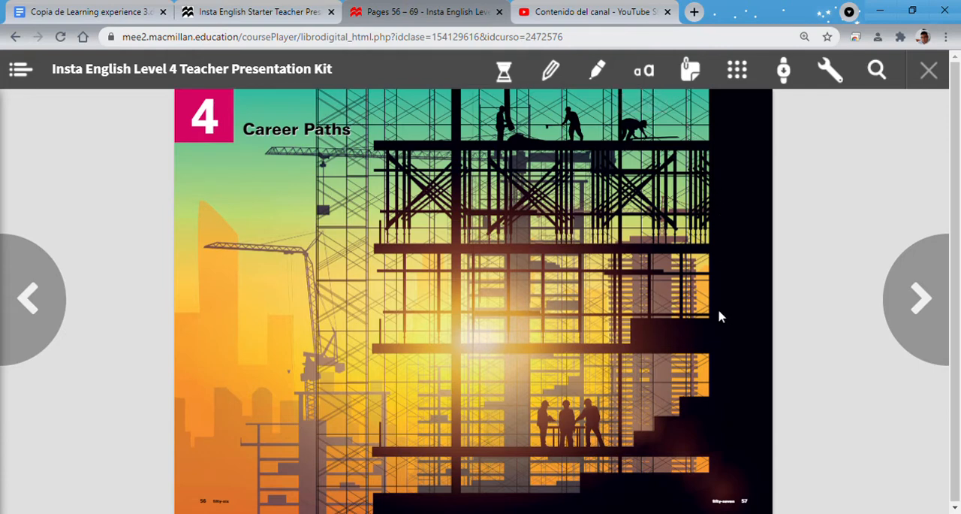
mouse_move(517, 289)
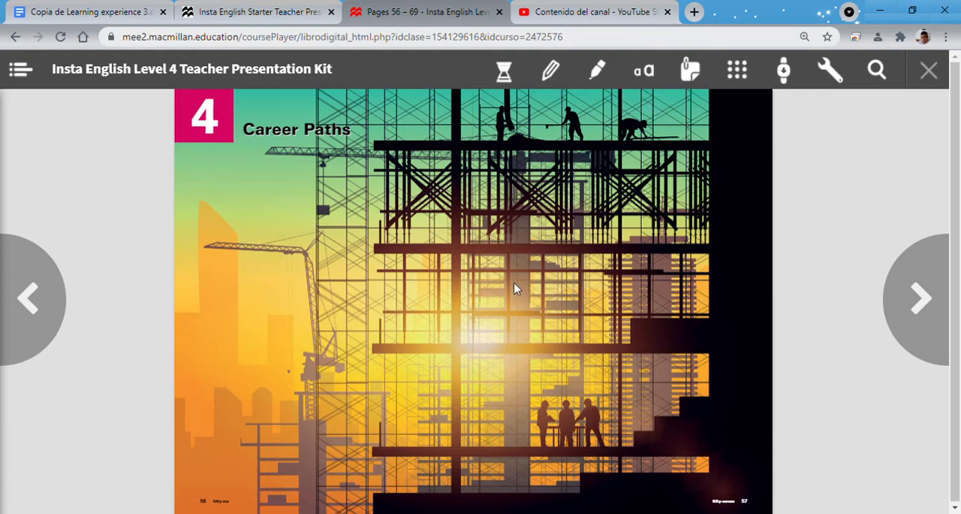
mouse_move(688, 69)
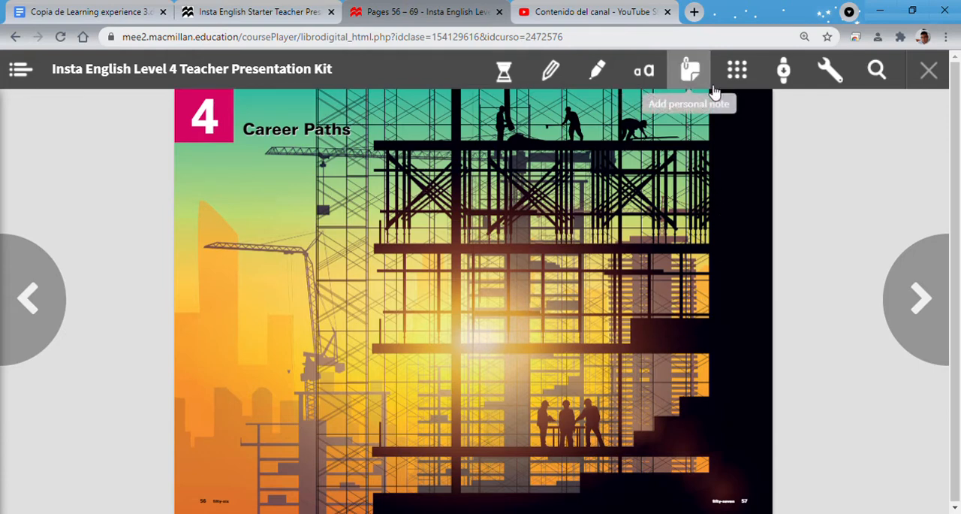
mouse_move(385, 233)
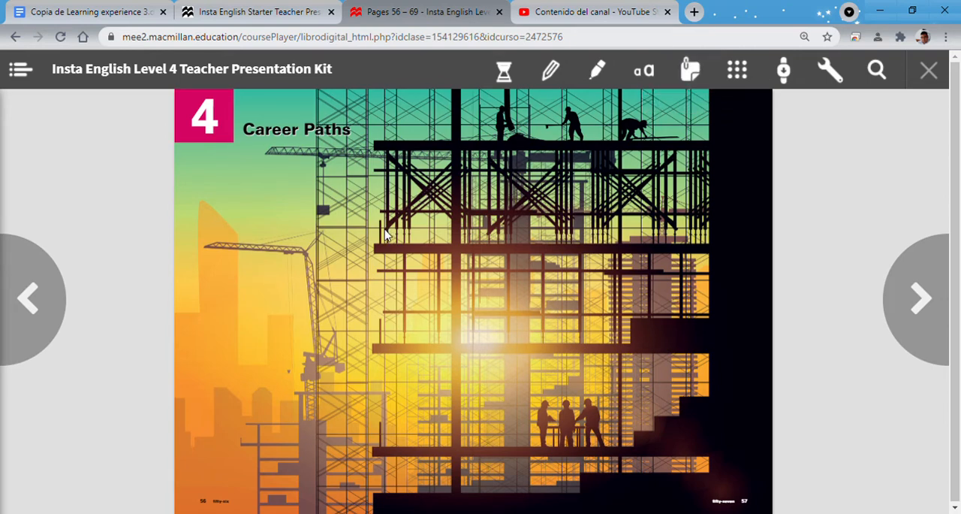
mouse_move(659, 144)
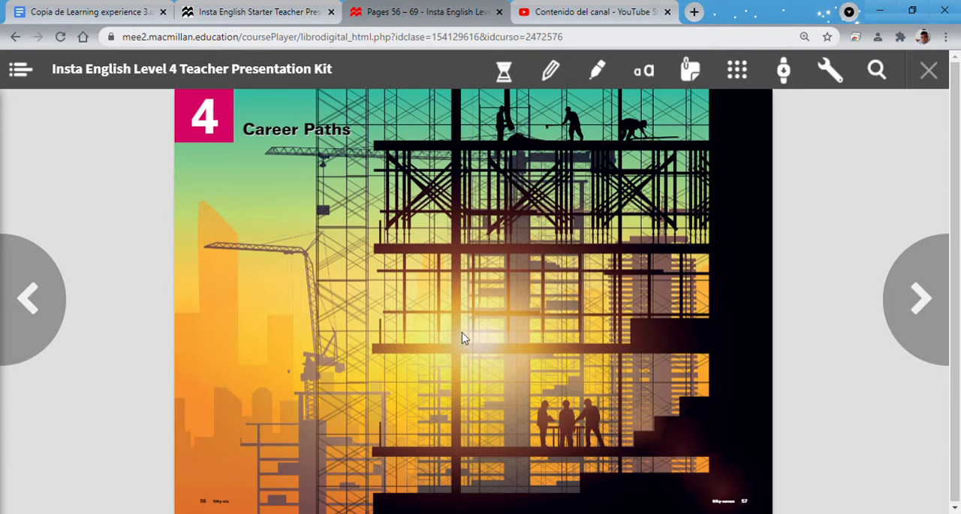
mouse_move(644, 311)
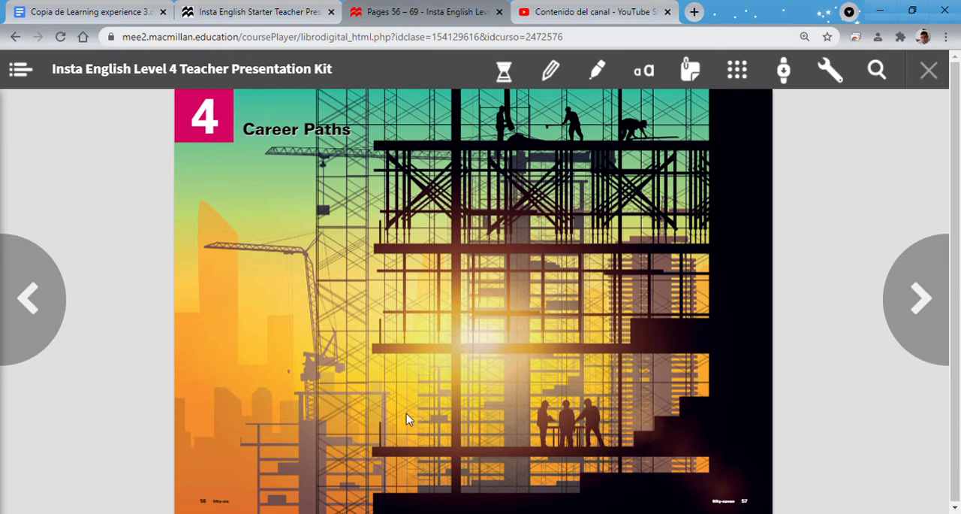
mouse_move(443, 292)
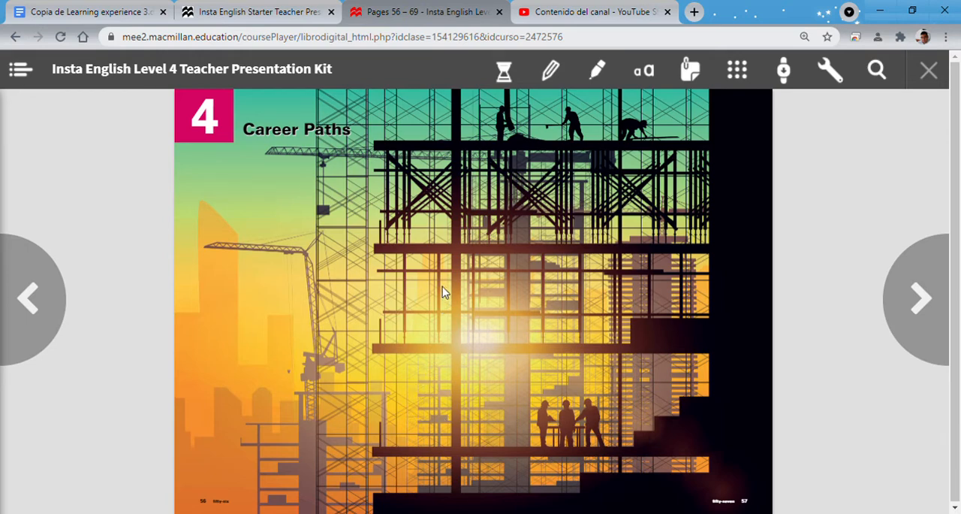
mouse_move(454, 220)
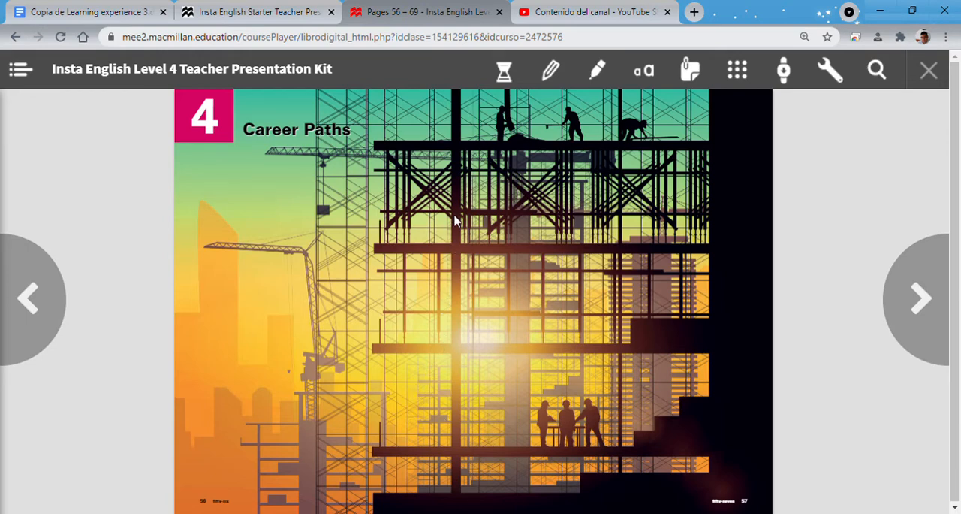
mouse_move(461, 200)
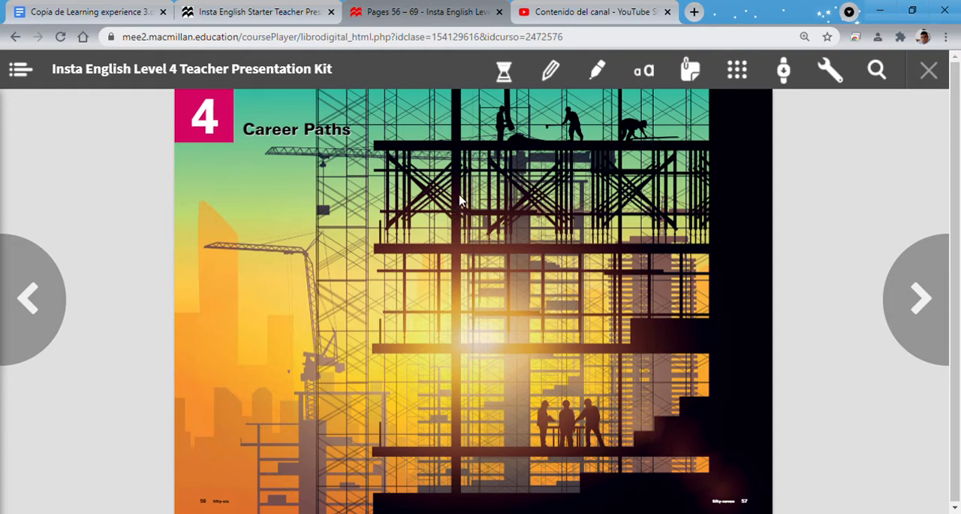
mouse_move(601, 154)
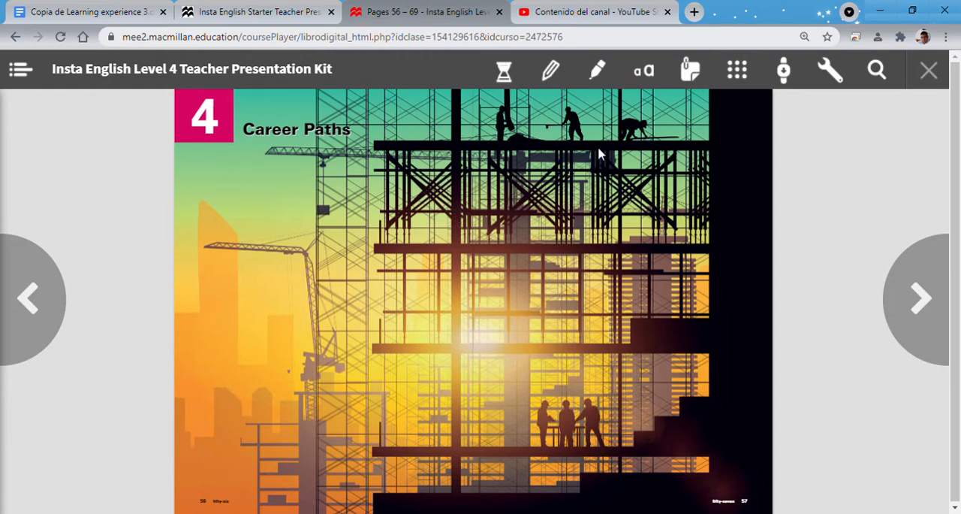
mouse_move(555, 101)
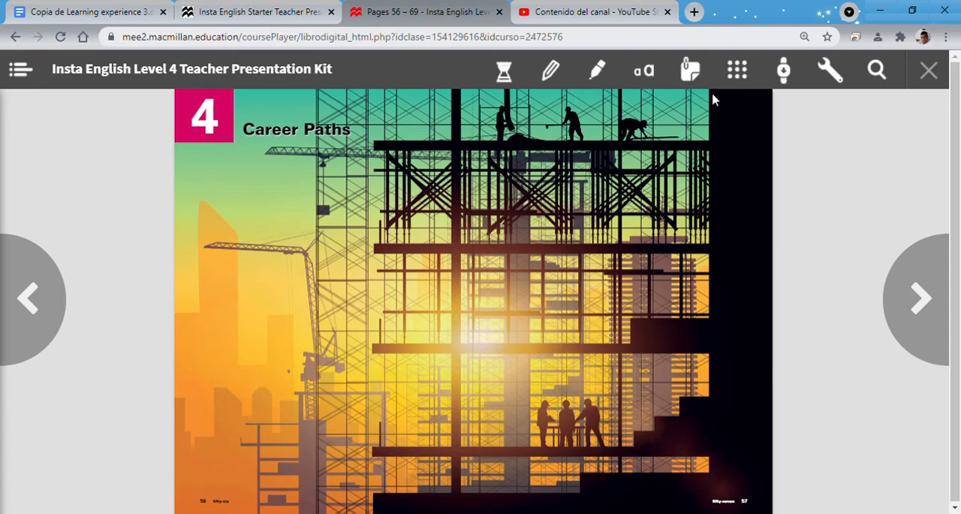
mouse_move(706, 458)
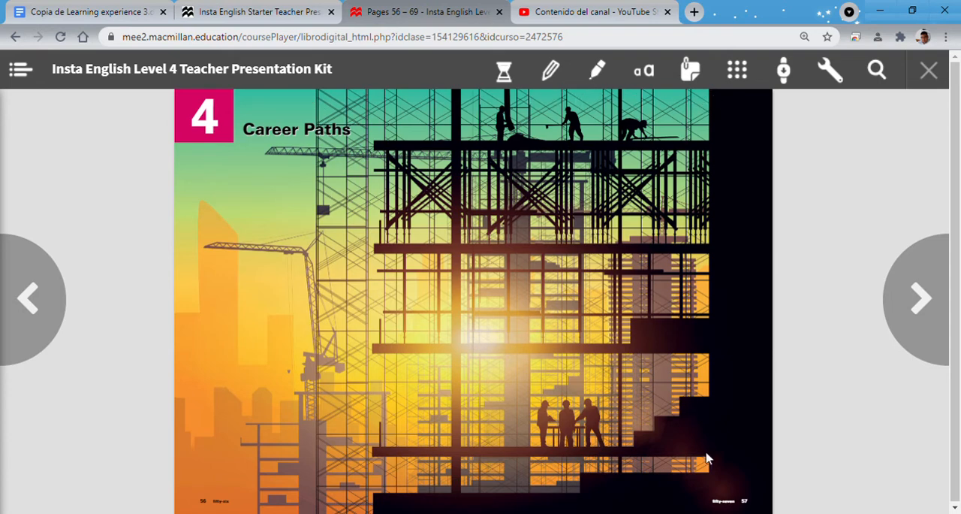
mouse_move(432, 297)
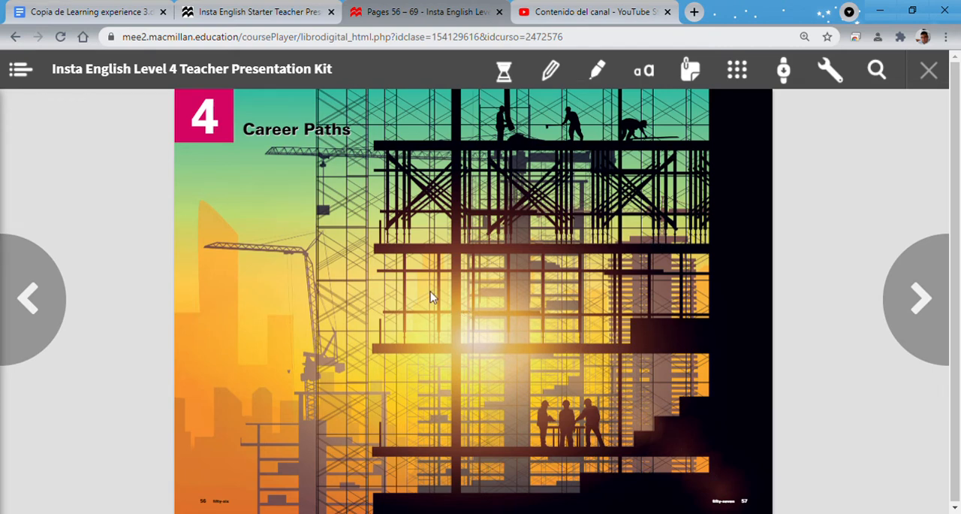
mouse_move(827, 70)
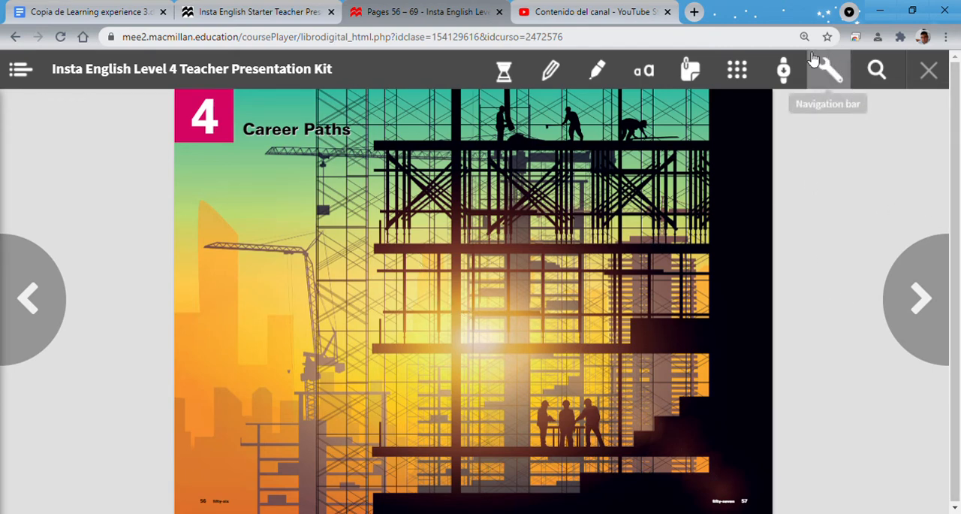
Go to the Vocabulary 1 Careers pages 58–59 and switch on Continuous mode.
left_click(919, 298)
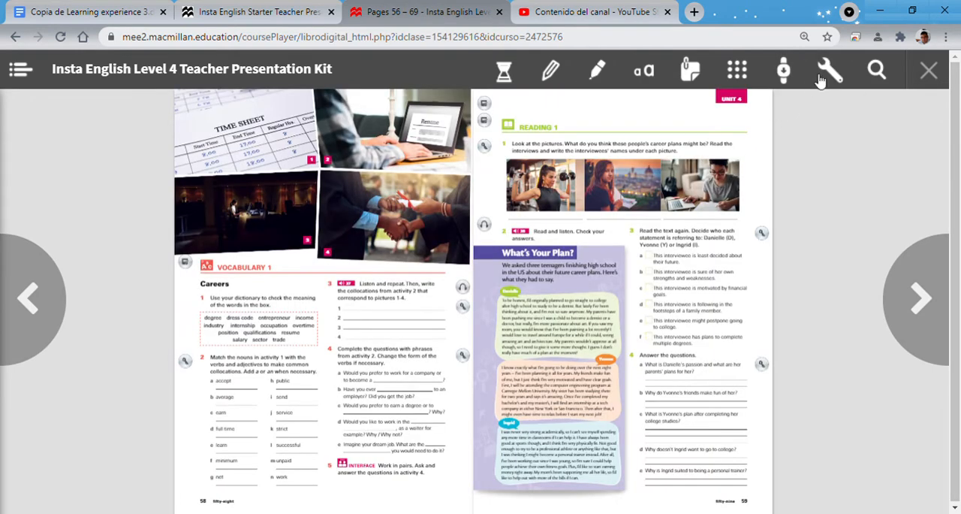
mouse_move(783, 70)
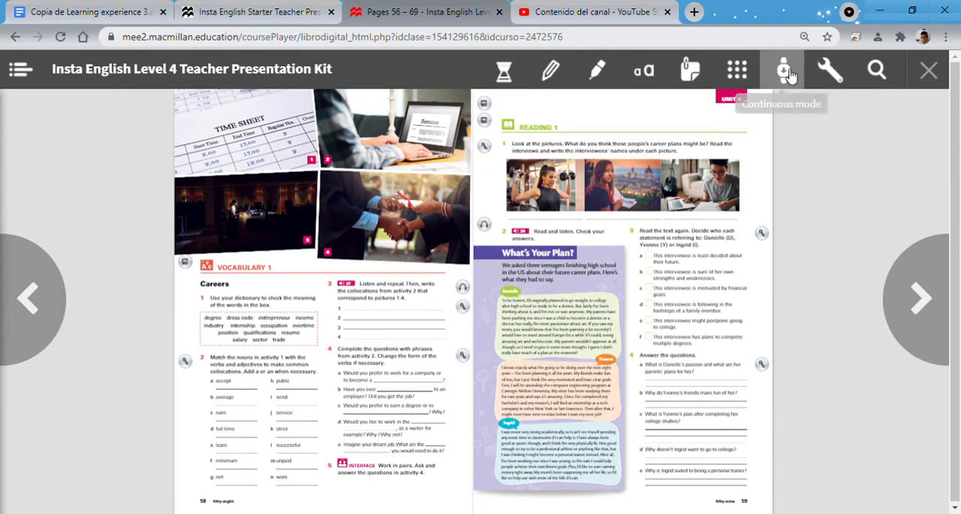
left_click(782, 70)
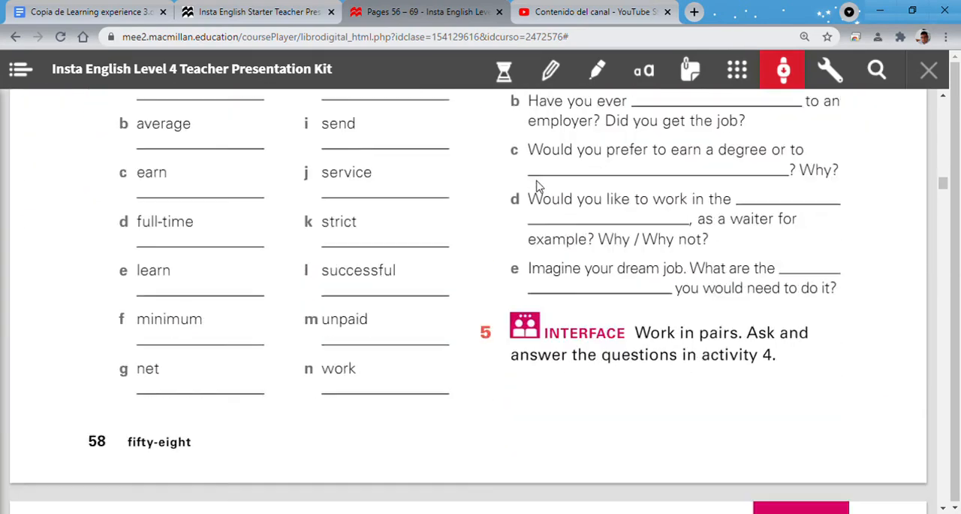
scroll("down", 3)
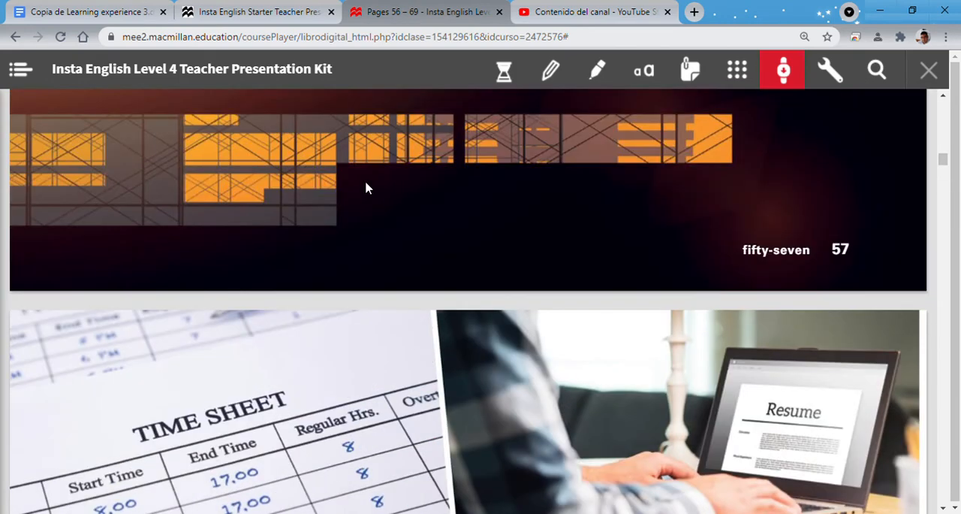
scroll("down", 3)
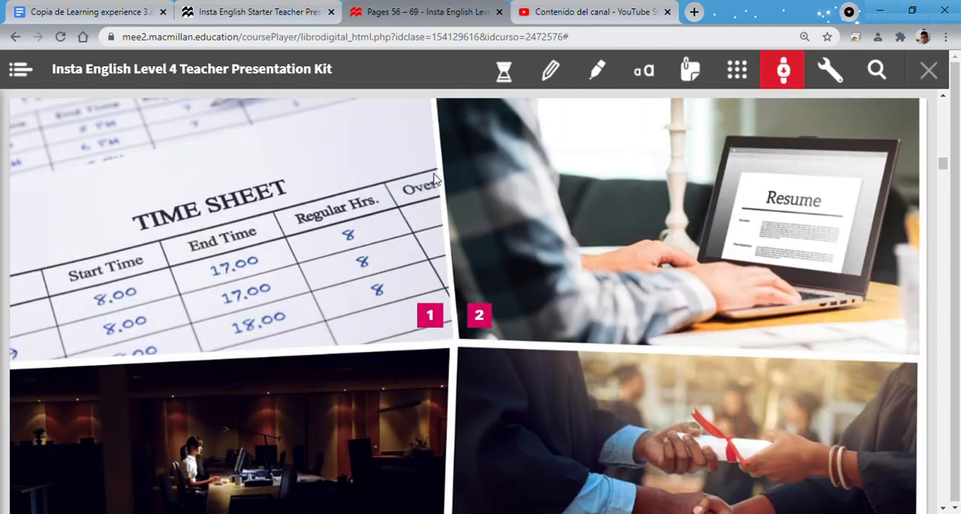
scroll("down", 3)
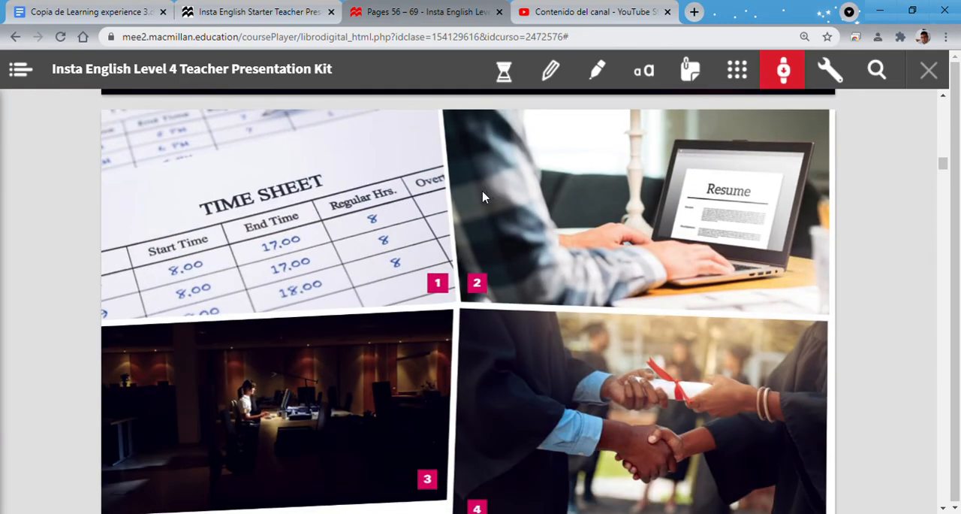
mouse_move(410, 222)
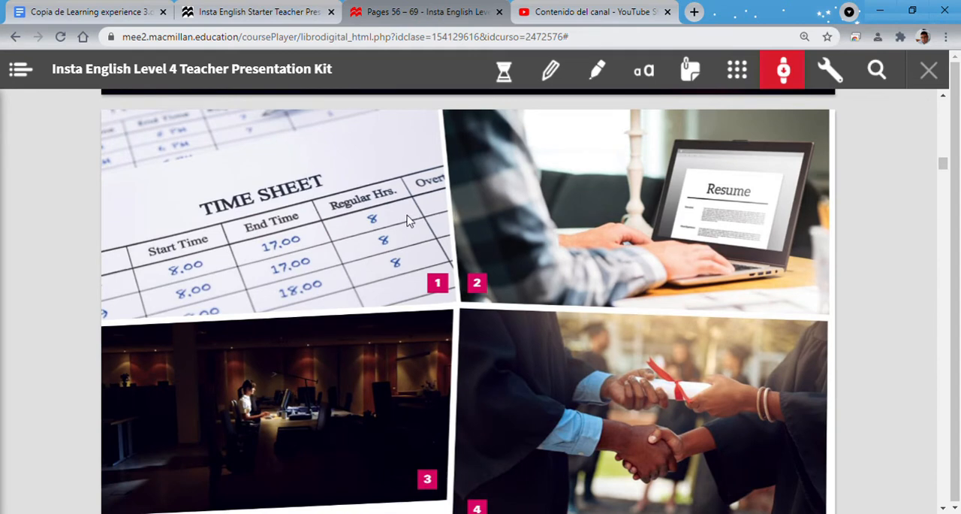
mouse_move(307, 244)
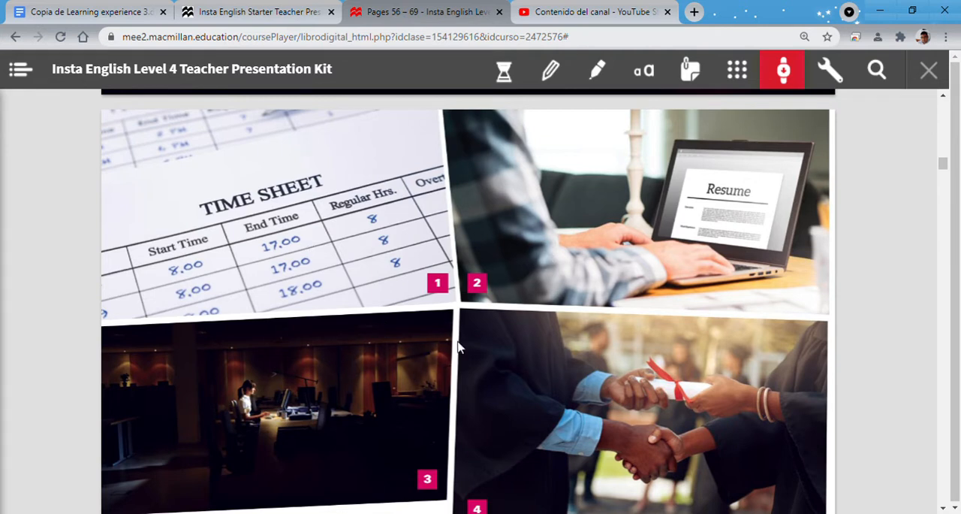
mouse_move(519, 471)
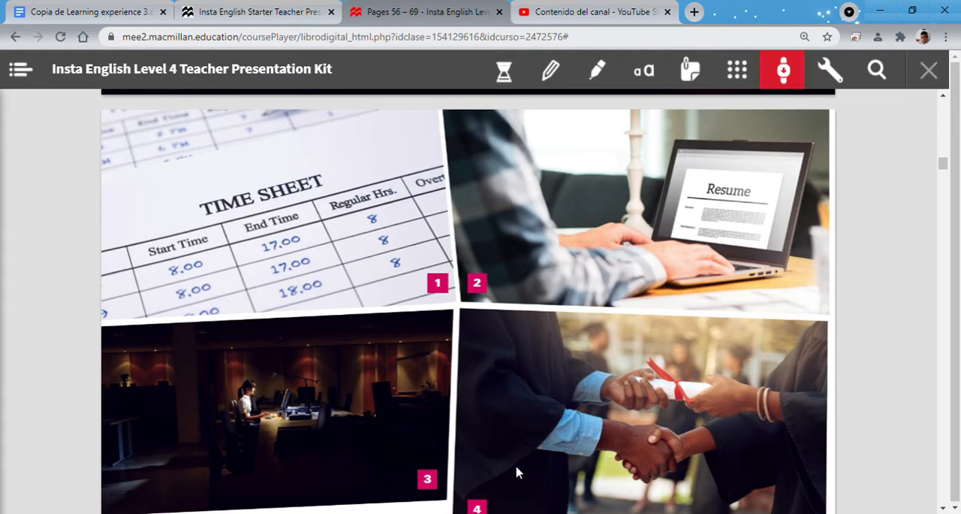
mouse_move(475, 246)
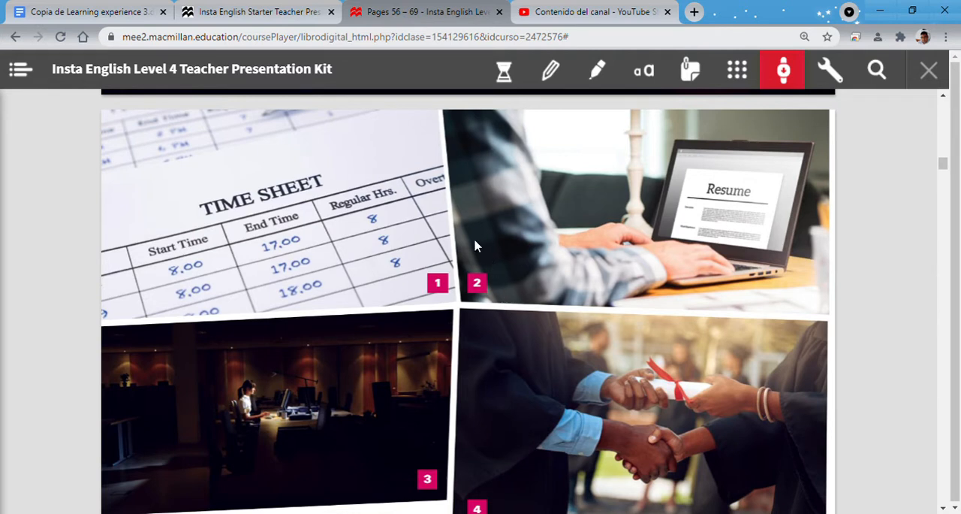
mouse_move(455, 229)
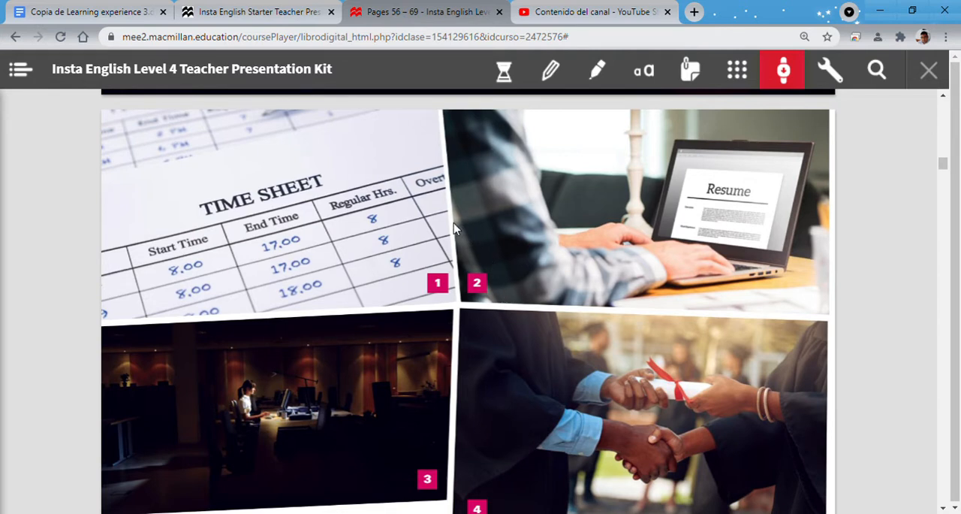
mouse_move(469, 282)
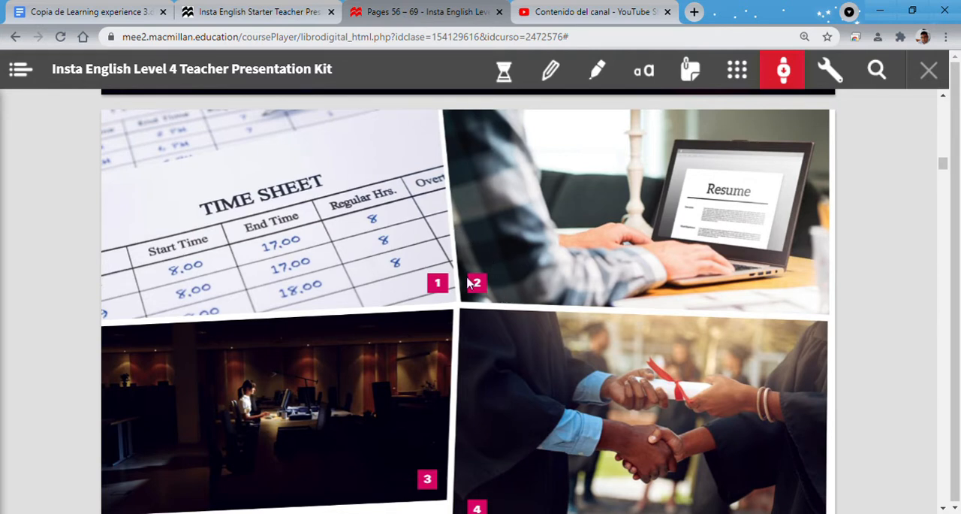
mouse_move(548, 344)
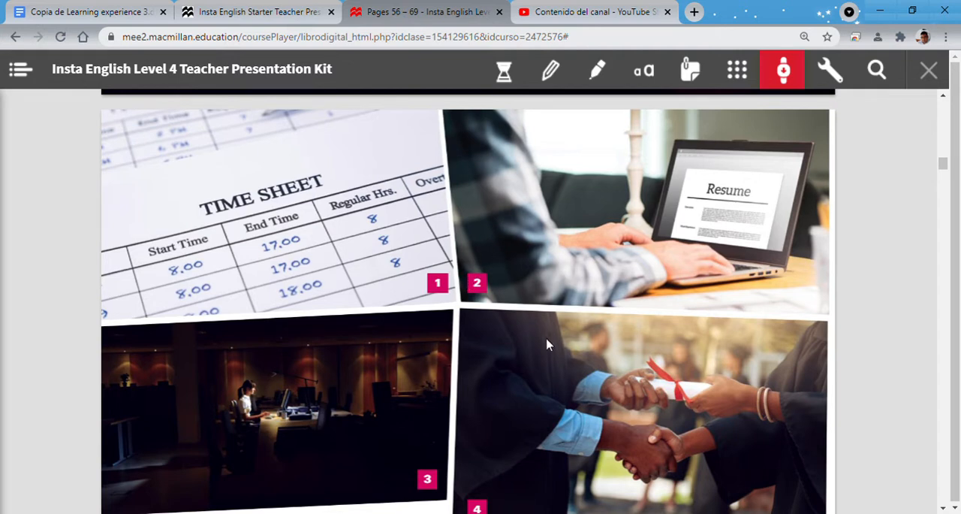
mouse_move(501, 323)
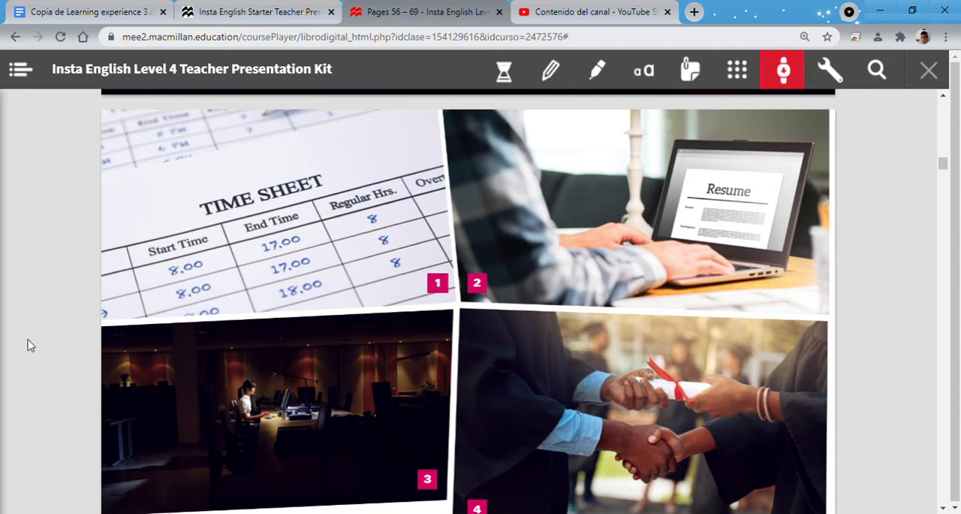
mouse_move(180, 251)
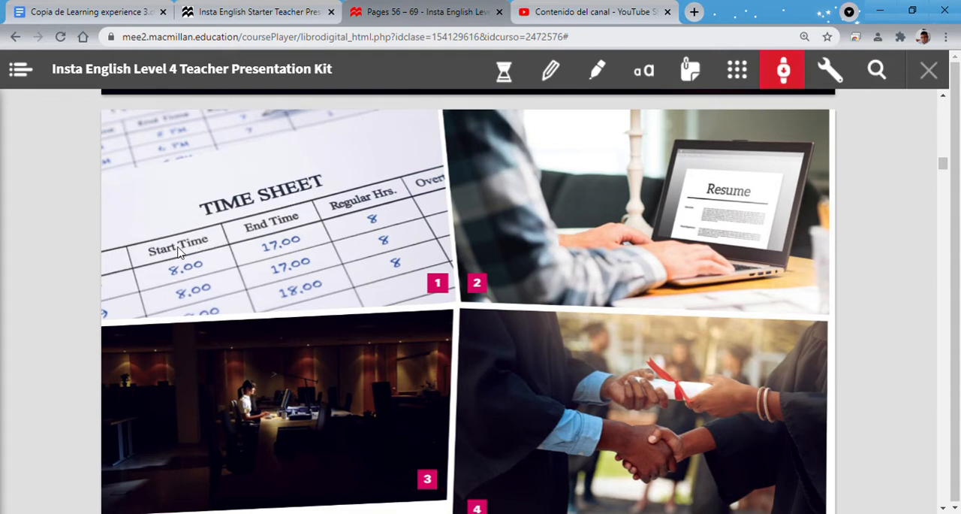
mouse_move(273, 235)
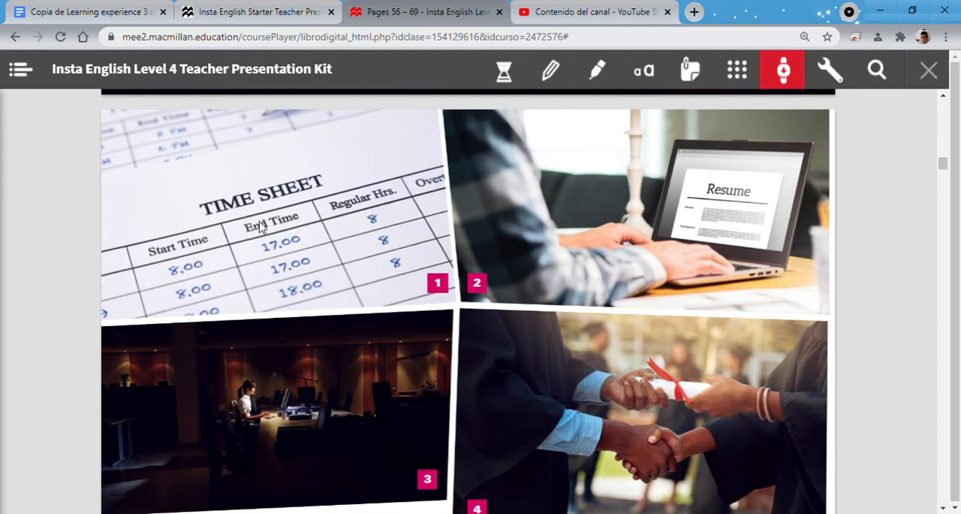
mouse_move(240, 230)
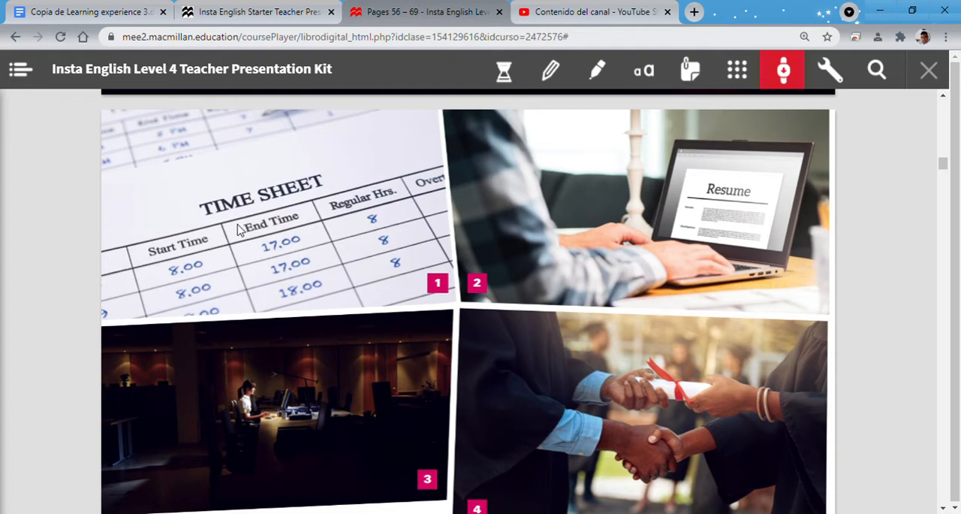
mouse_move(172, 239)
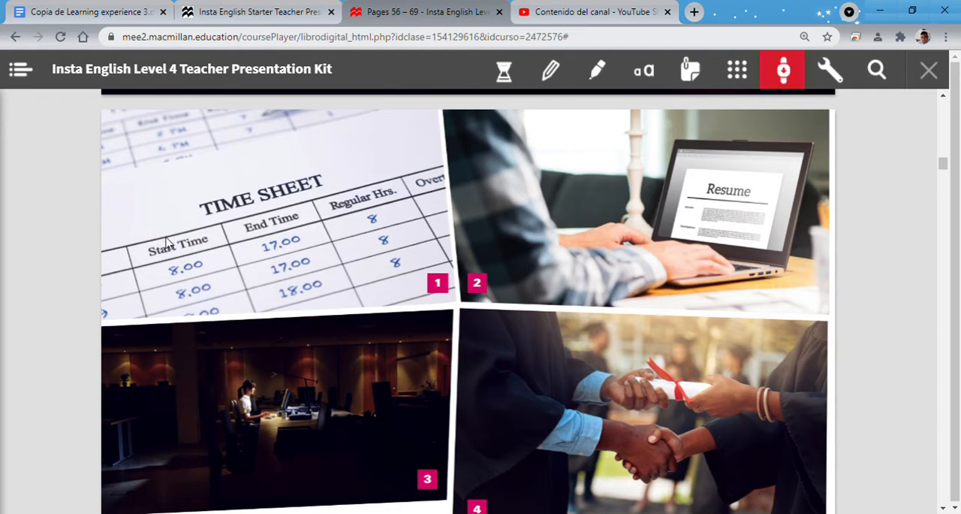
mouse_move(48, 141)
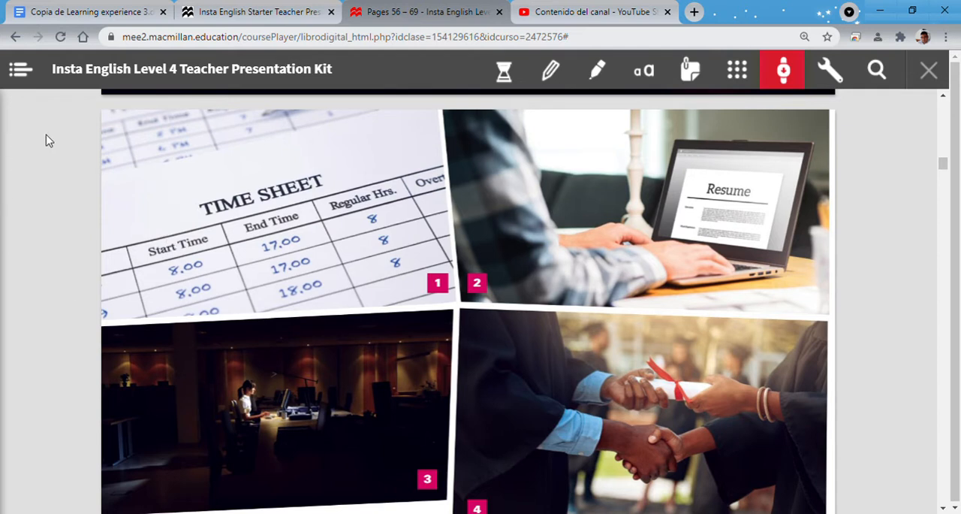
mouse_move(73, 96)
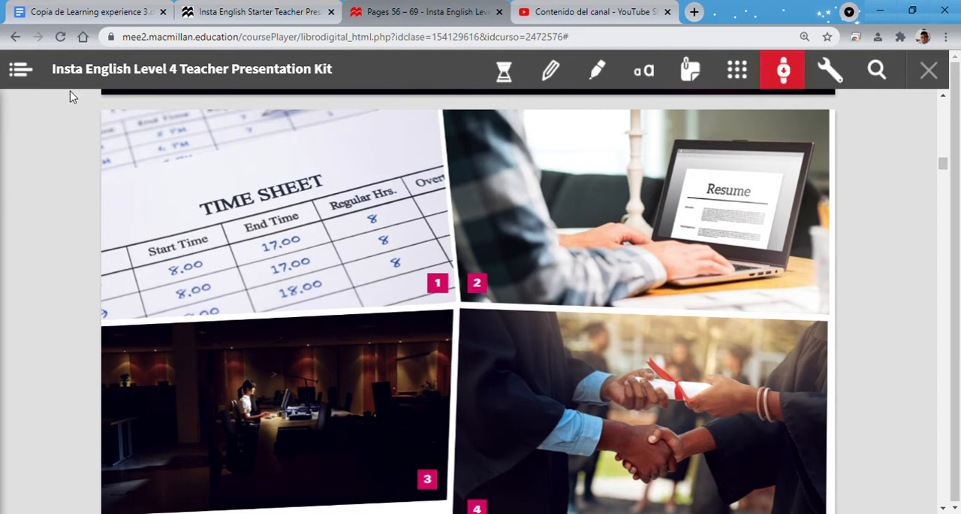
mouse_move(20, 205)
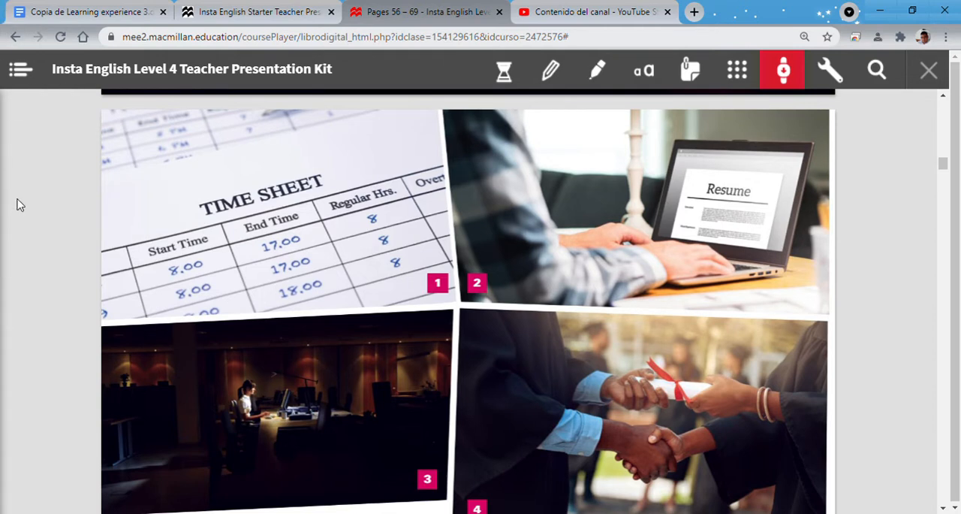
mouse_move(264, 233)
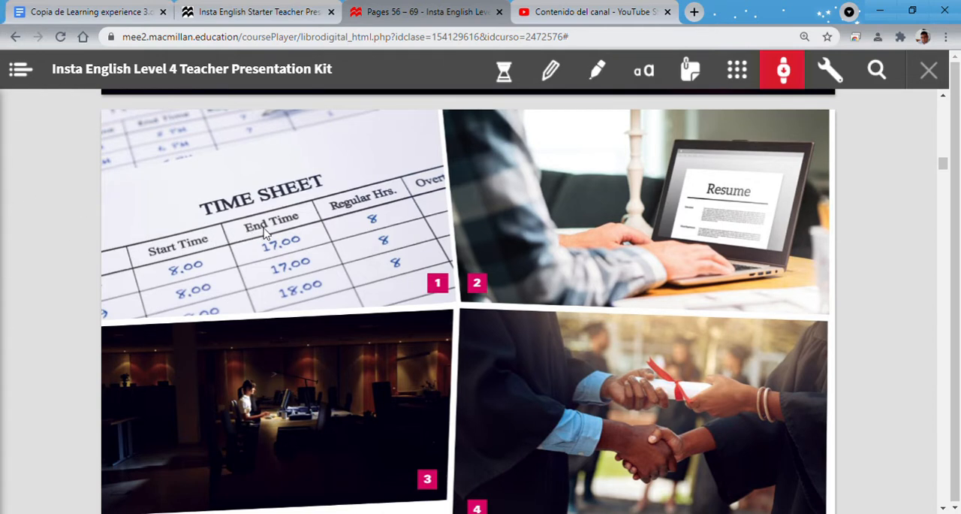
mouse_move(266, 261)
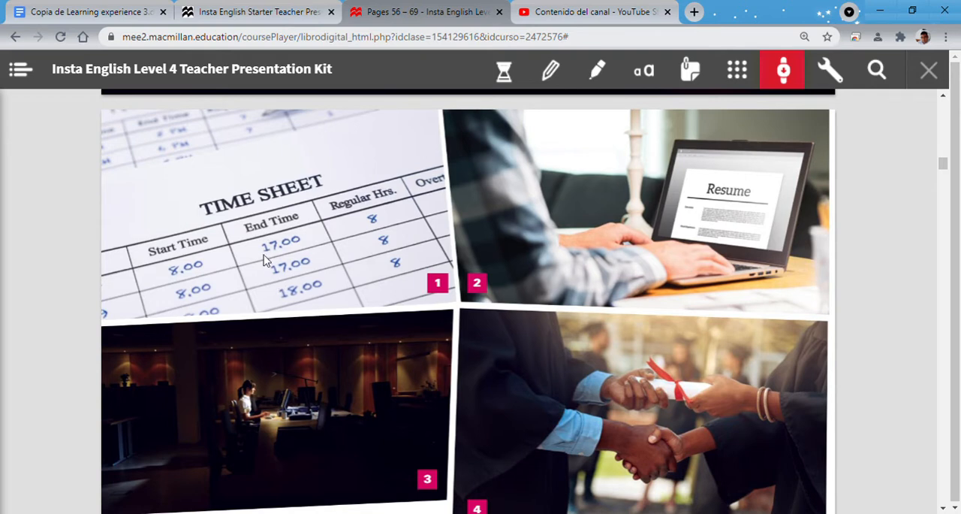
mouse_move(706, 255)
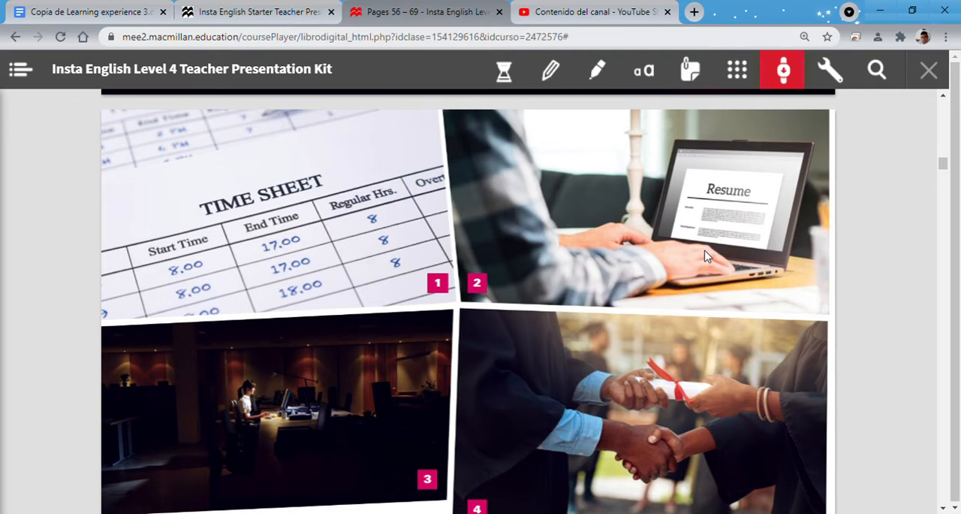
mouse_move(679, 239)
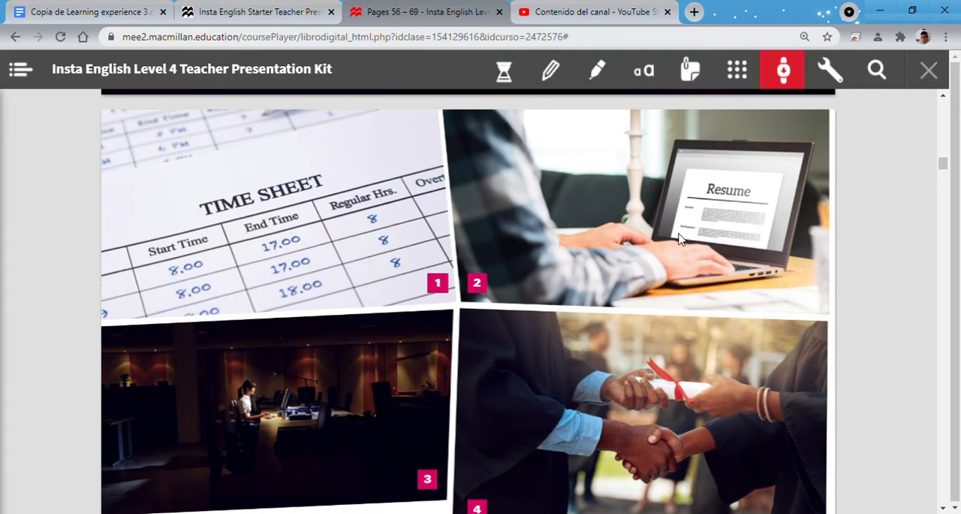
mouse_move(616, 187)
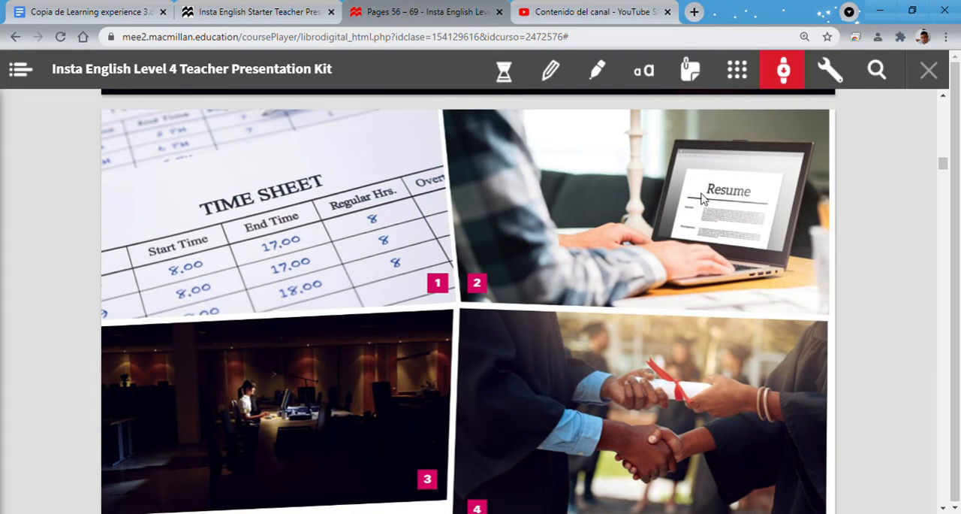
mouse_move(629, 183)
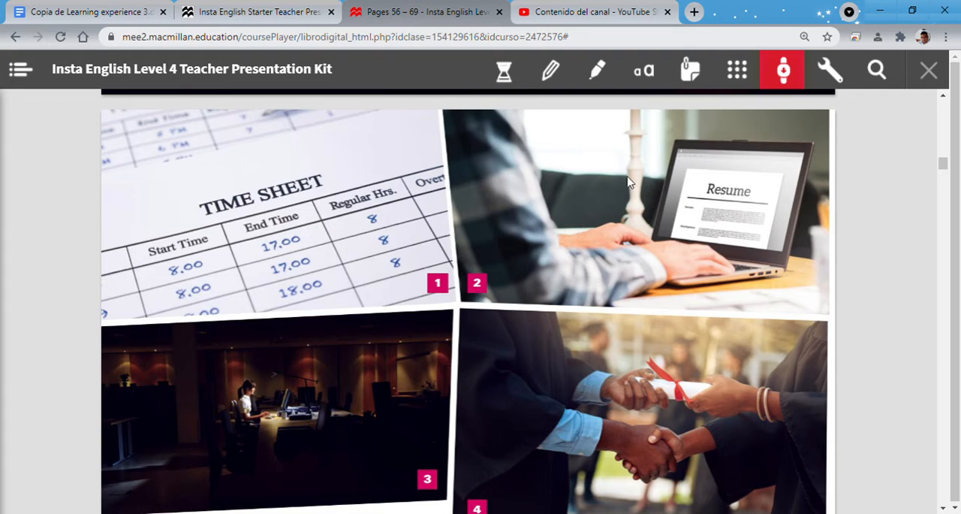
mouse_move(533, 141)
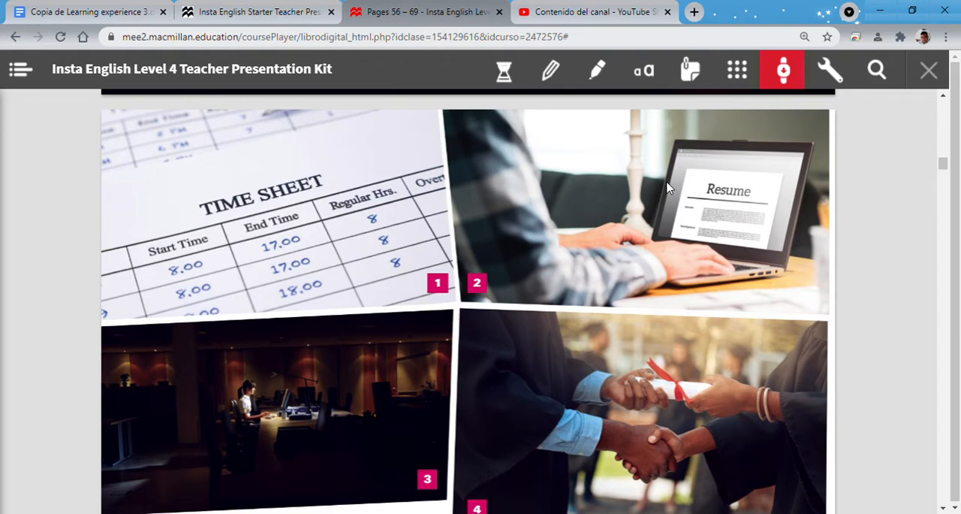
scroll("down", 3)
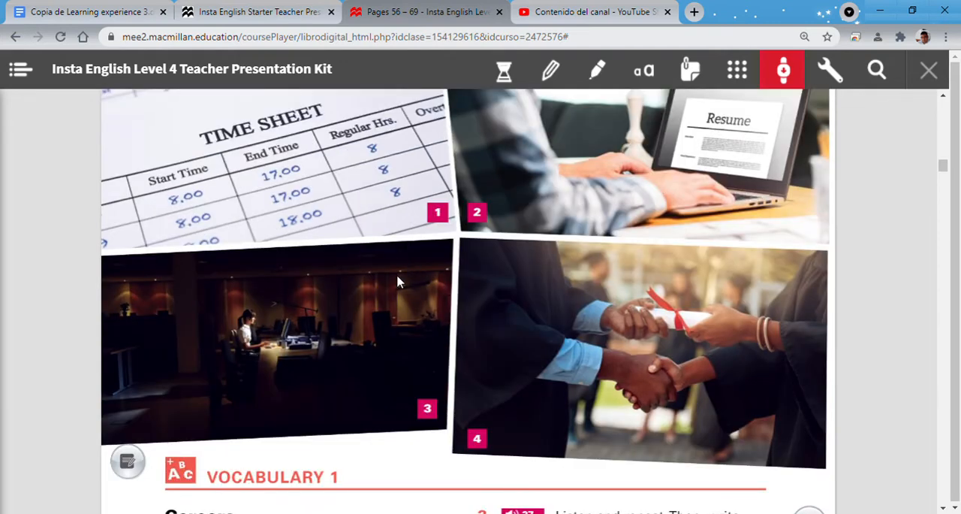
mouse_move(258, 329)
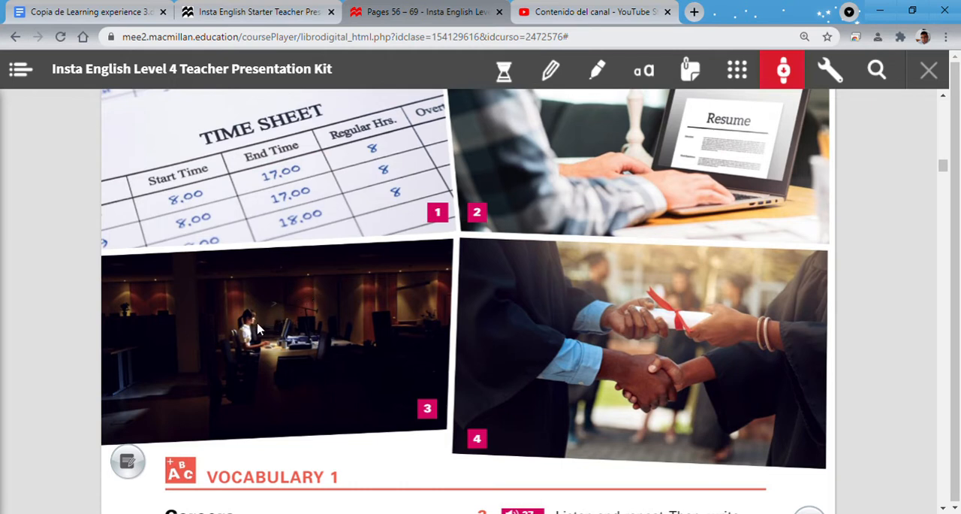
mouse_move(293, 369)
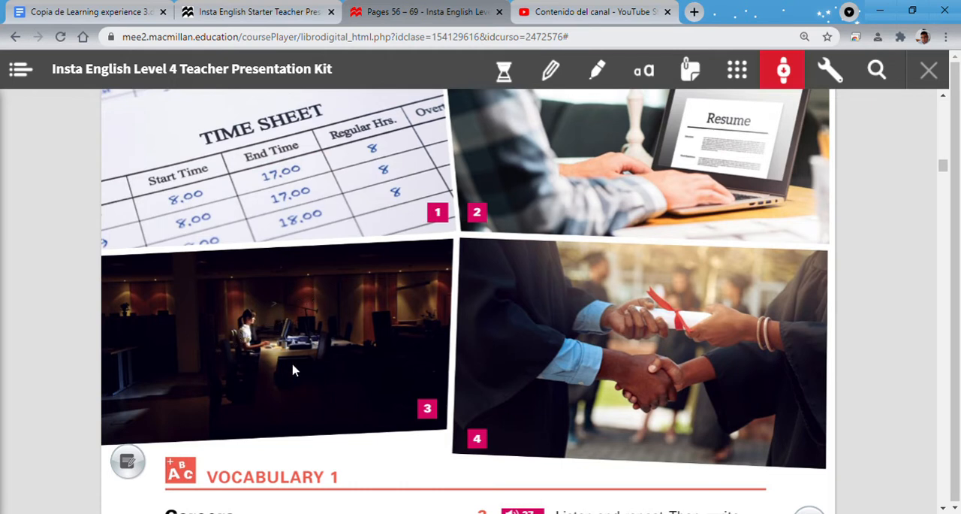
mouse_move(310, 316)
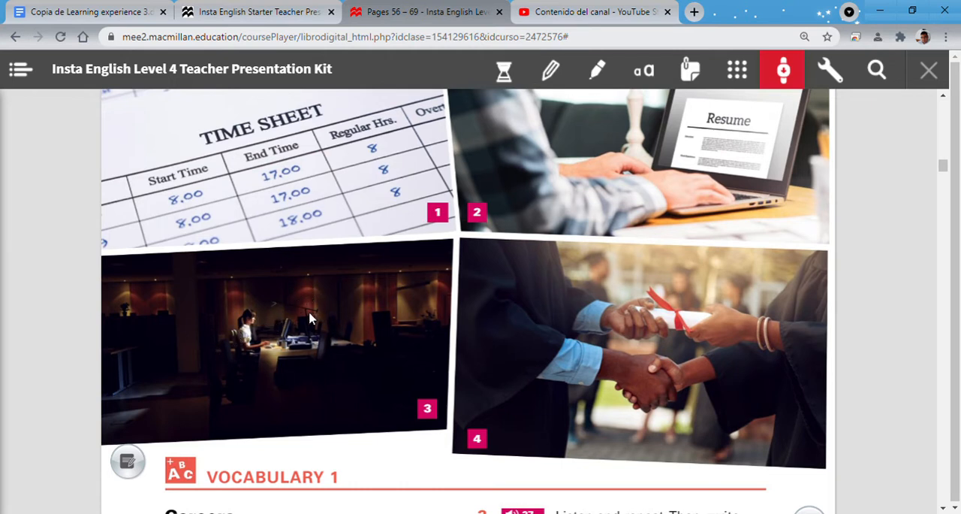
mouse_move(529, 420)
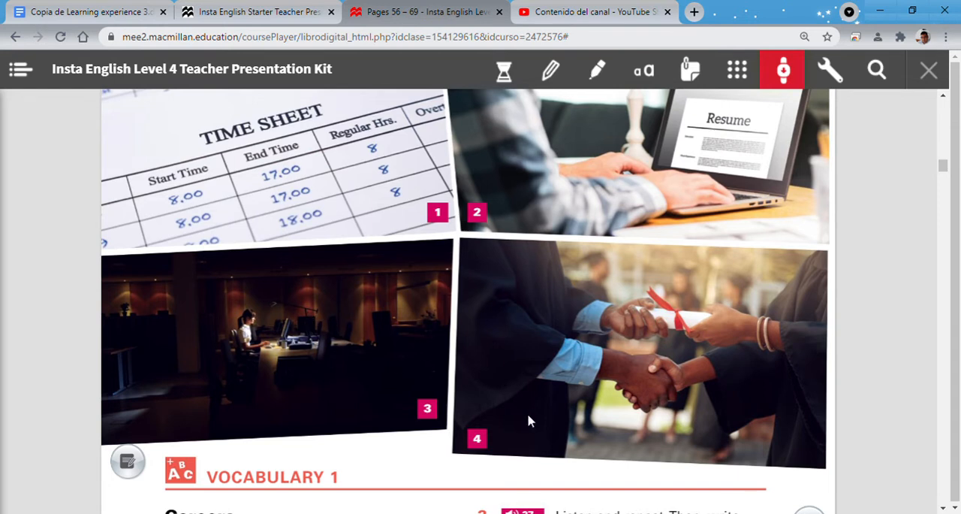
mouse_move(694, 332)
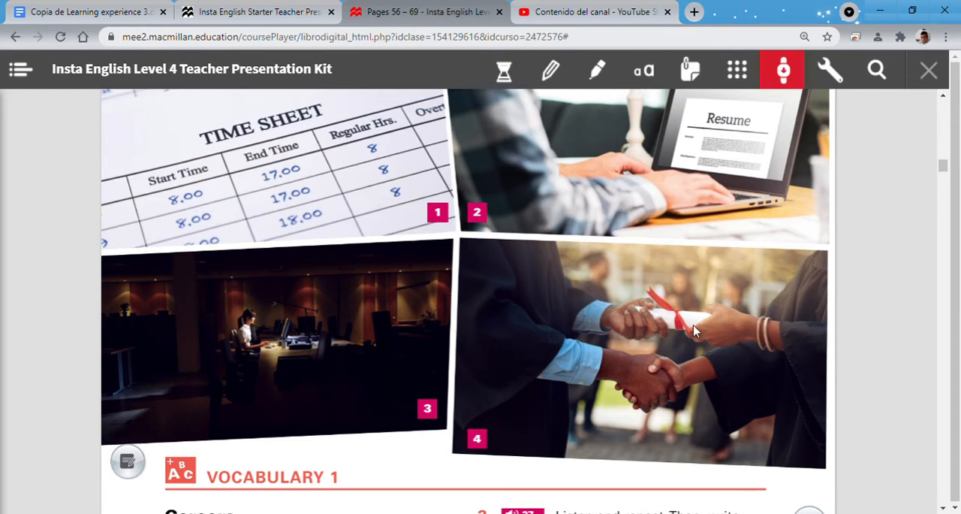
mouse_move(661, 329)
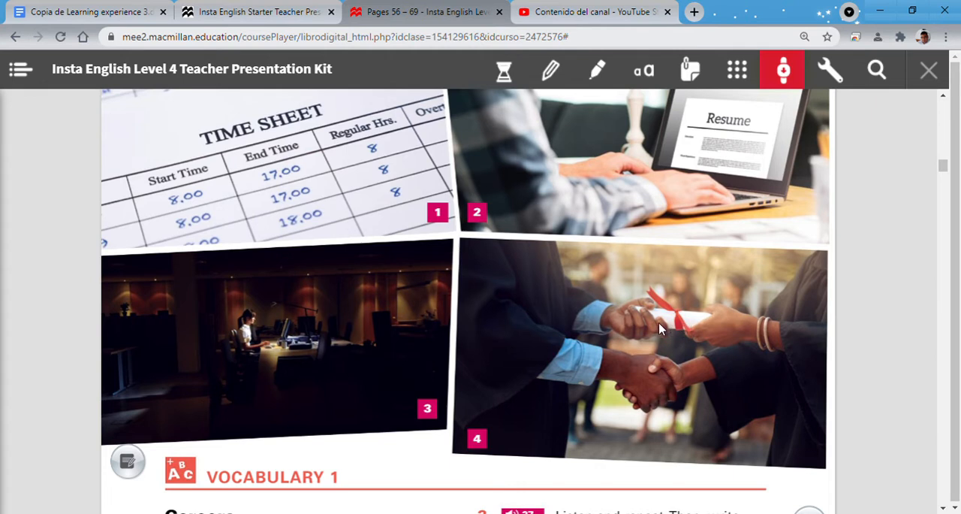
mouse_move(631, 317)
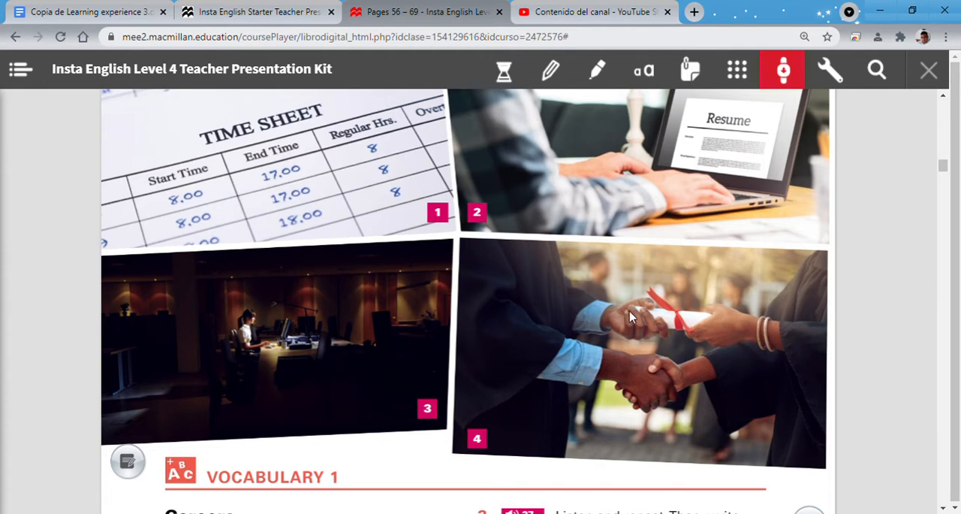
mouse_move(546, 271)
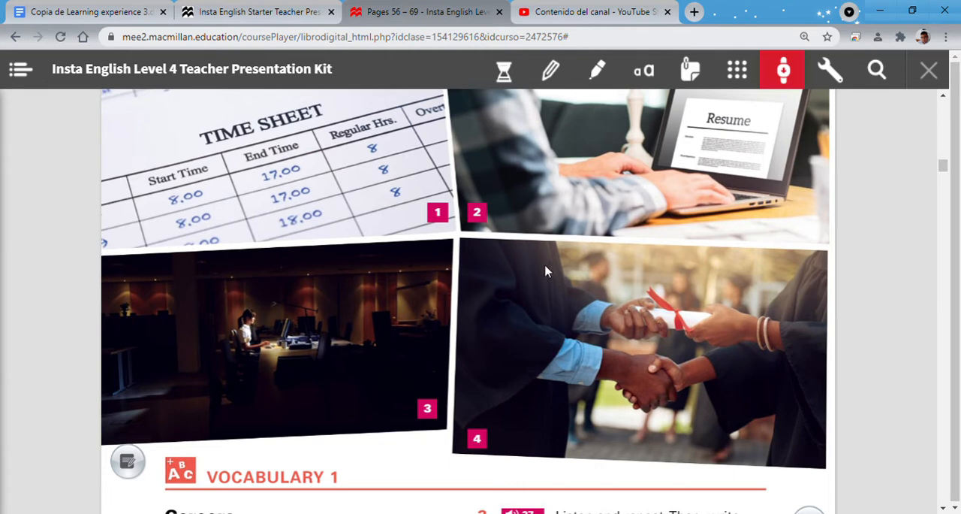
mouse_move(538, 268)
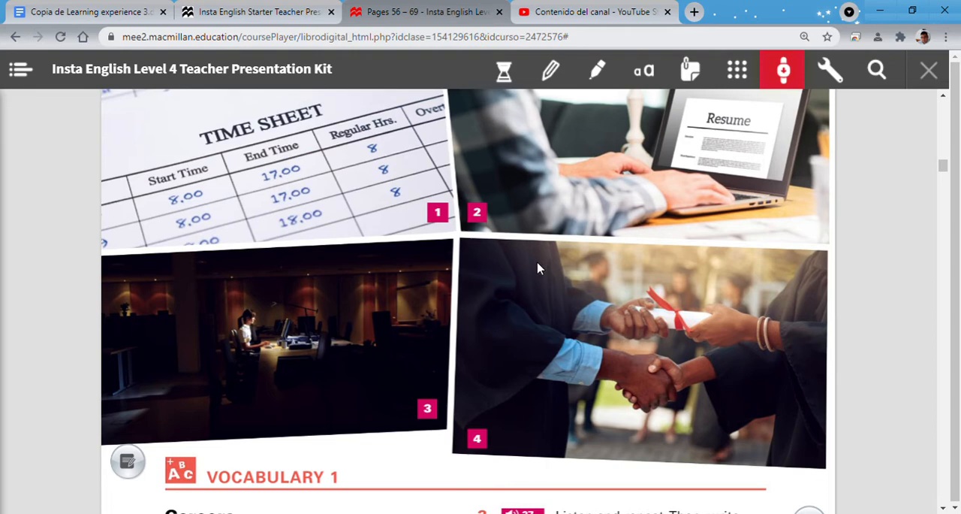
scroll("down", 3)
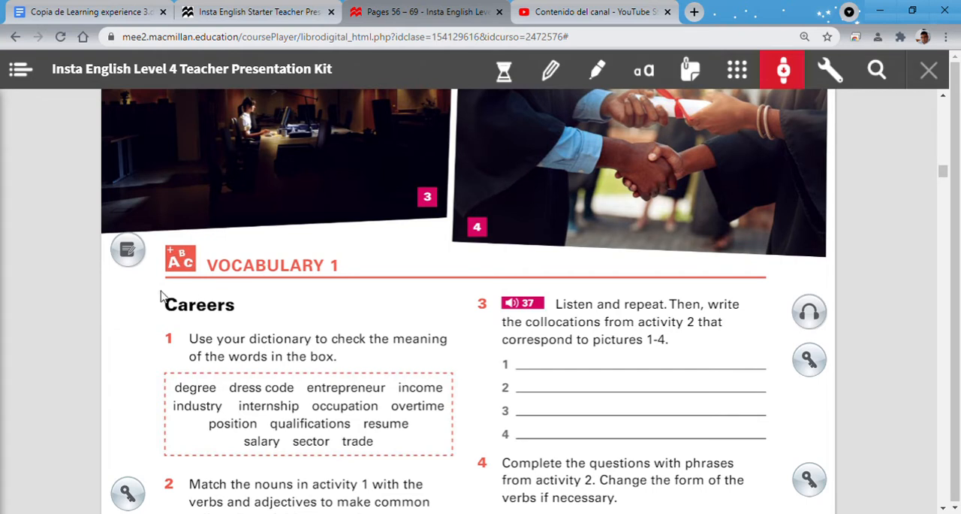
mouse_move(184, 322)
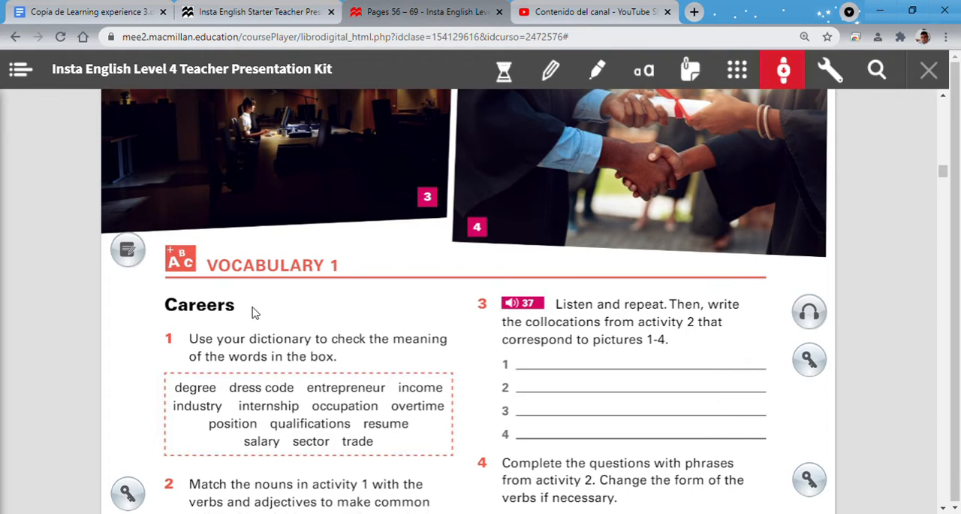
mouse_move(239, 361)
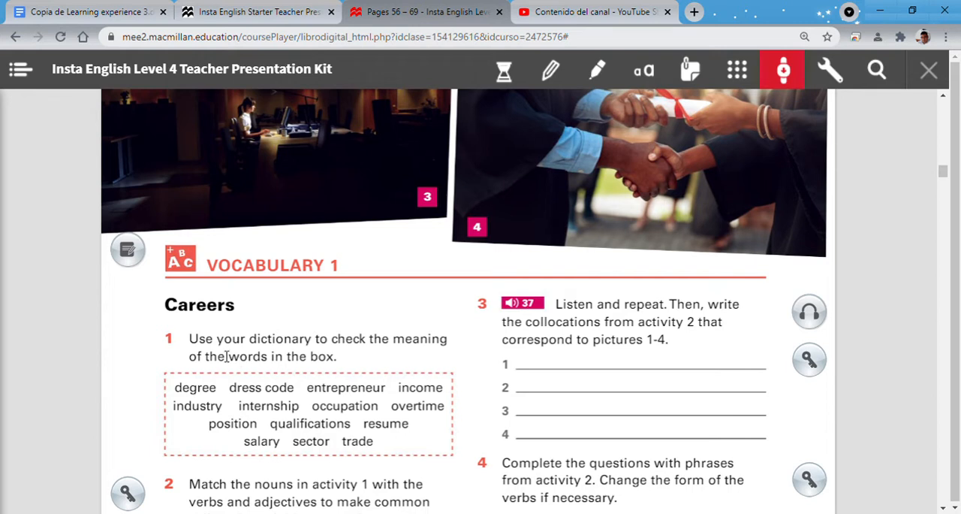
mouse_move(382, 352)
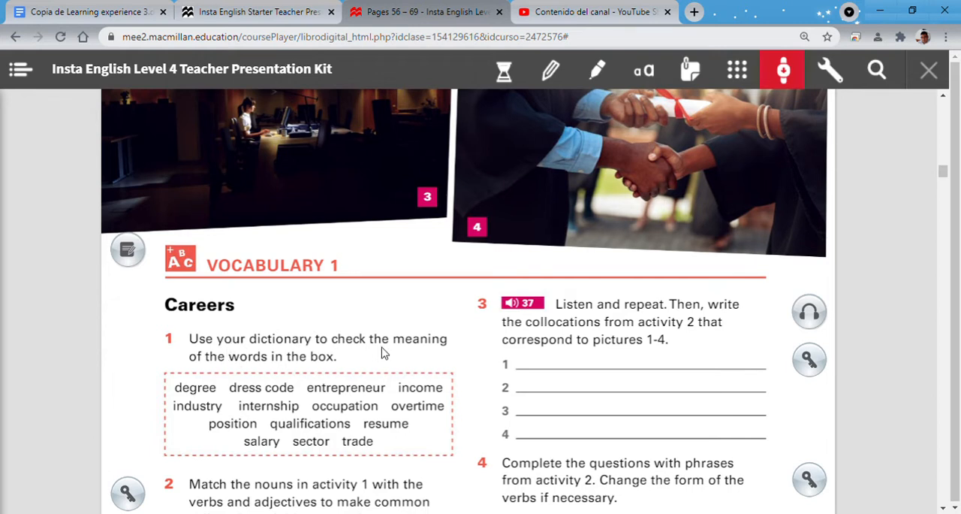
mouse_move(299, 366)
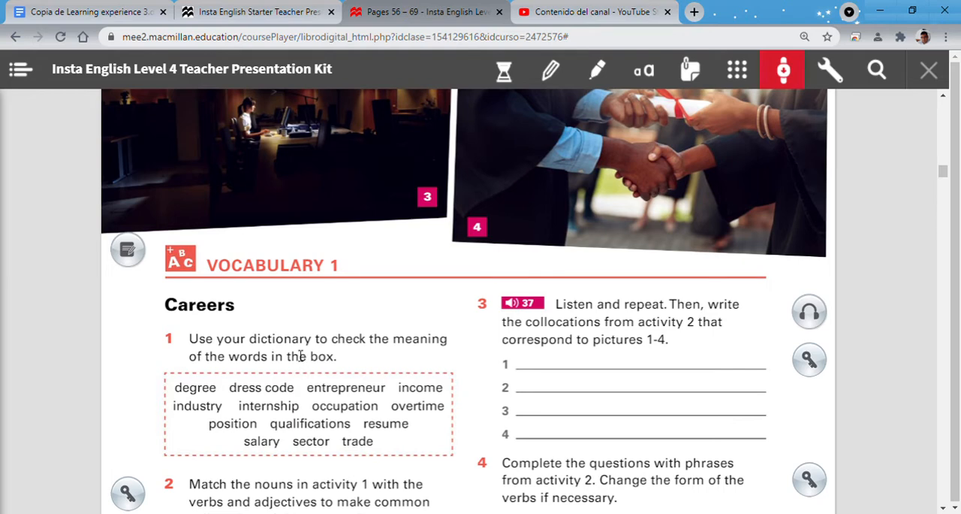
scroll("down", 3)
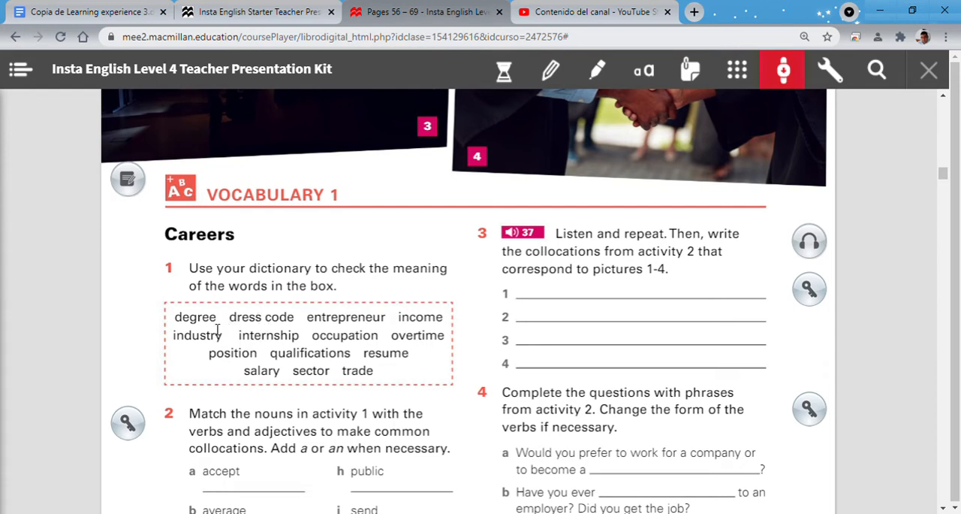
mouse_move(216, 329)
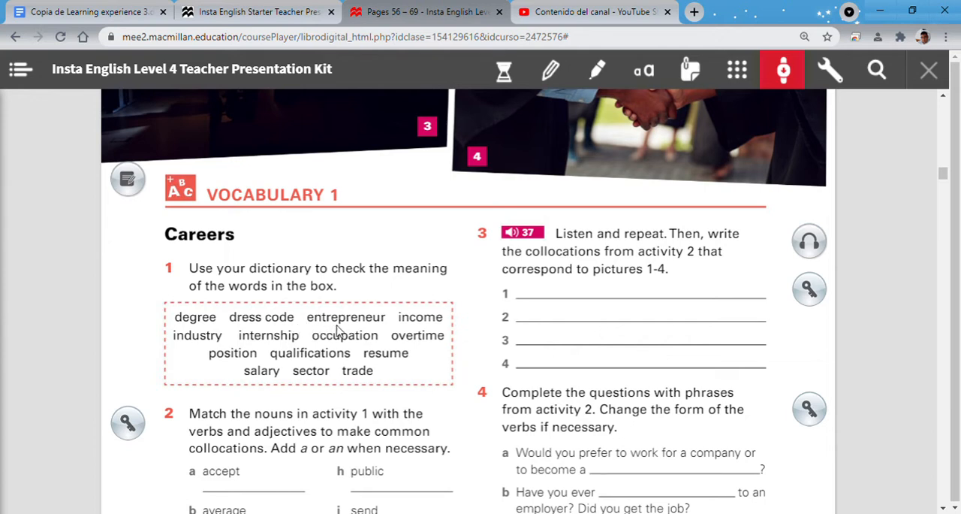
mouse_move(374, 331)
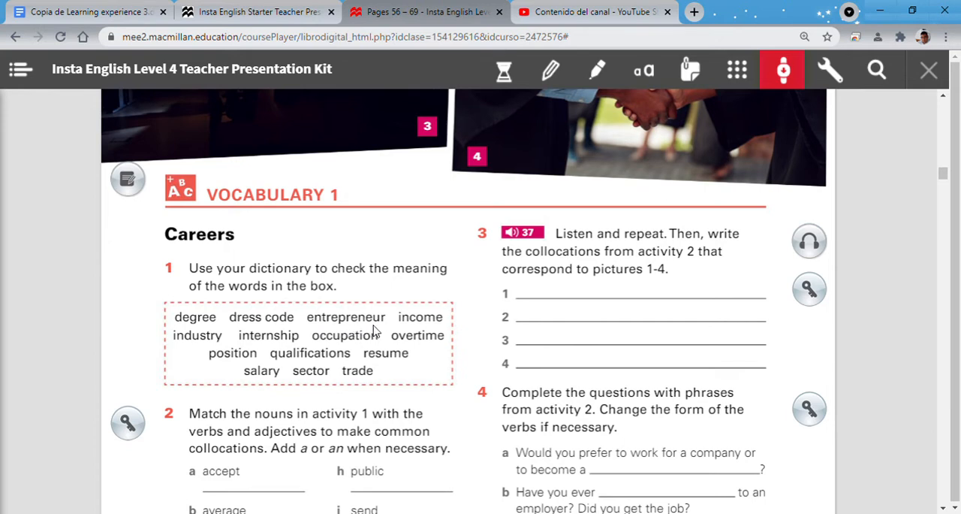
mouse_move(431, 330)
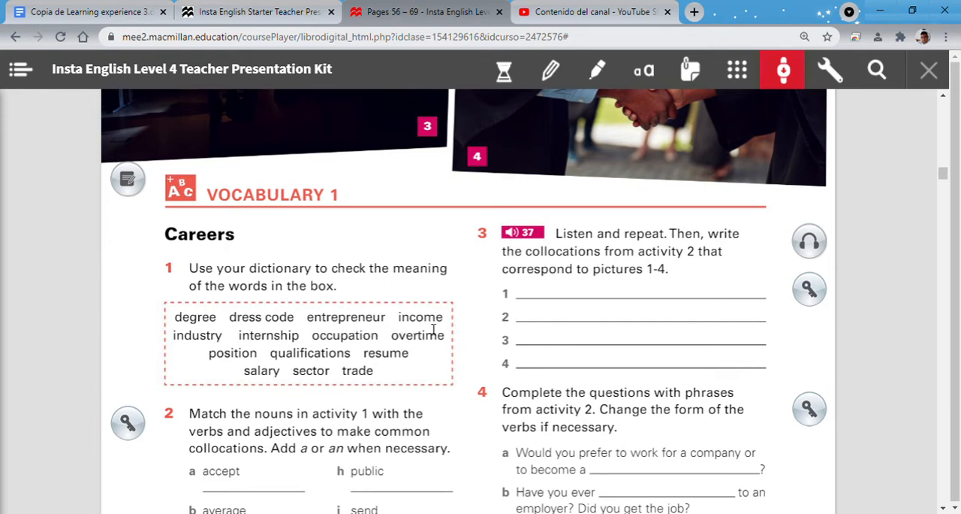
mouse_move(227, 335)
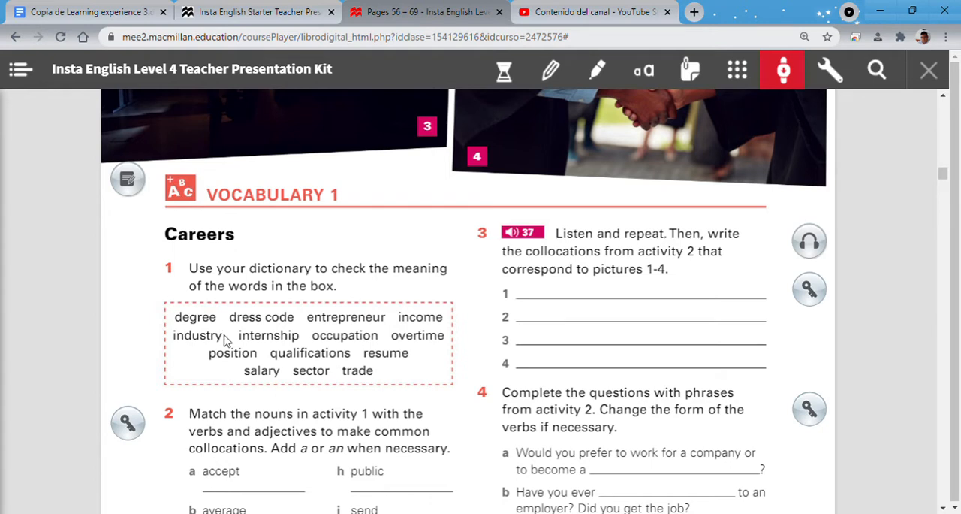
mouse_move(301, 351)
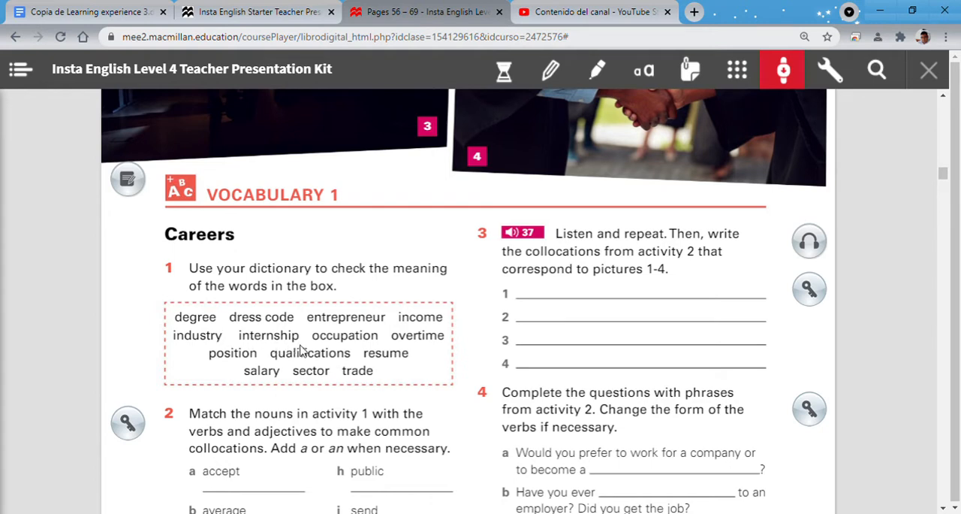
mouse_move(345, 347)
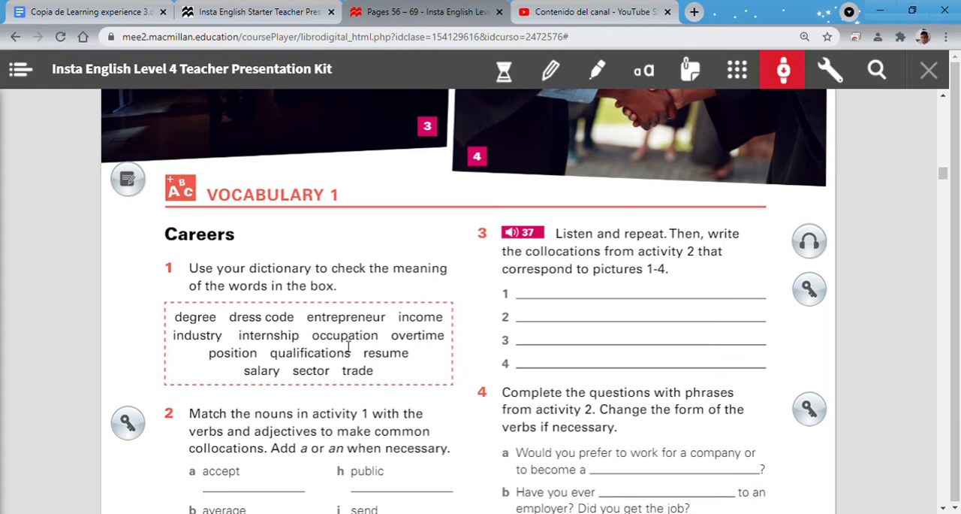
mouse_move(380, 348)
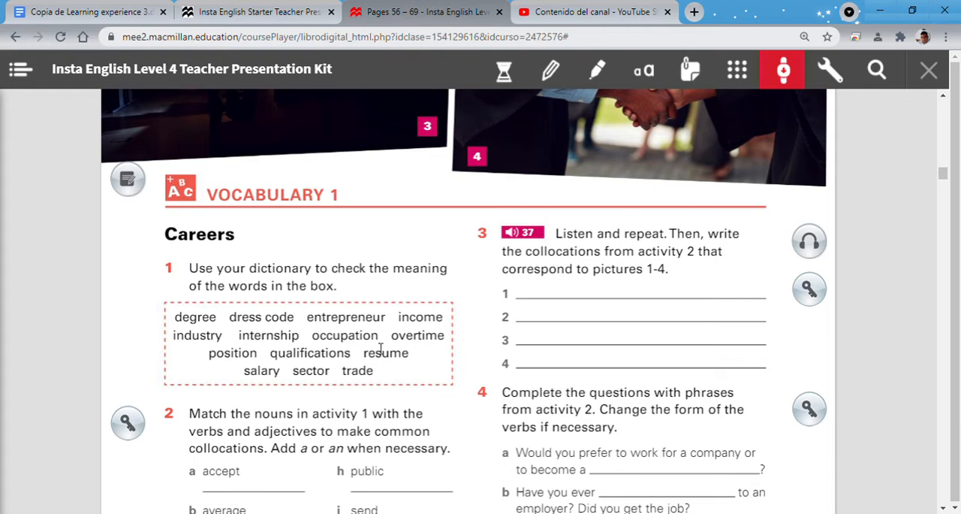
mouse_move(431, 348)
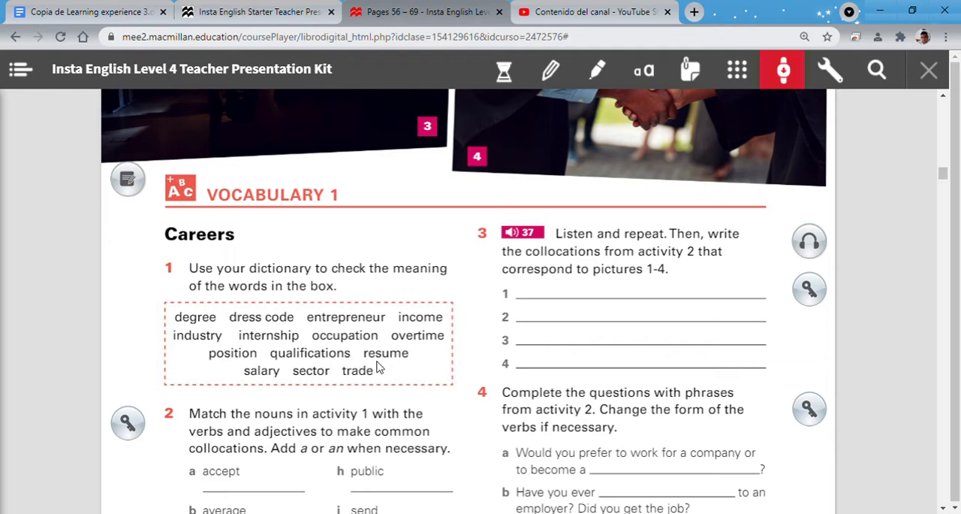
mouse_move(382, 368)
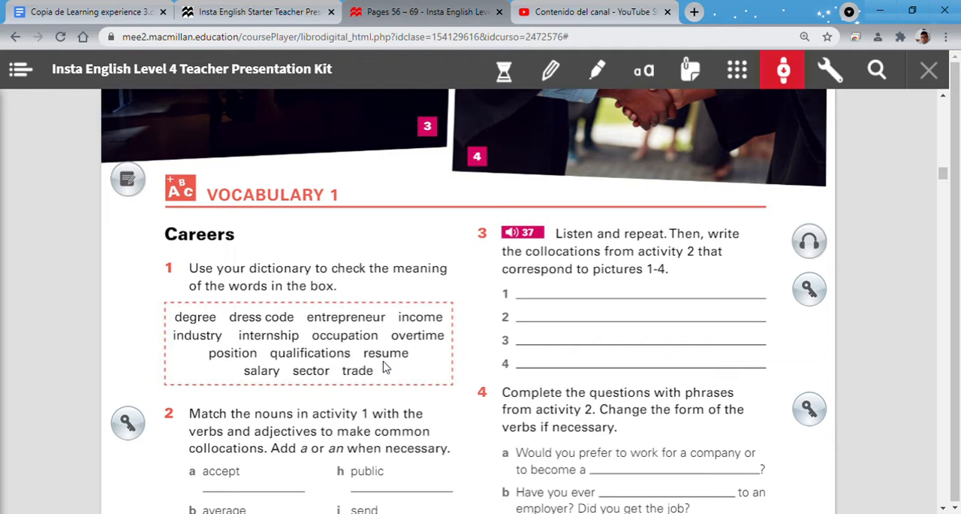
mouse_move(291, 382)
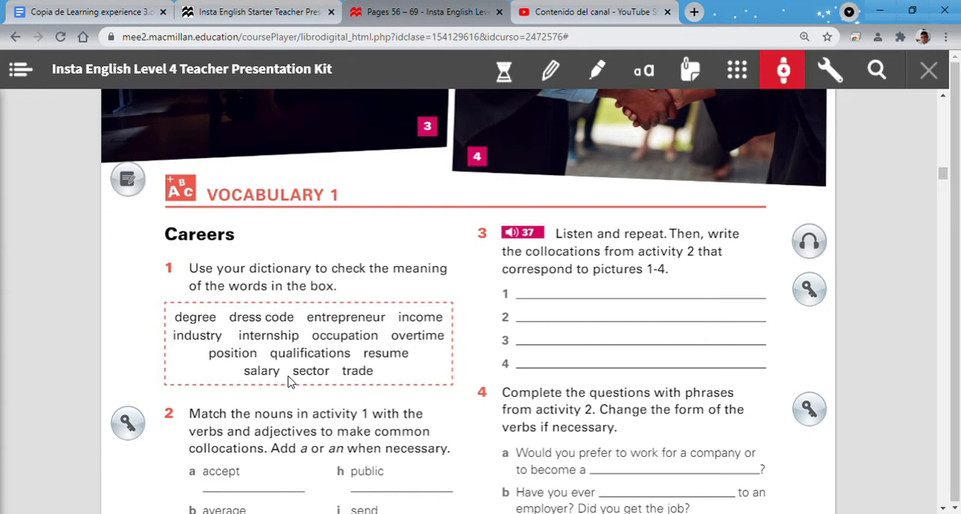
mouse_move(323, 380)
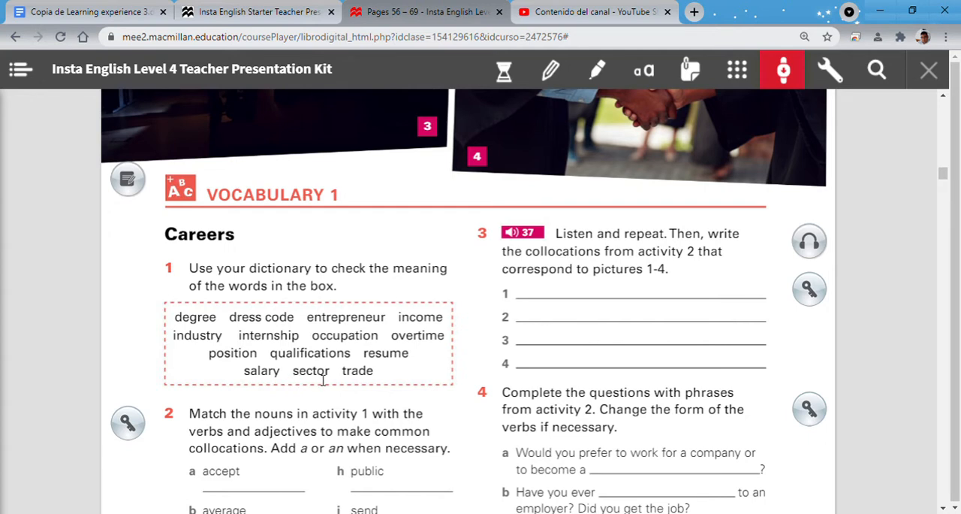
mouse_move(337, 378)
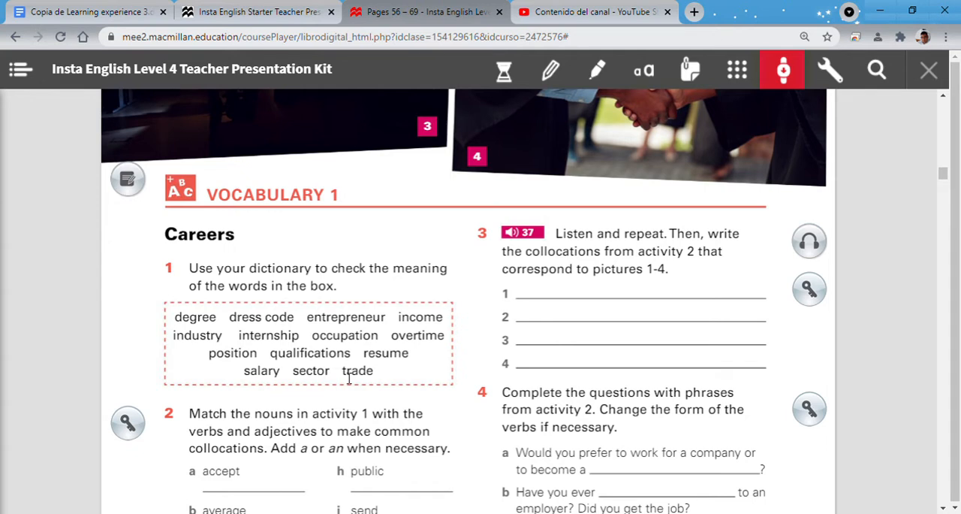
mouse_move(243, 316)
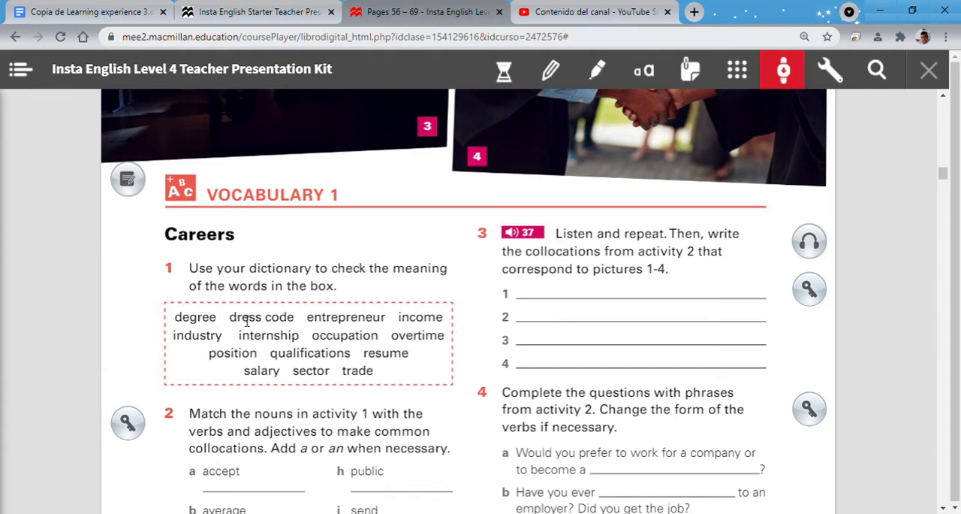
mouse_move(413, 336)
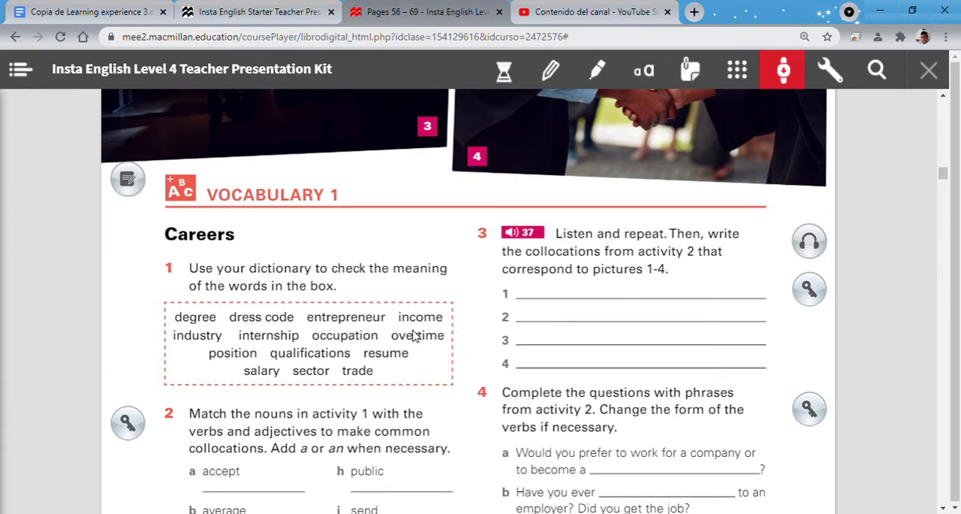
mouse_move(412, 351)
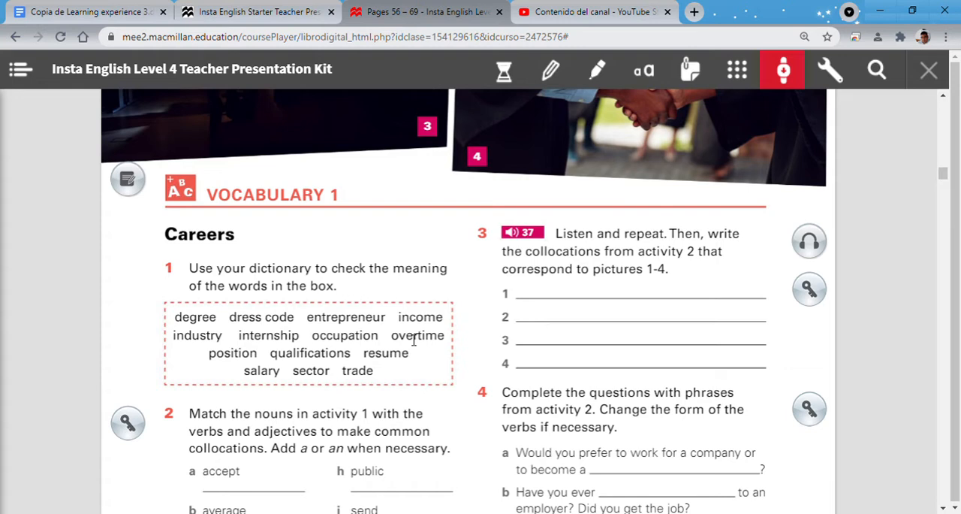
mouse_move(410, 345)
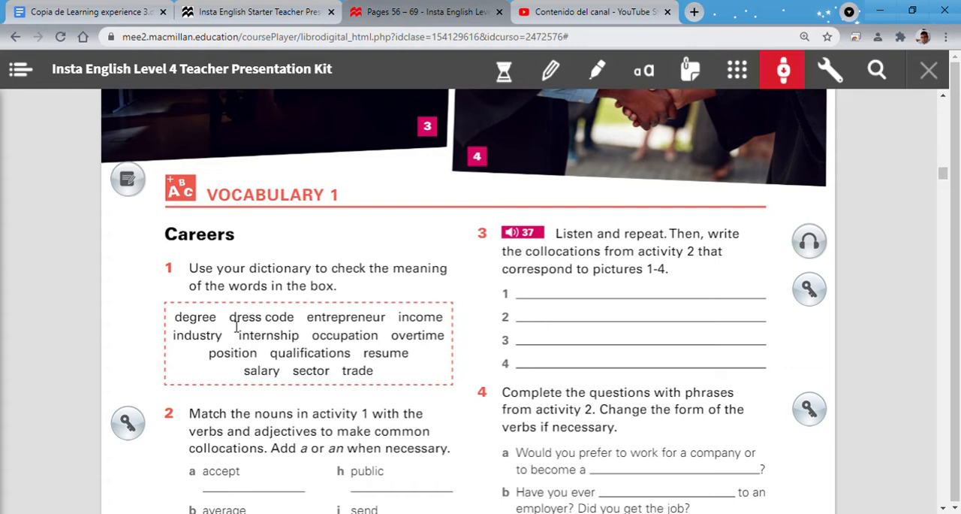
mouse_move(235, 256)
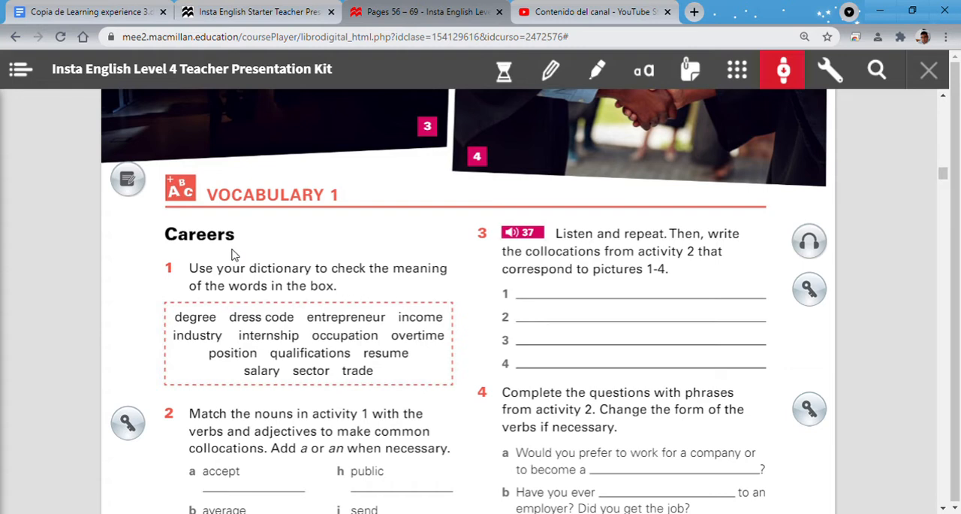
mouse_move(248, 253)
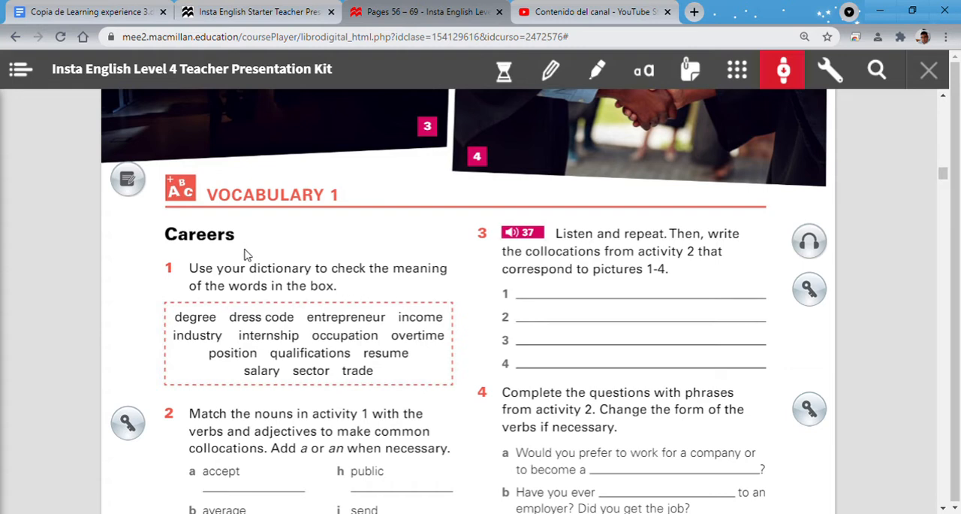
mouse_move(265, 275)
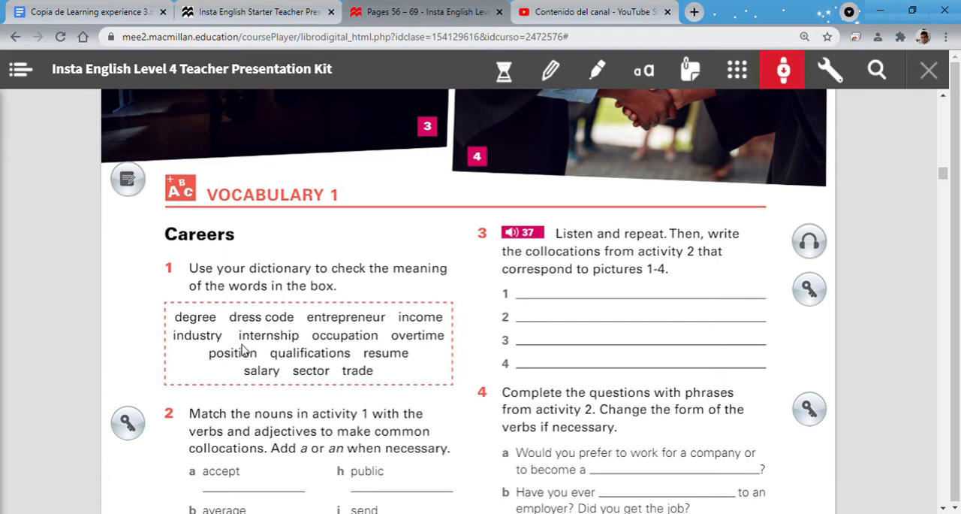
mouse_move(283, 332)
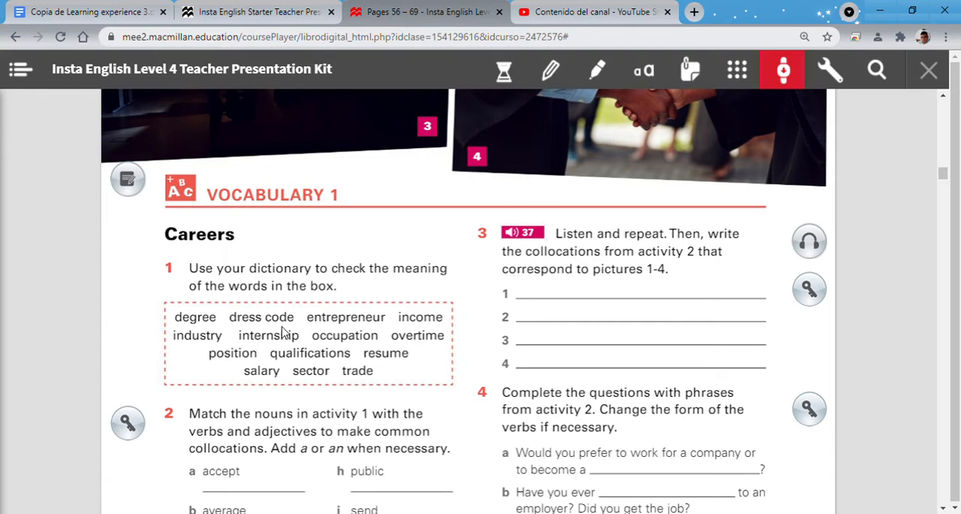
mouse_move(336, 323)
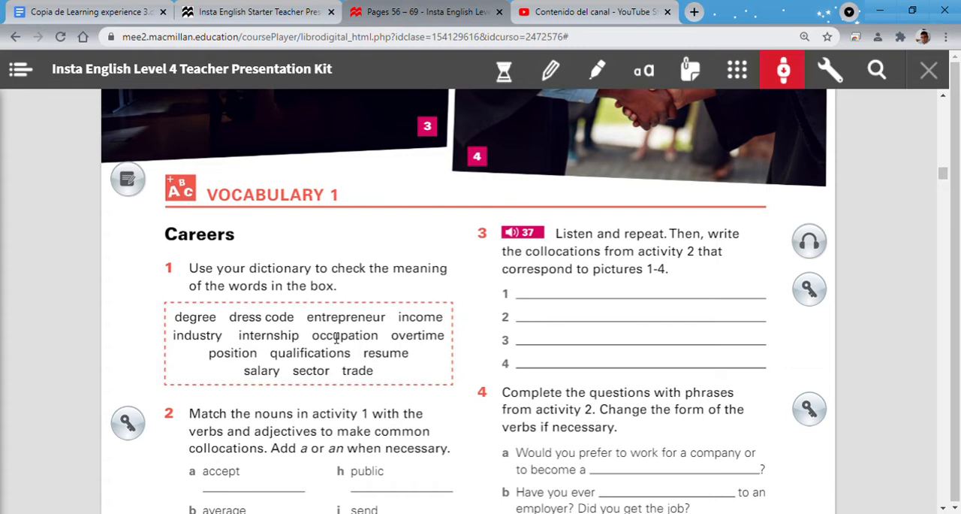
mouse_move(326, 327)
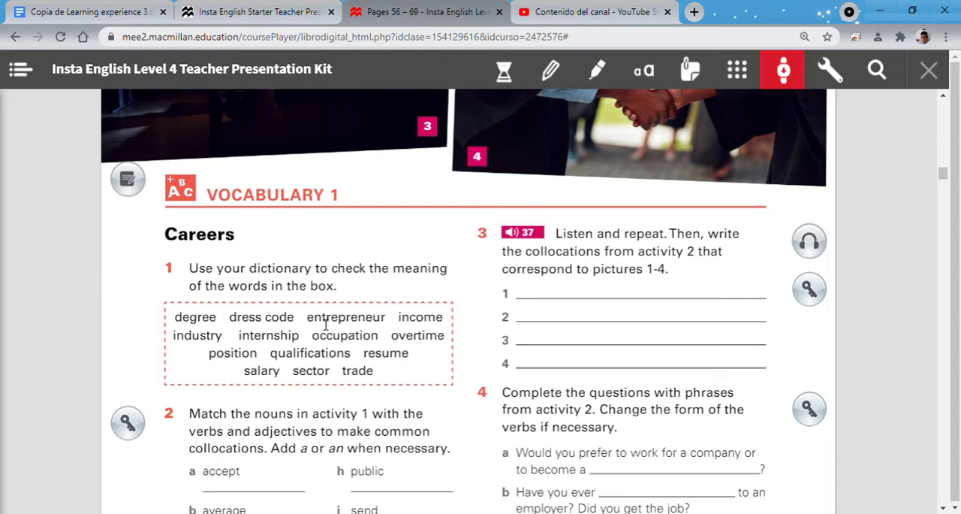
mouse_move(326, 326)
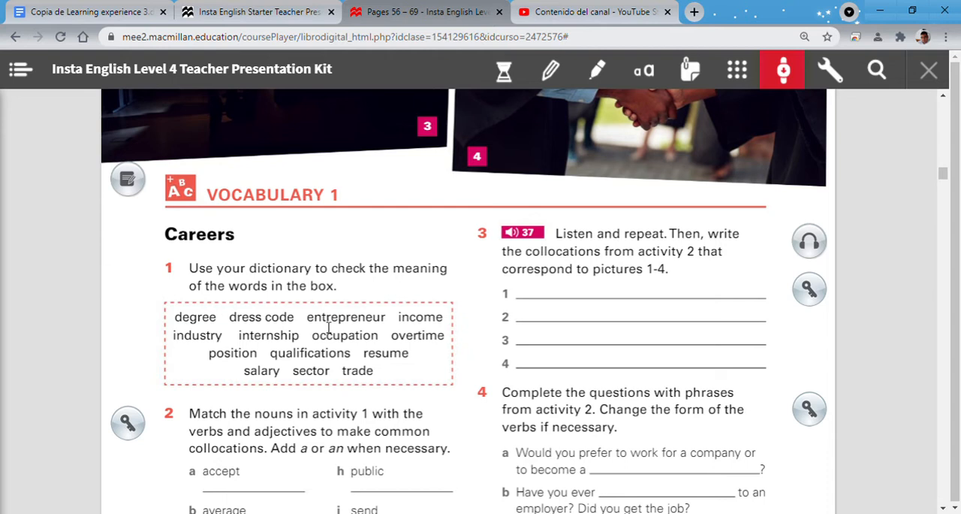
mouse_move(329, 329)
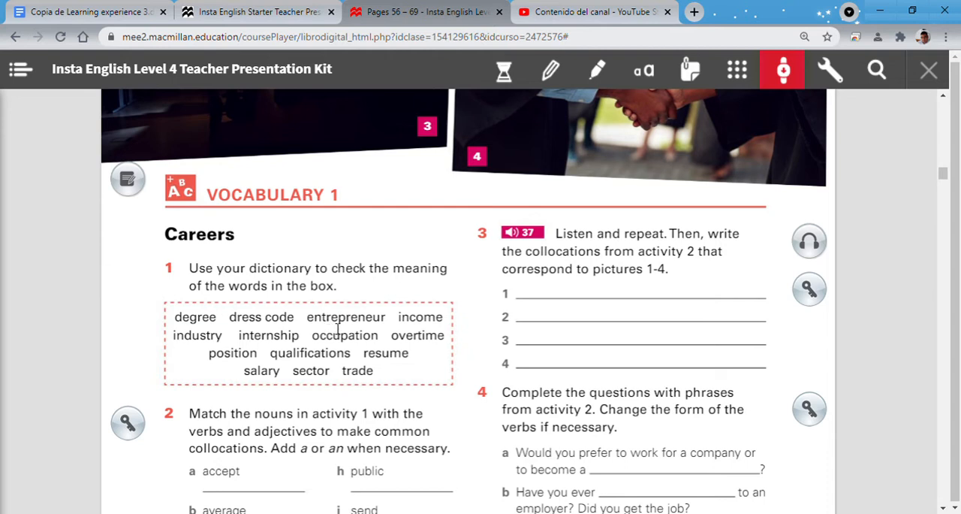
mouse_move(339, 328)
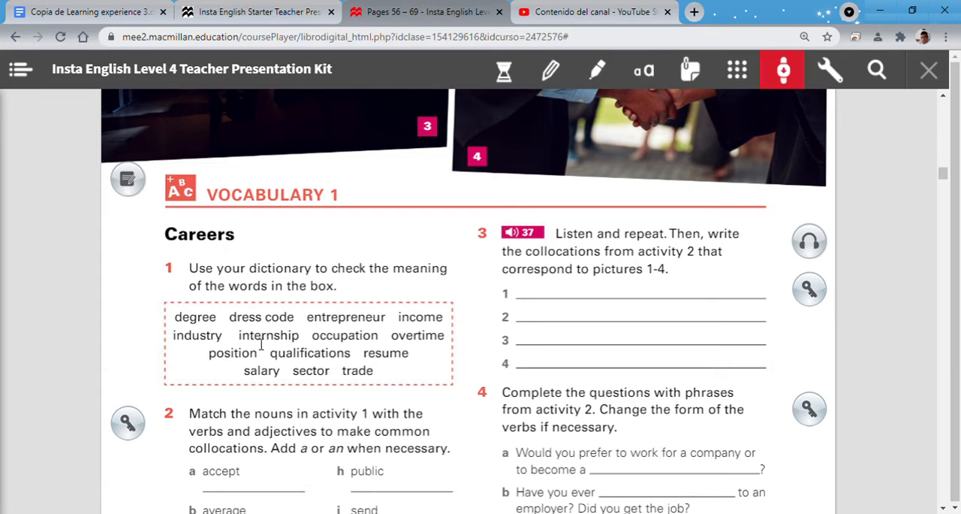
mouse_move(303, 344)
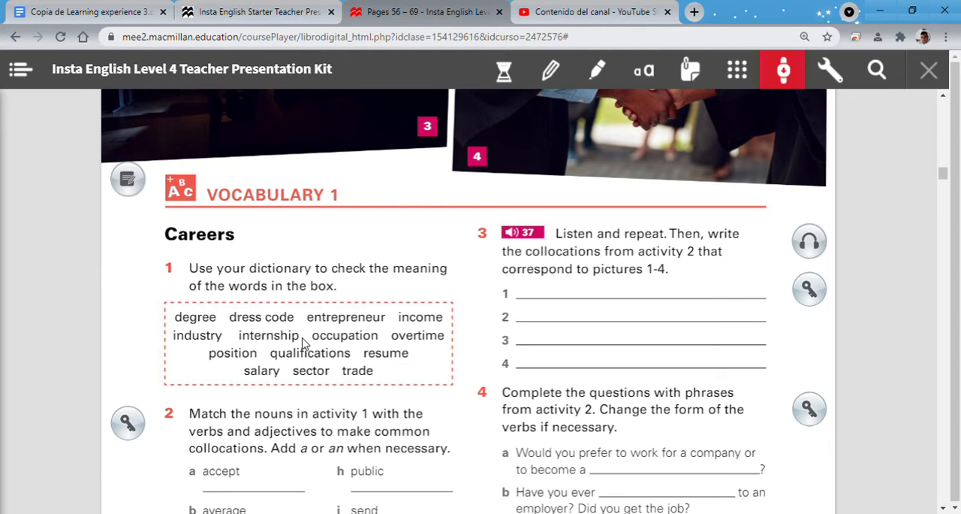
mouse_move(308, 339)
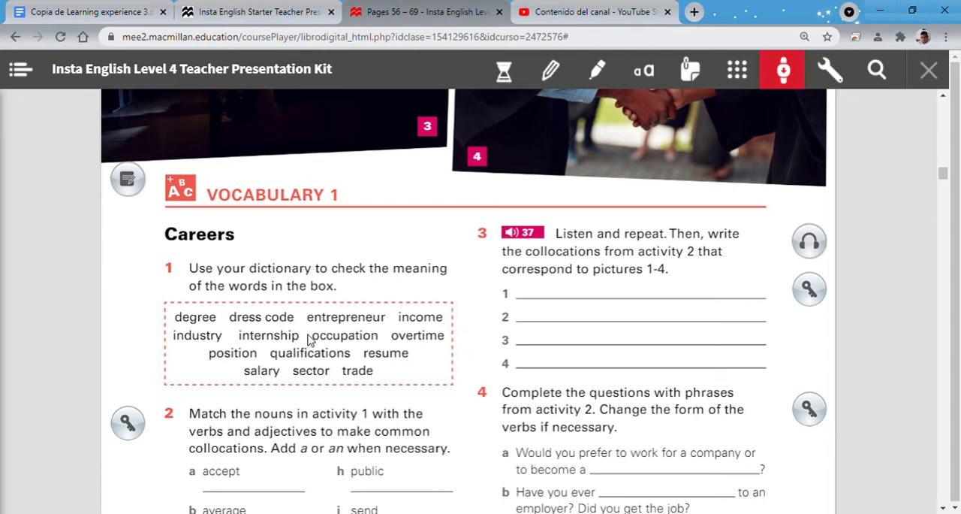
mouse_move(263, 343)
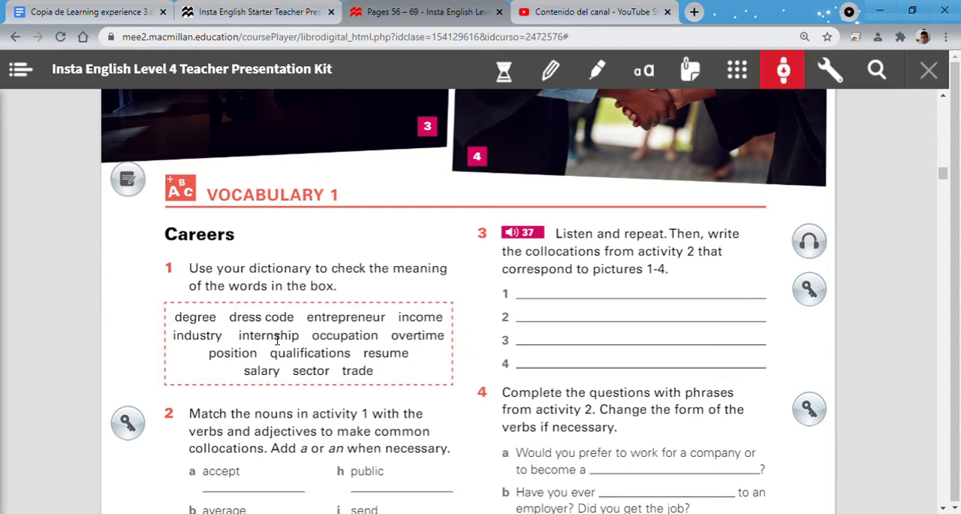
mouse_move(278, 338)
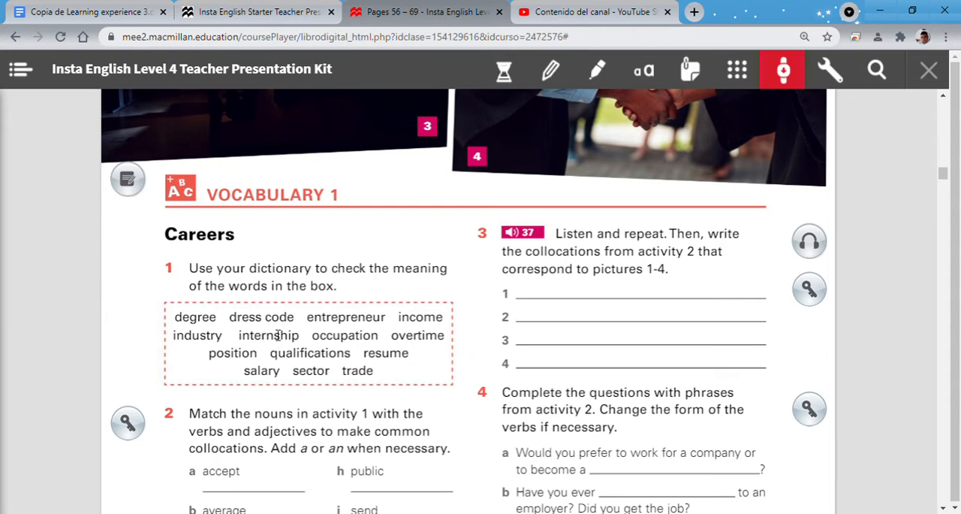
mouse_move(275, 334)
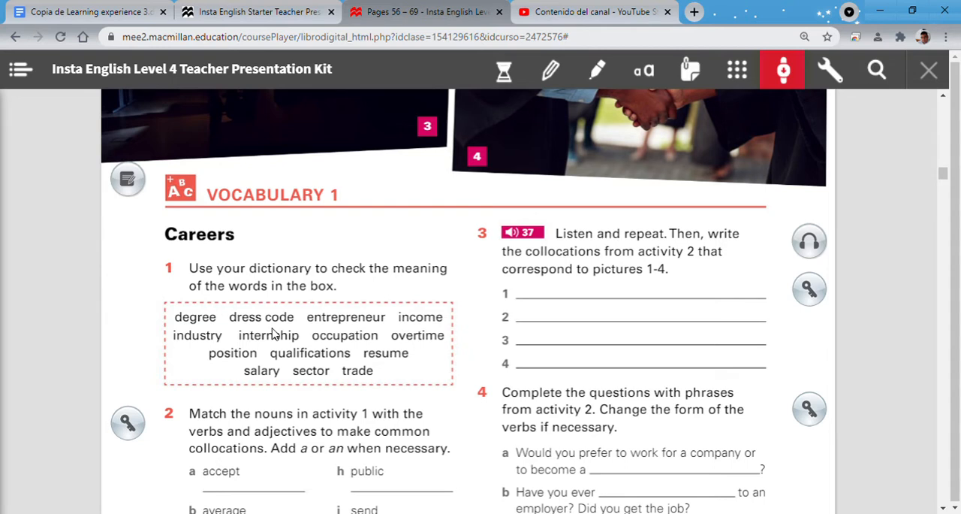
mouse_move(334, 354)
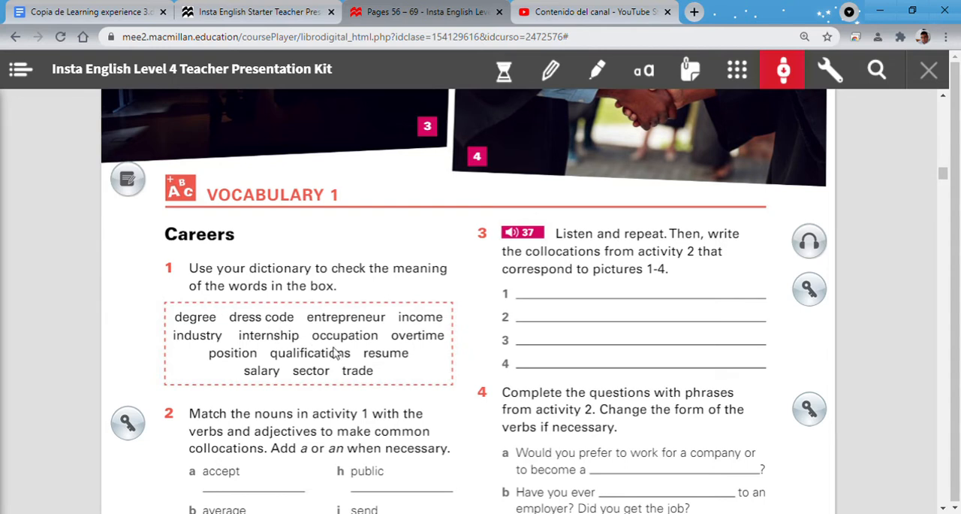
mouse_move(358, 353)
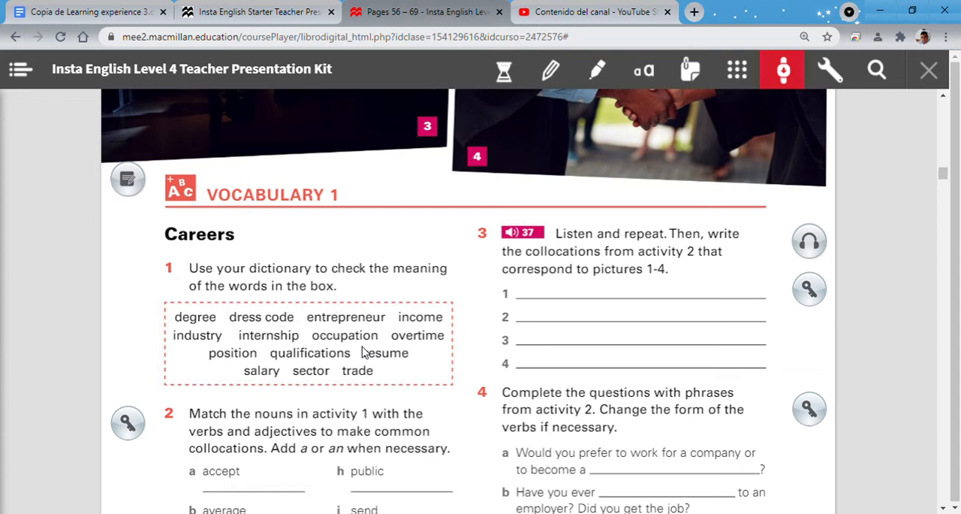
mouse_move(378, 348)
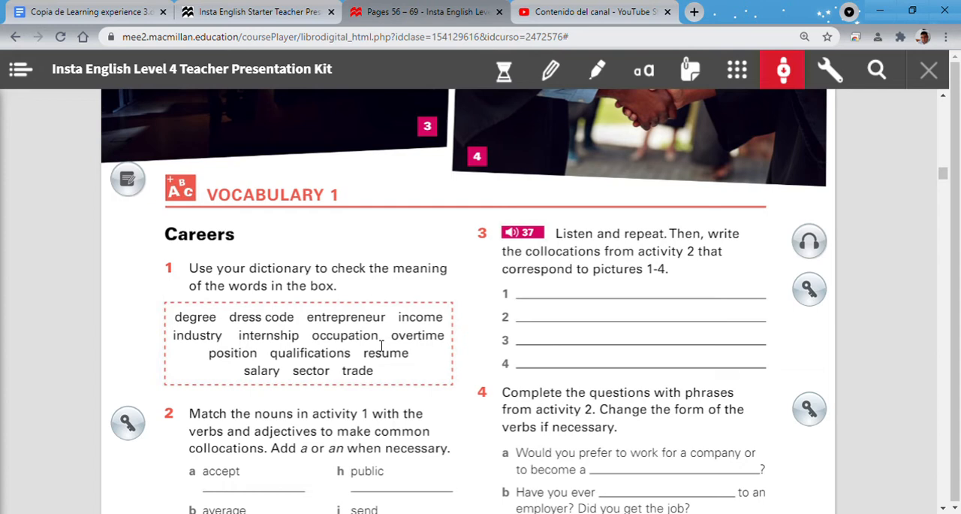
mouse_move(380, 344)
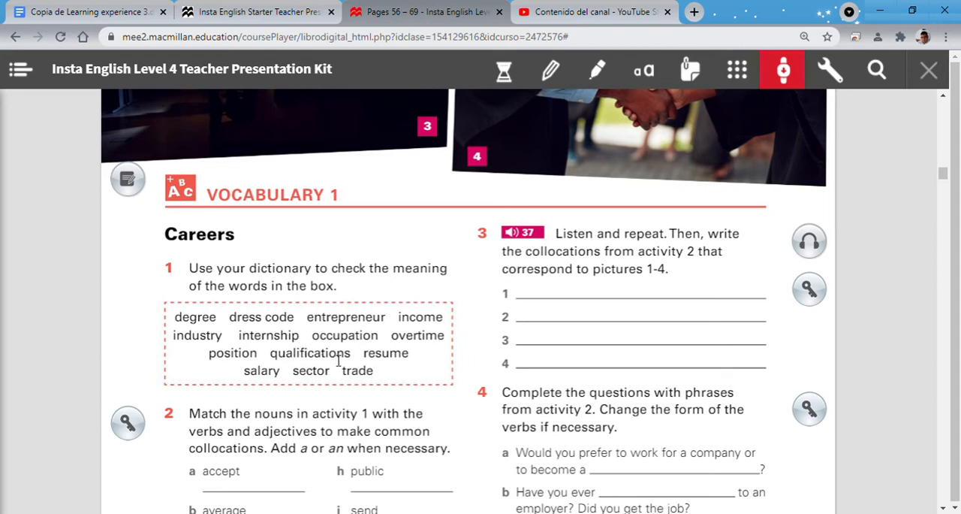
mouse_move(351, 362)
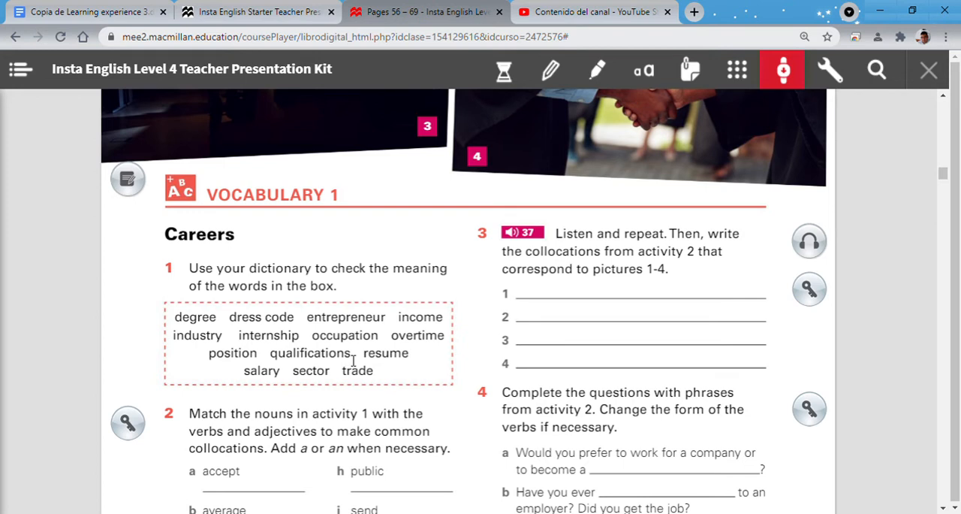
mouse_move(353, 360)
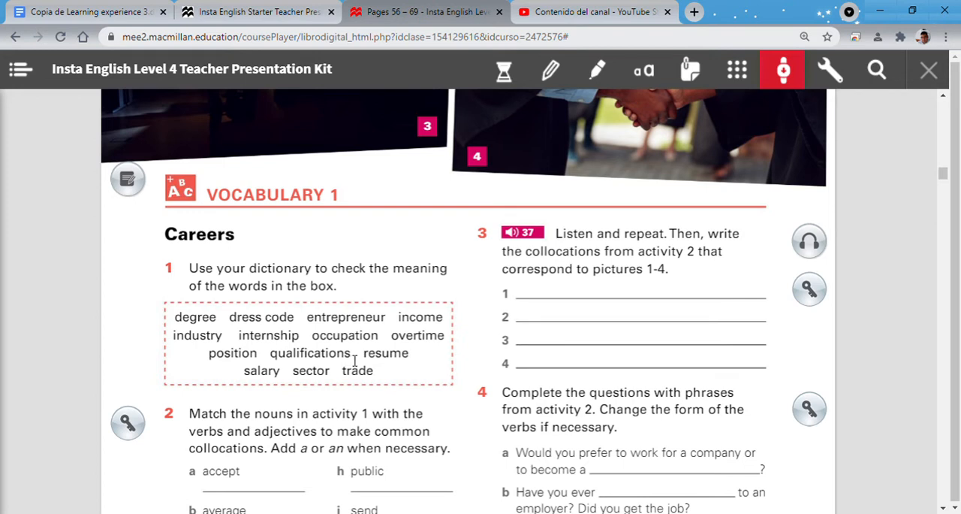
mouse_move(386, 358)
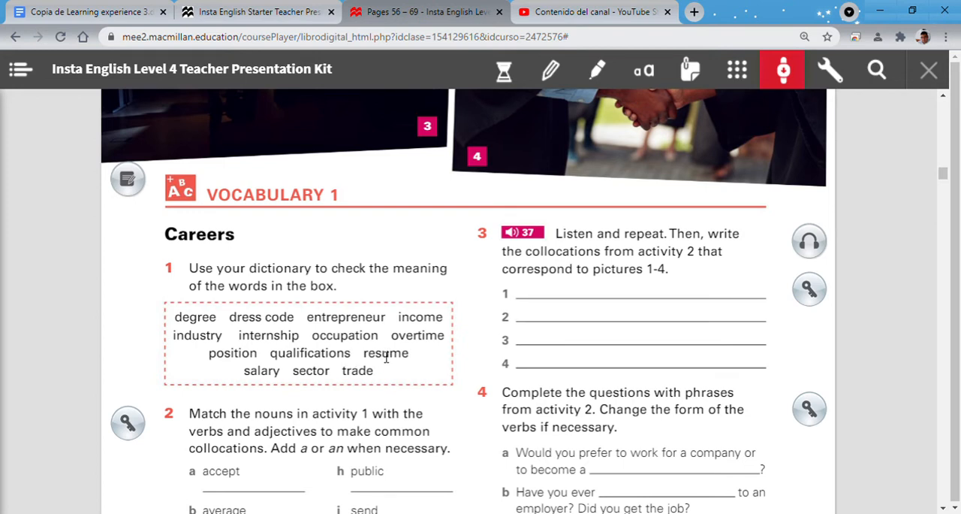
mouse_move(246, 368)
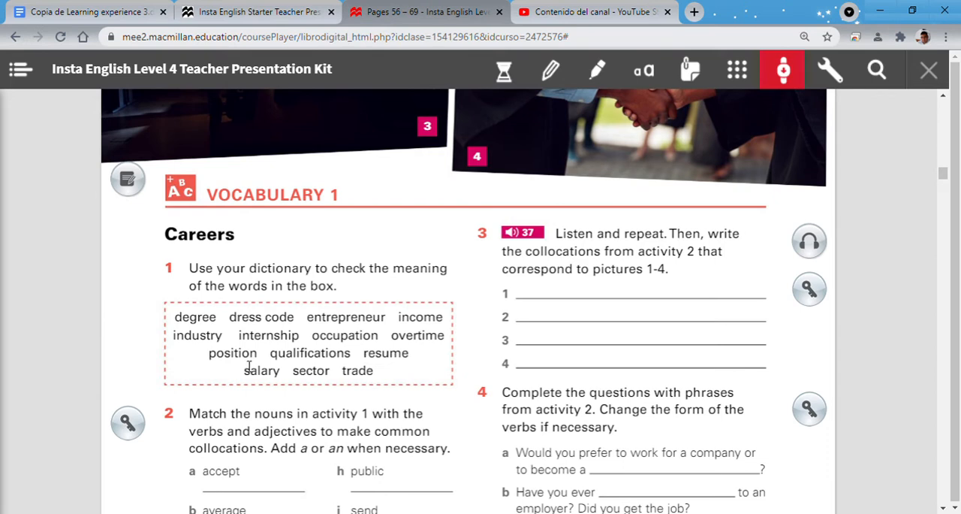
mouse_move(254, 372)
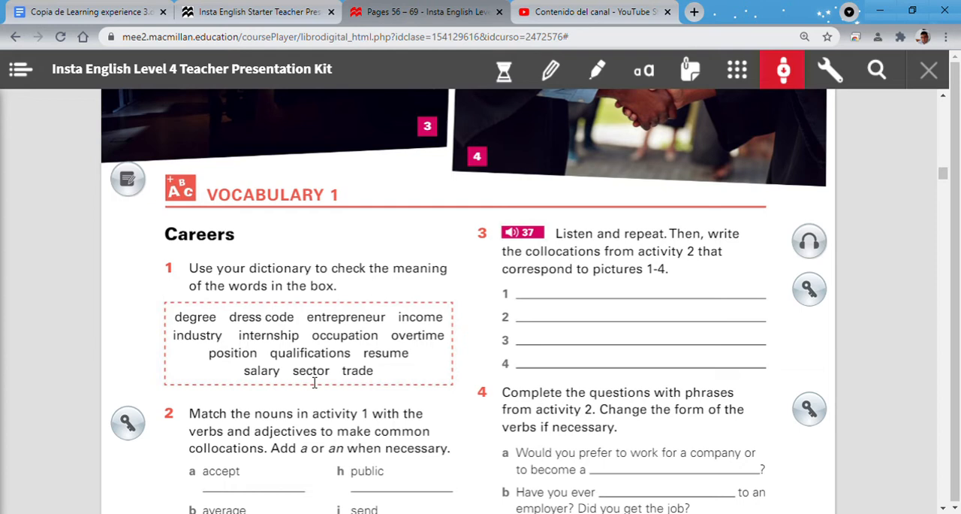
mouse_move(332, 379)
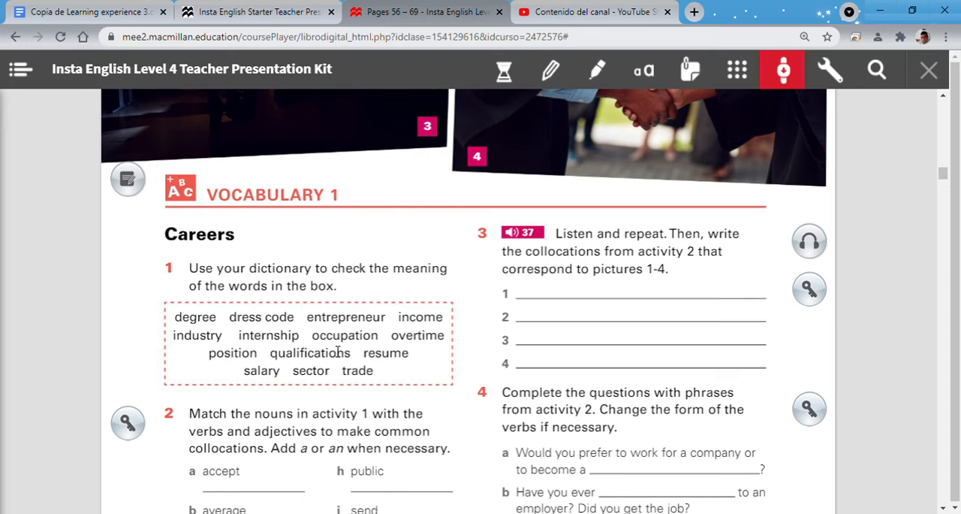
mouse_move(333, 351)
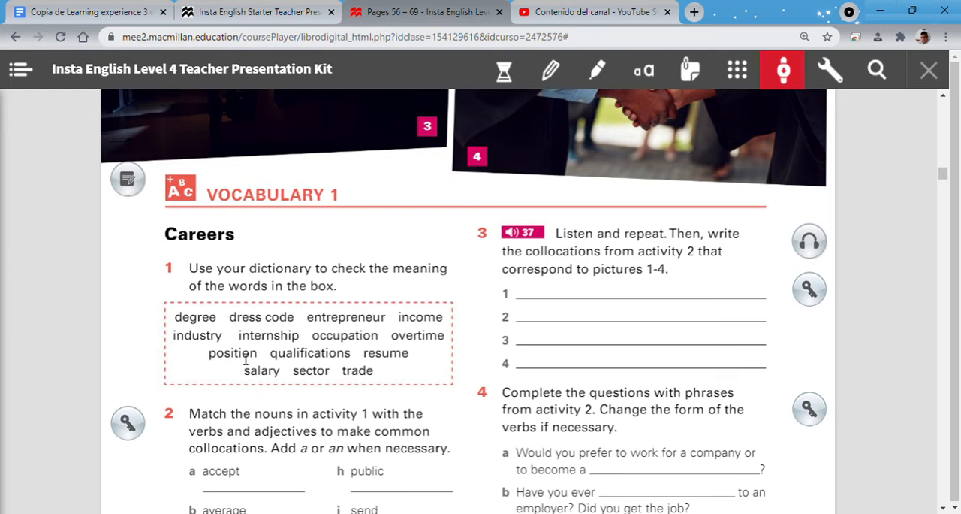
mouse_move(321, 380)
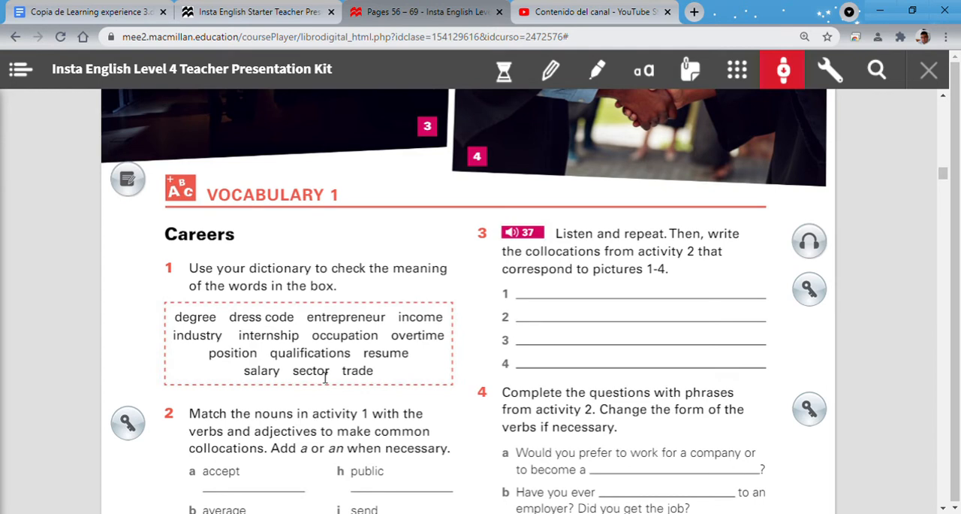
mouse_move(298, 329)
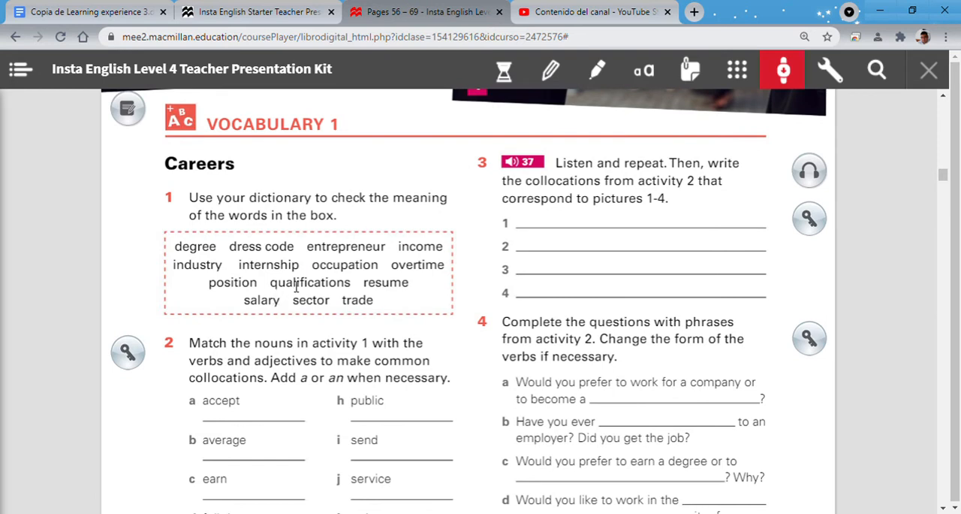
Scroll down toward the rest of activity 2's matching items and activity 5.
scroll("down", 3)
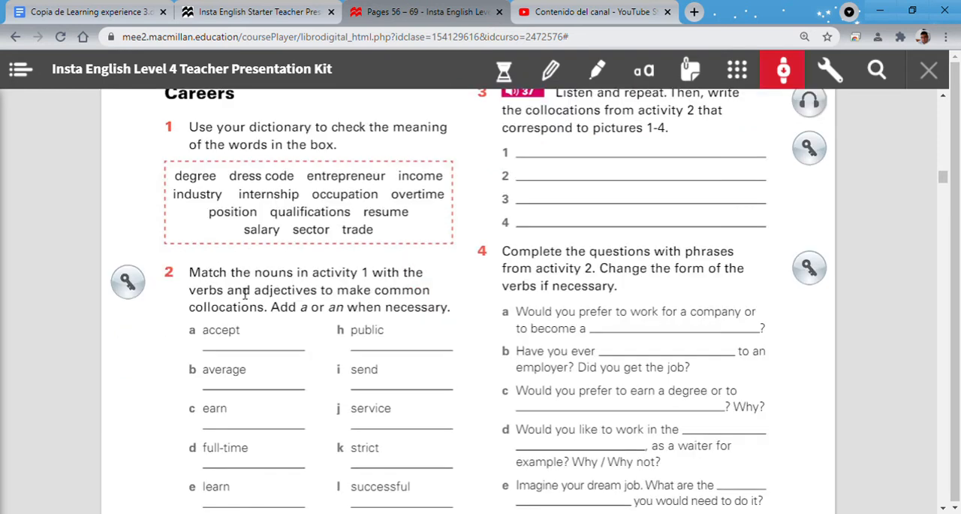
mouse_move(343, 286)
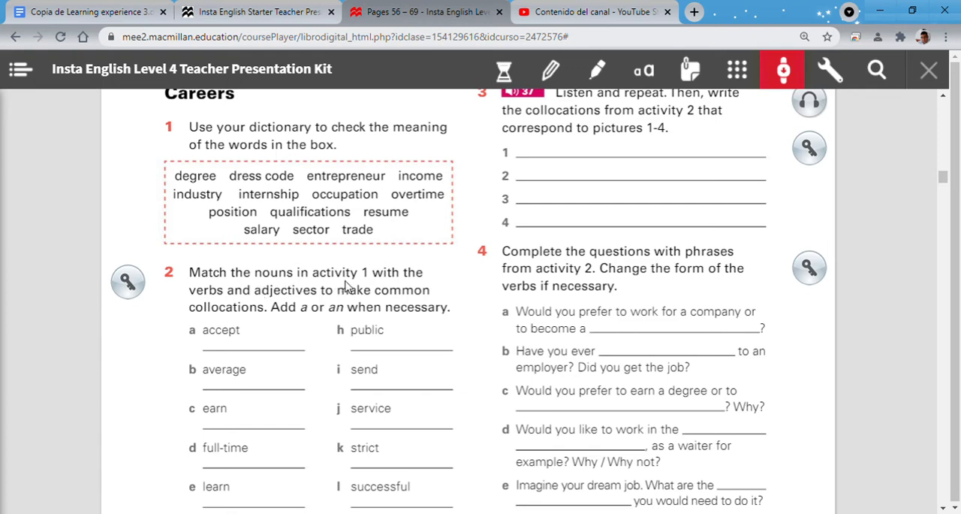
mouse_move(406, 288)
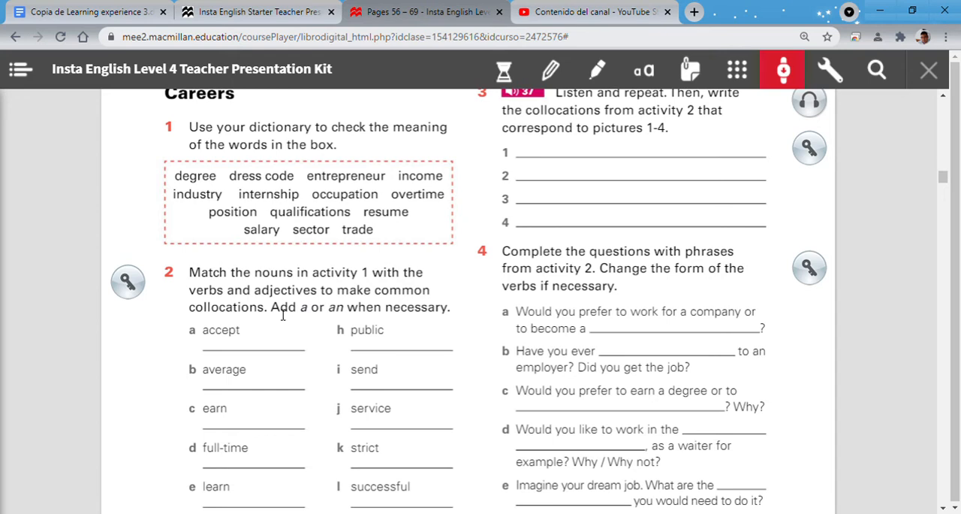
mouse_move(283, 321)
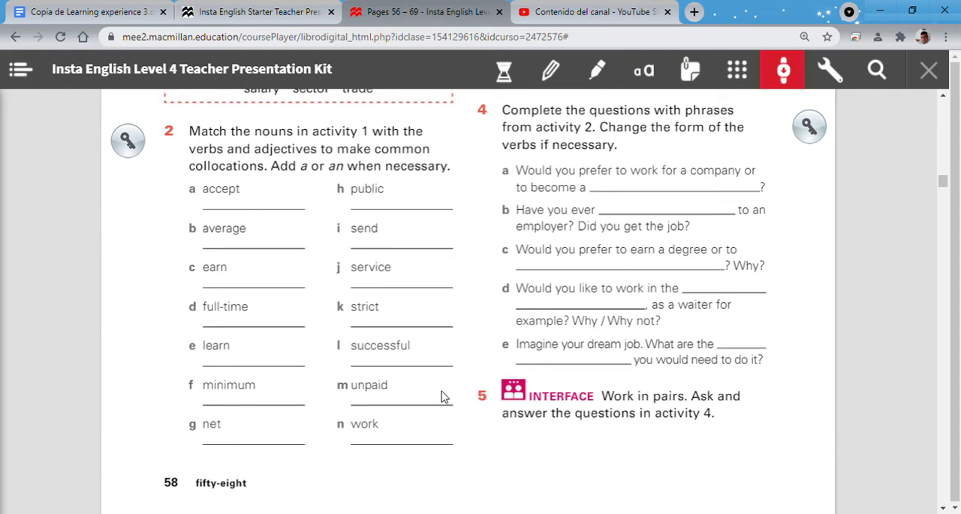
mouse_move(276, 217)
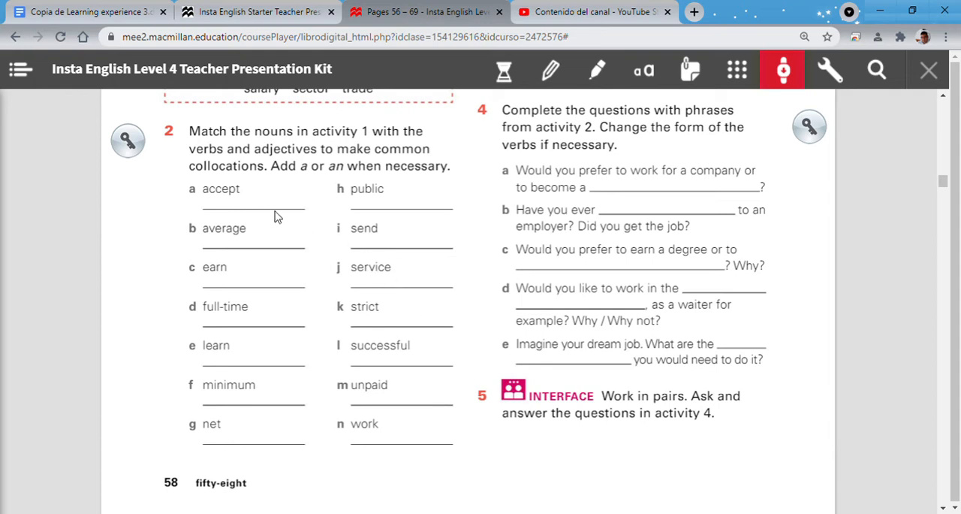
mouse_move(269, 216)
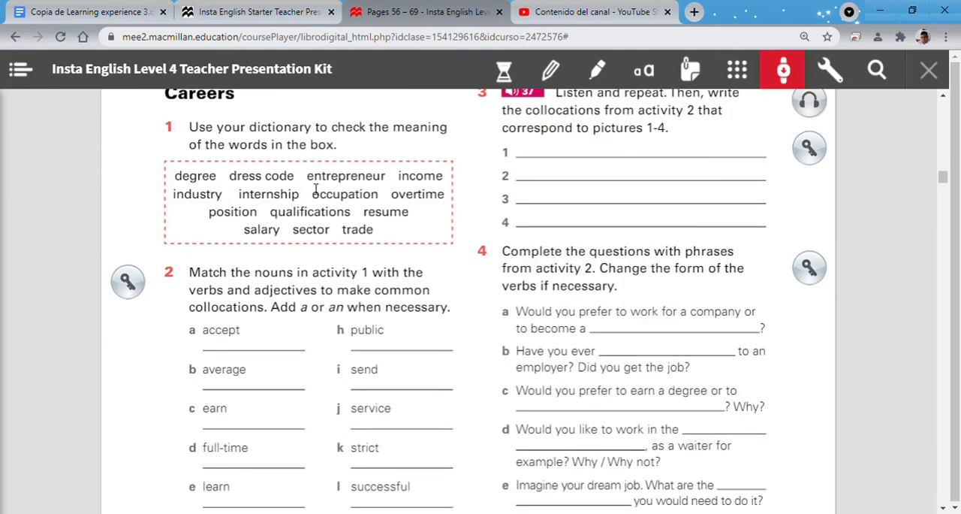
mouse_move(333, 236)
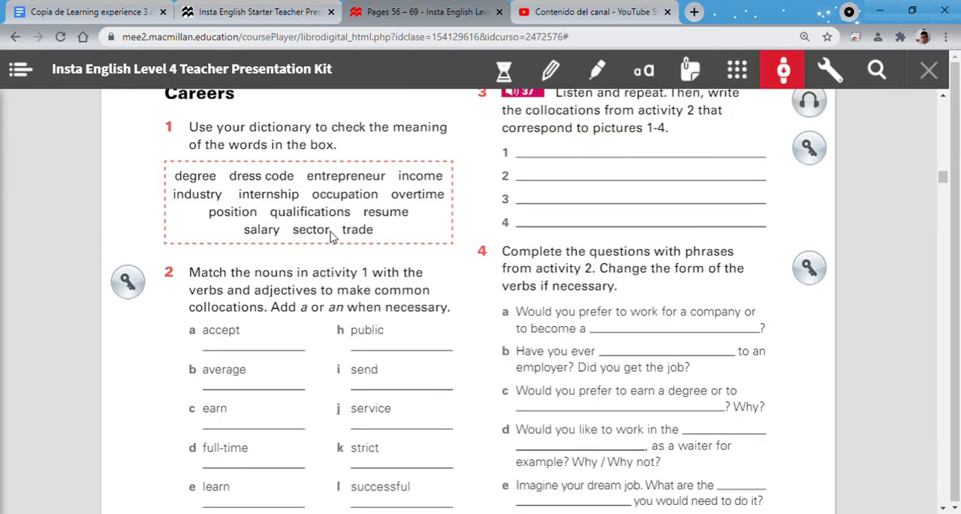
mouse_move(284, 230)
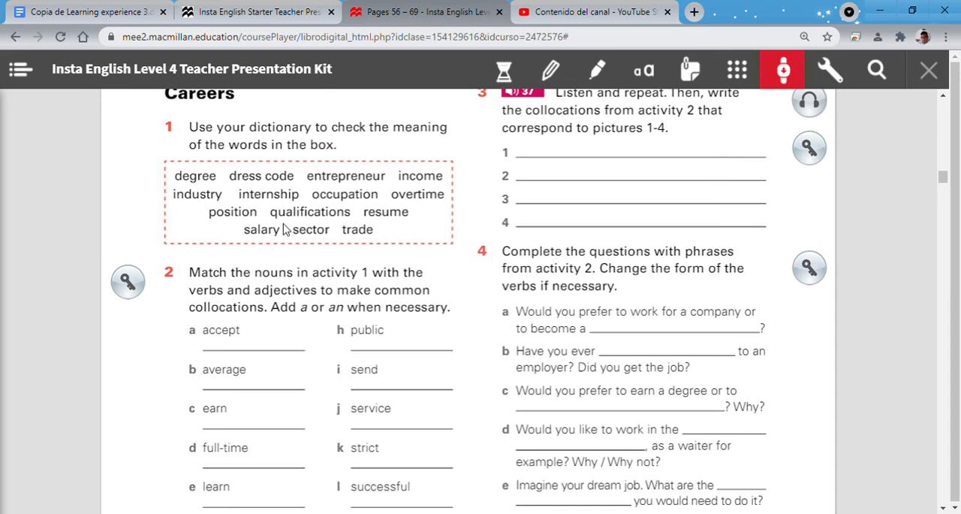
mouse_move(298, 264)
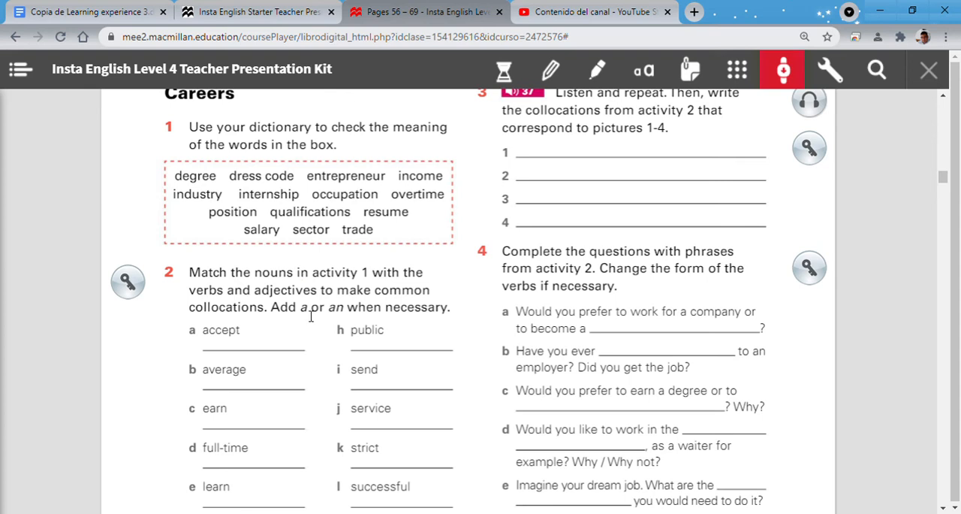
mouse_move(355, 321)
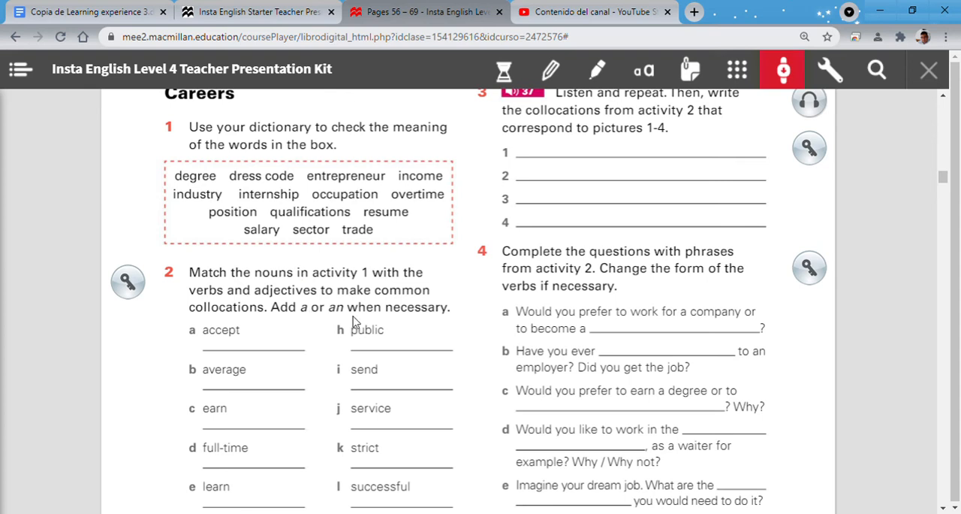
mouse_move(224, 242)
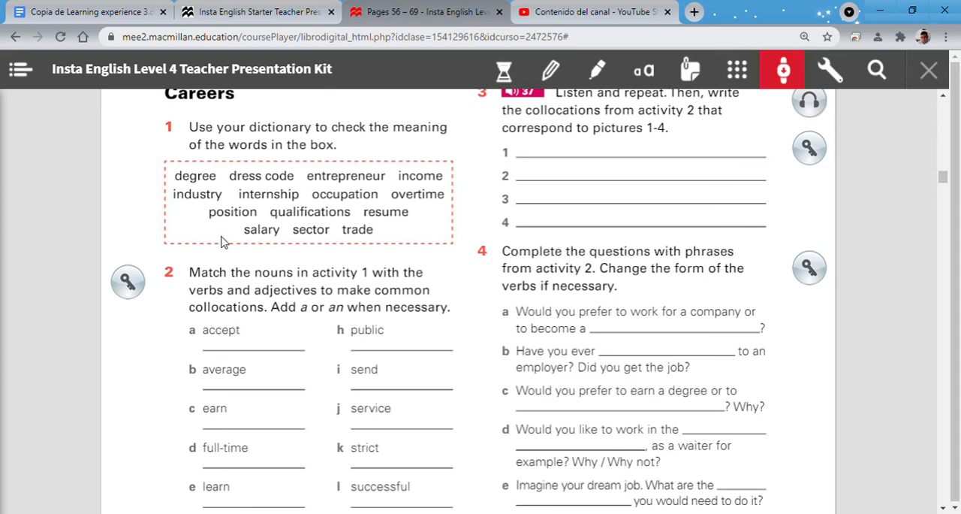
mouse_move(248, 231)
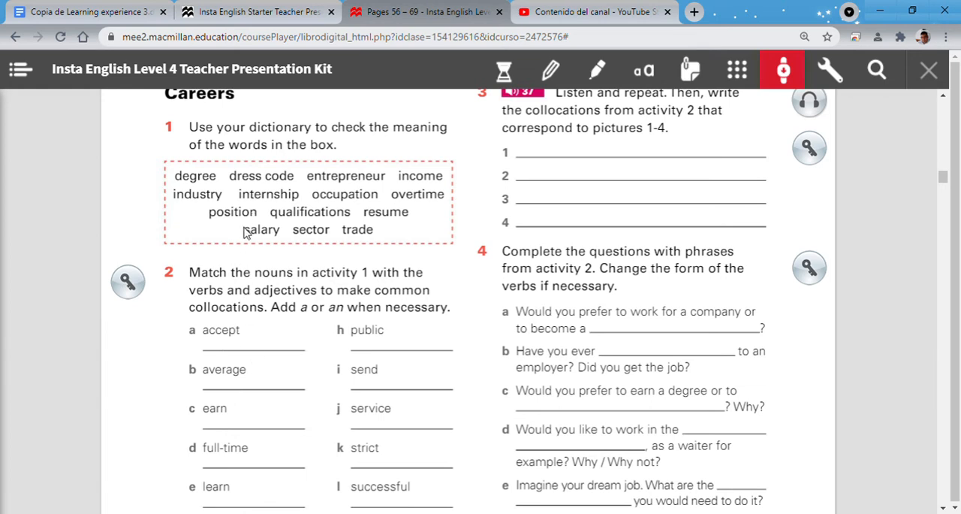
mouse_move(218, 383)
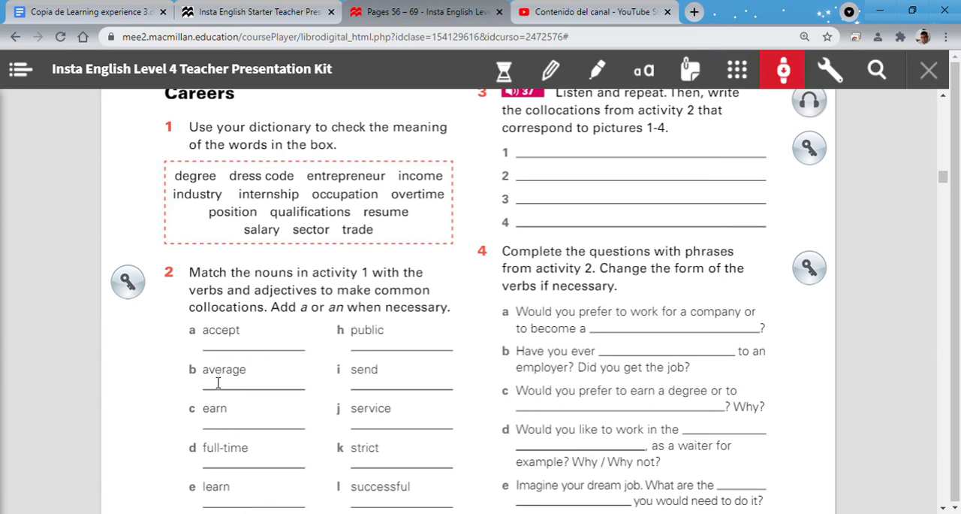
mouse_move(208, 385)
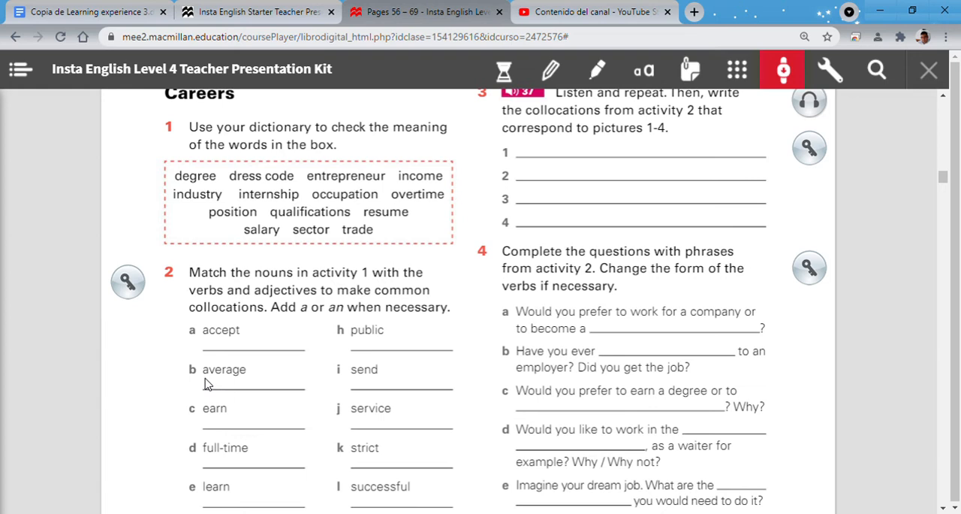
mouse_move(375, 251)
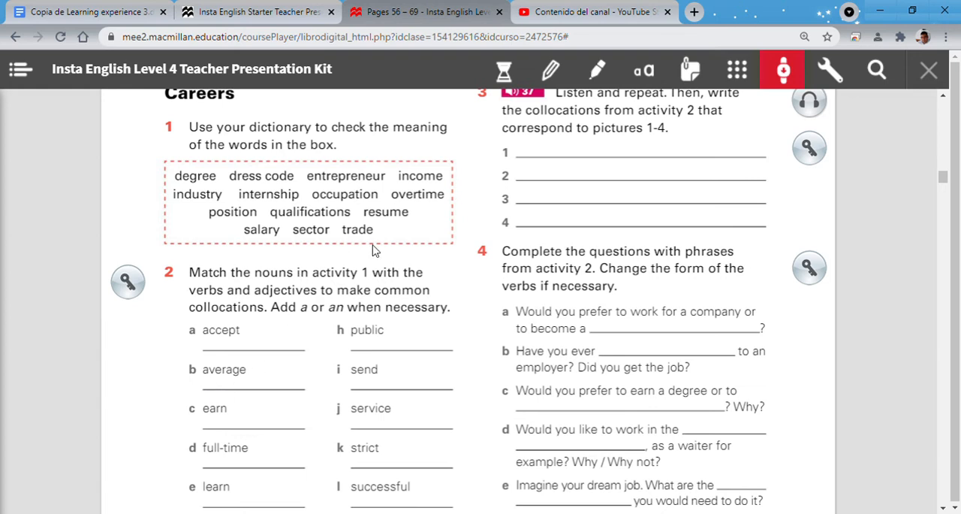
mouse_move(285, 241)
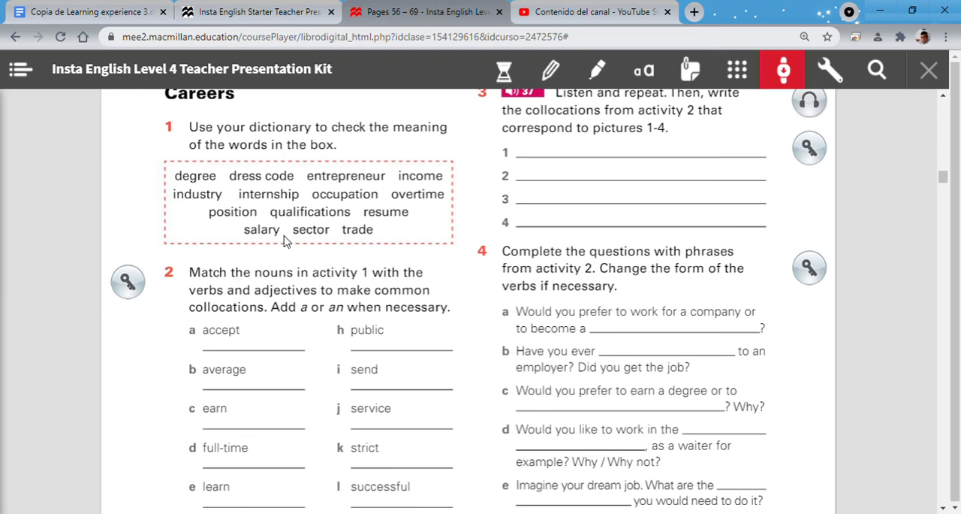
mouse_move(284, 239)
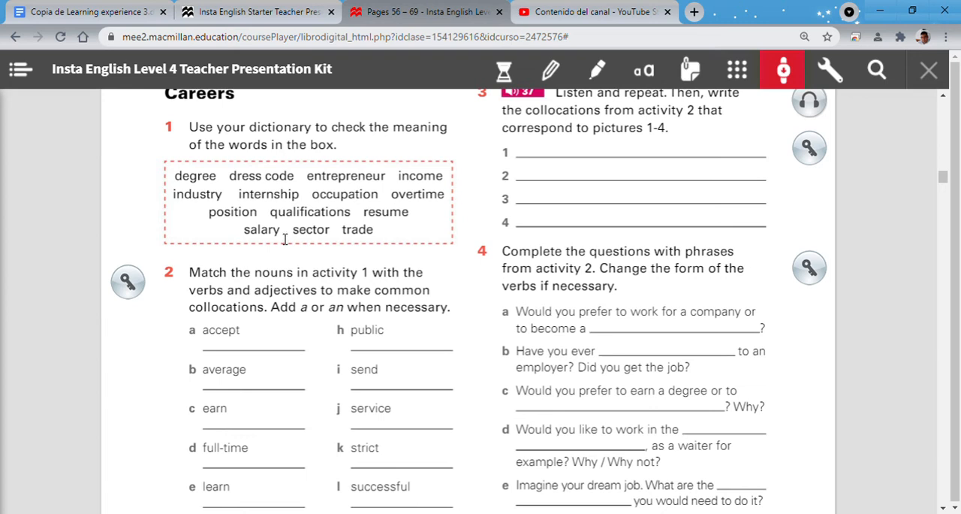
mouse_move(282, 335)
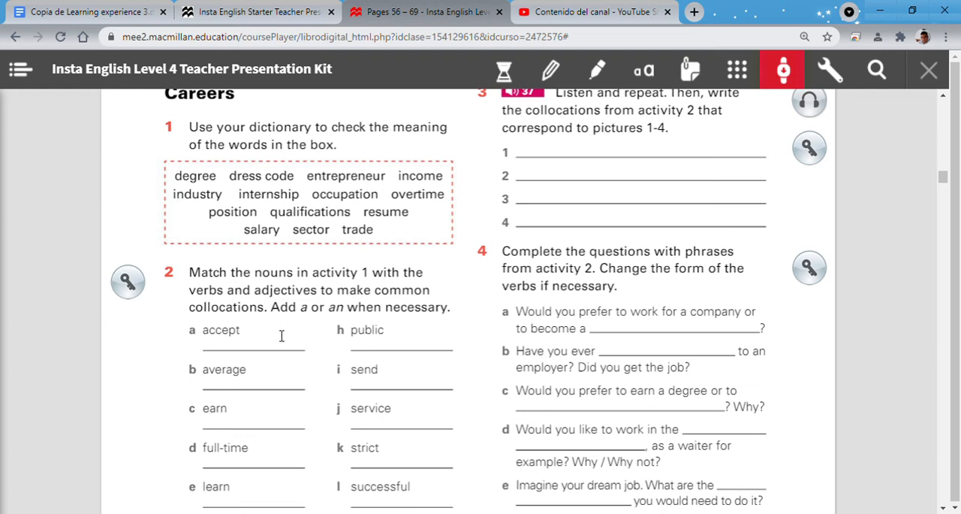
mouse_move(240, 393)
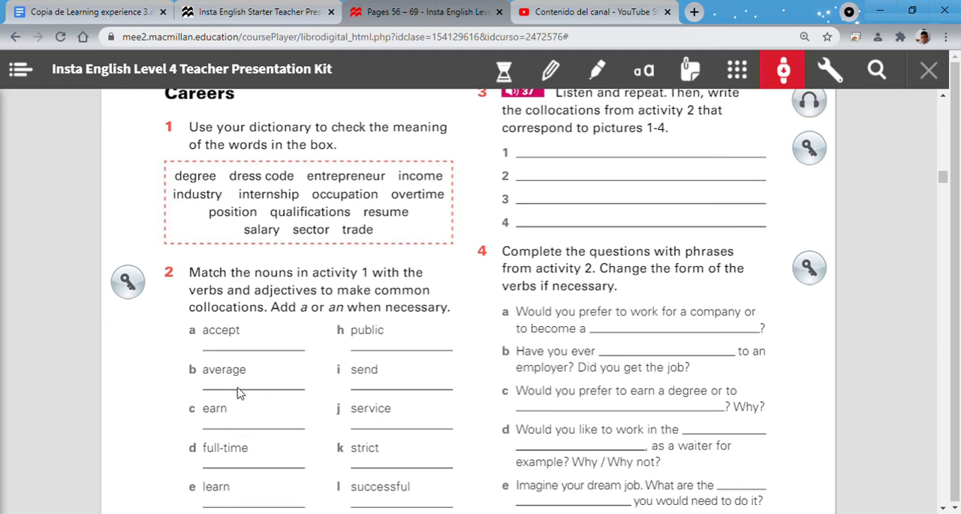
mouse_move(238, 392)
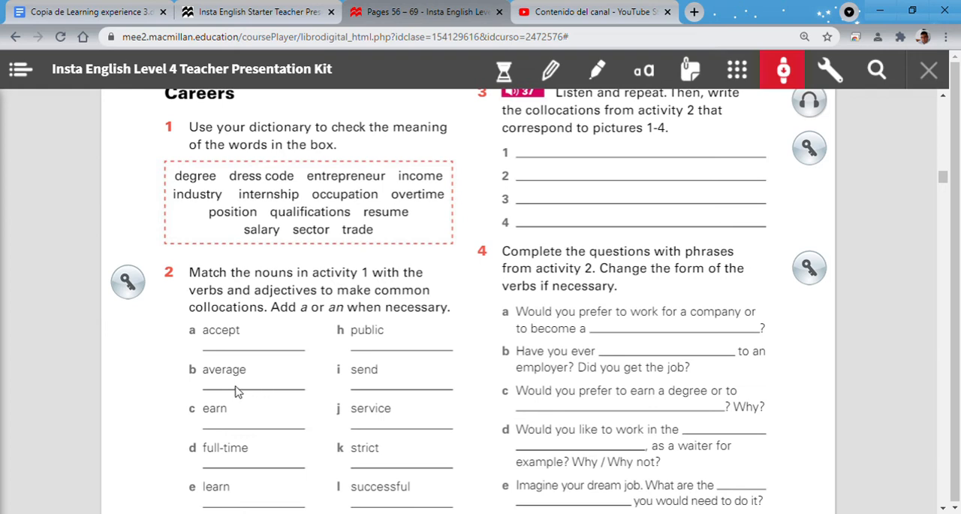
mouse_move(238, 349)
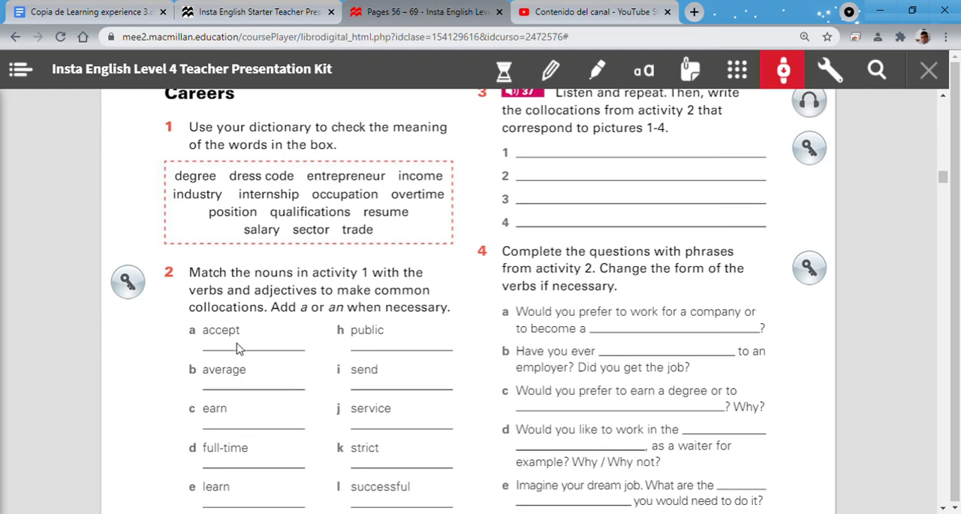
mouse_move(228, 176)
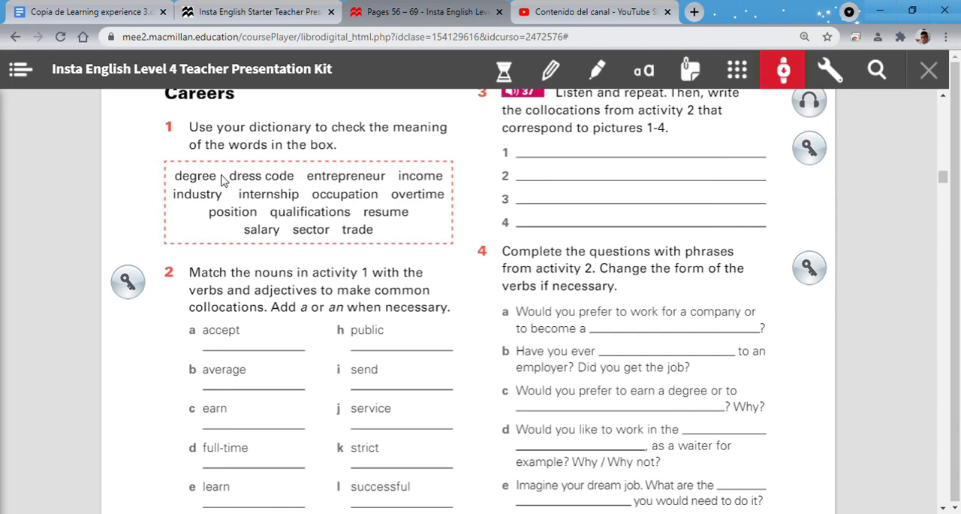
mouse_move(198, 267)
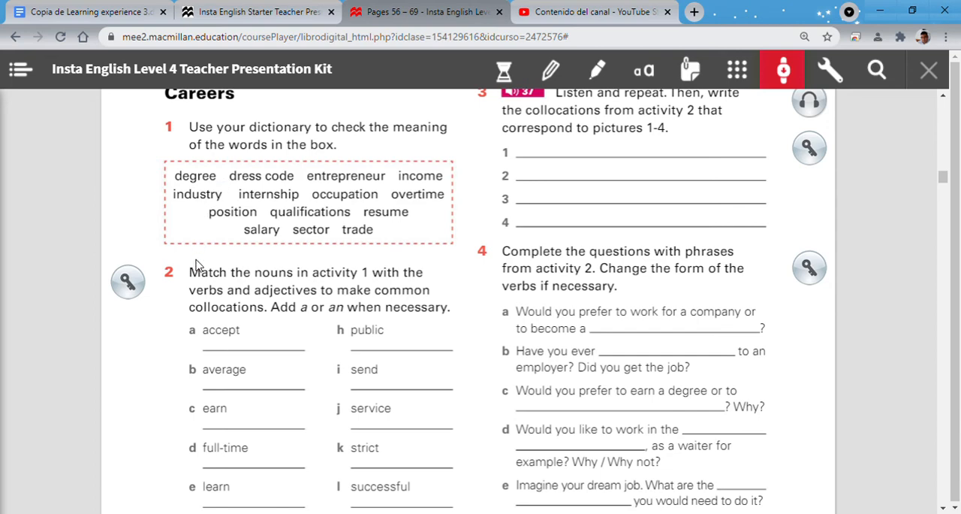
Scroll down to reveal activity 2 items f, g, m, n and activity 5.
scroll("down", 3)
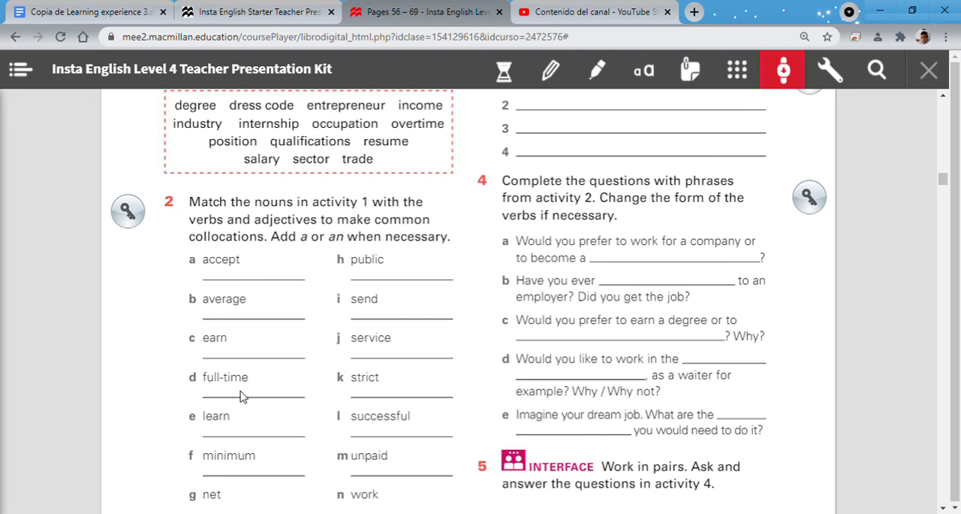
mouse_move(240, 430)
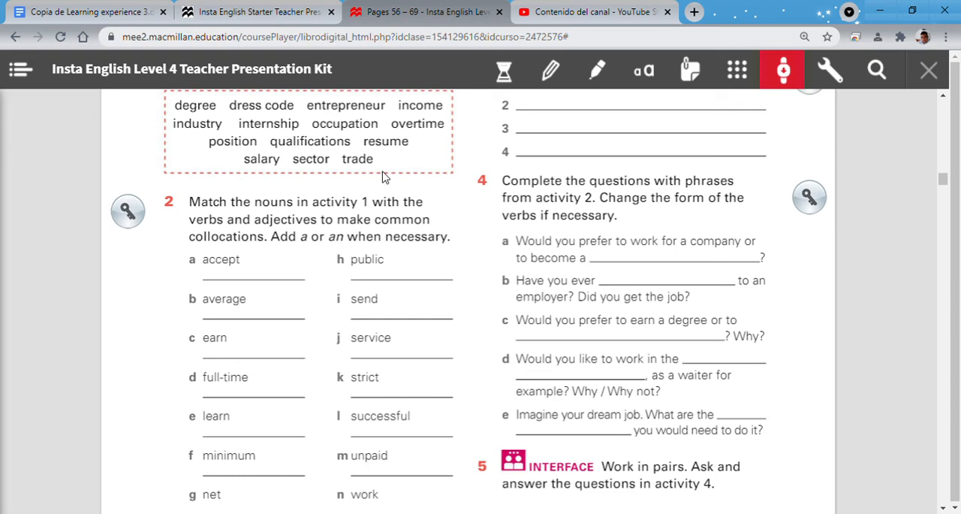
mouse_move(225, 486)
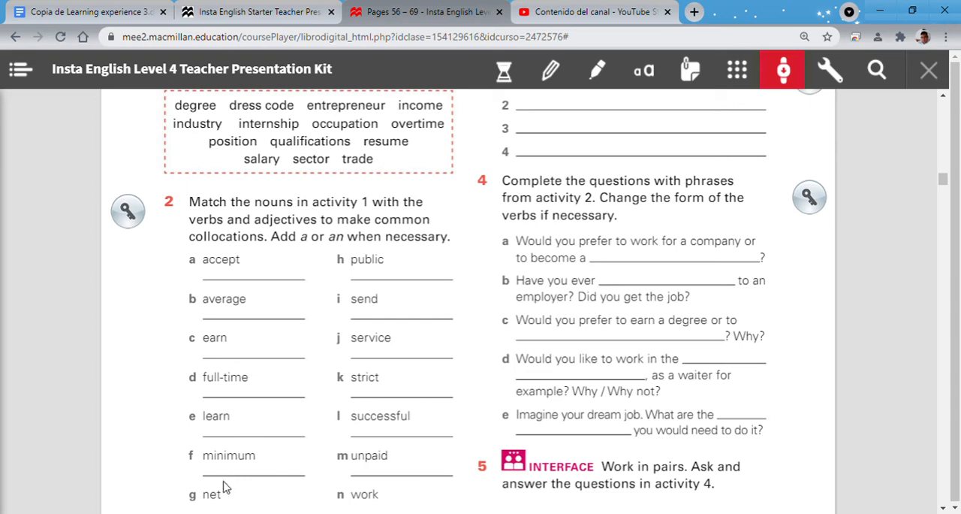
mouse_move(251, 461)
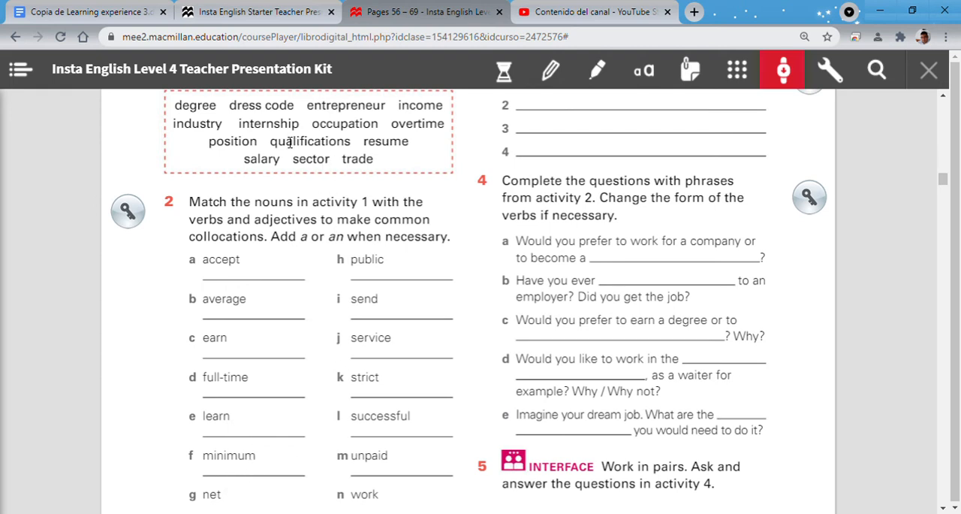
mouse_move(306, 146)
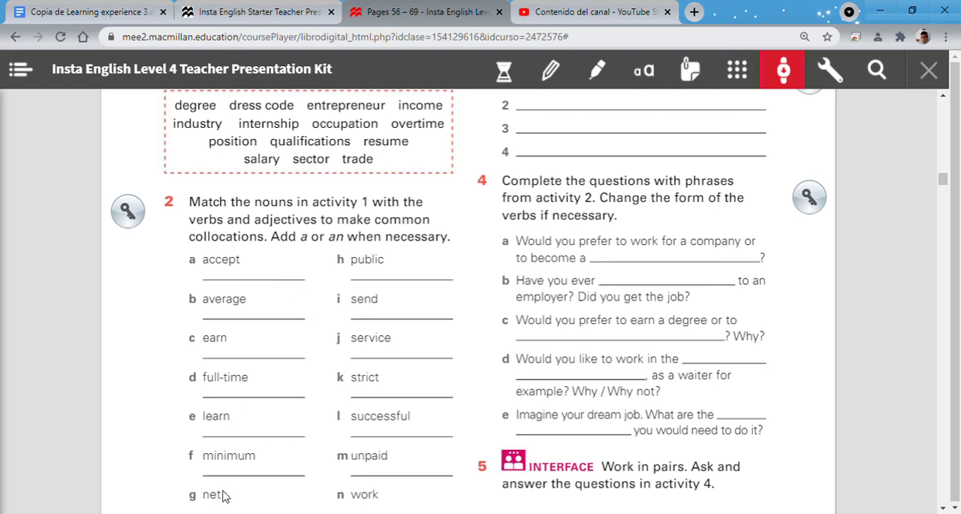
mouse_move(401, 120)
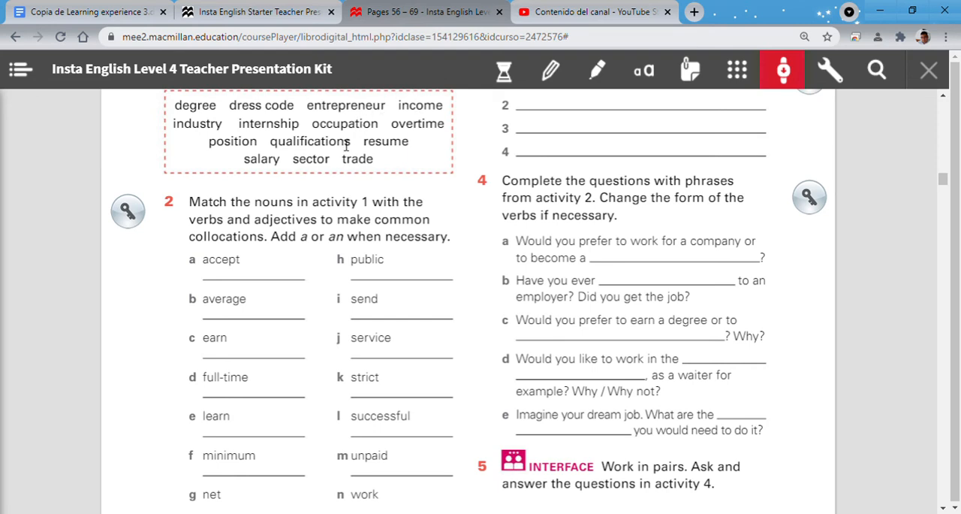
mouse_move(178, 507)
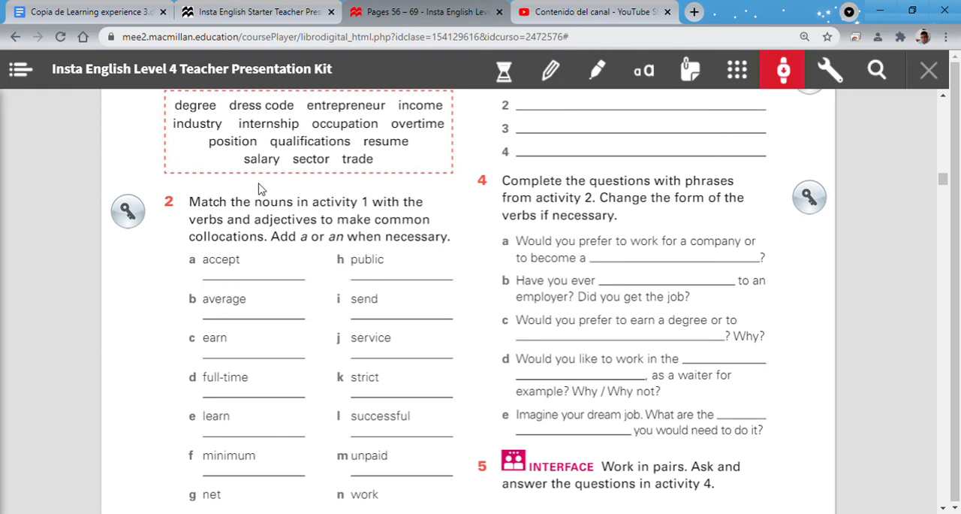
mouse_move(304, 239)
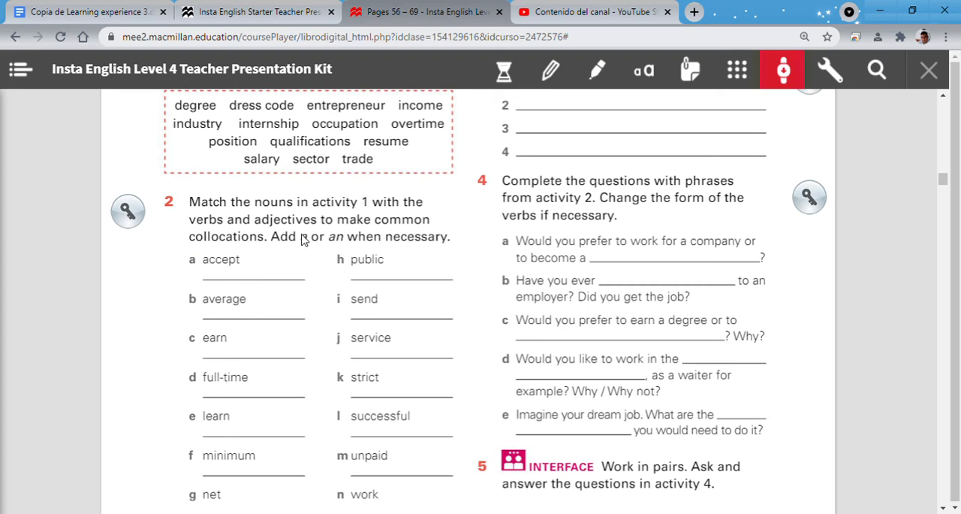
mouse_move(325, 254)
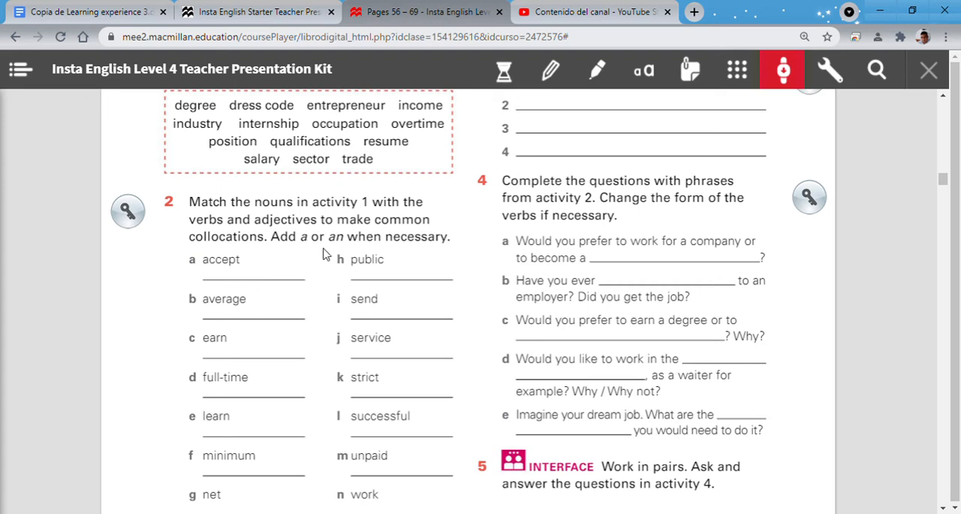
mouse_move(261, 153)
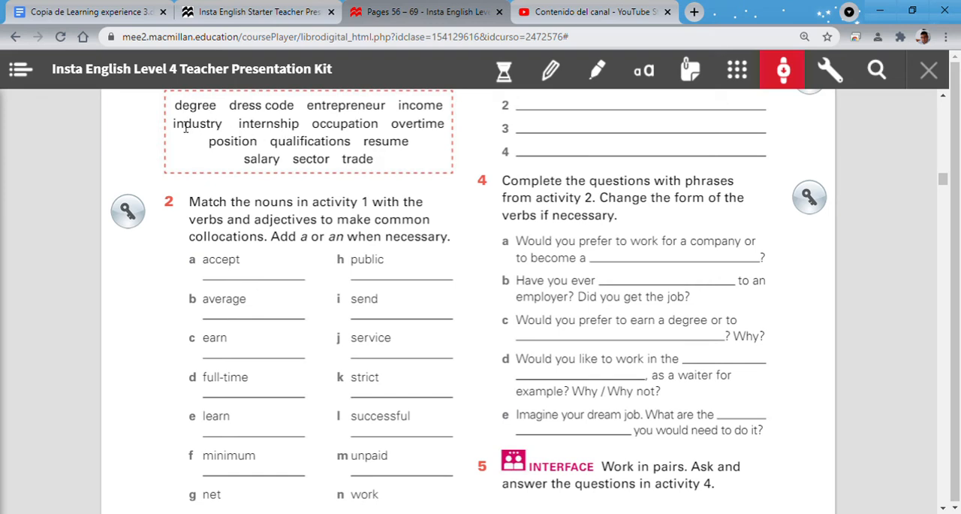
mouse_move(226, 138)
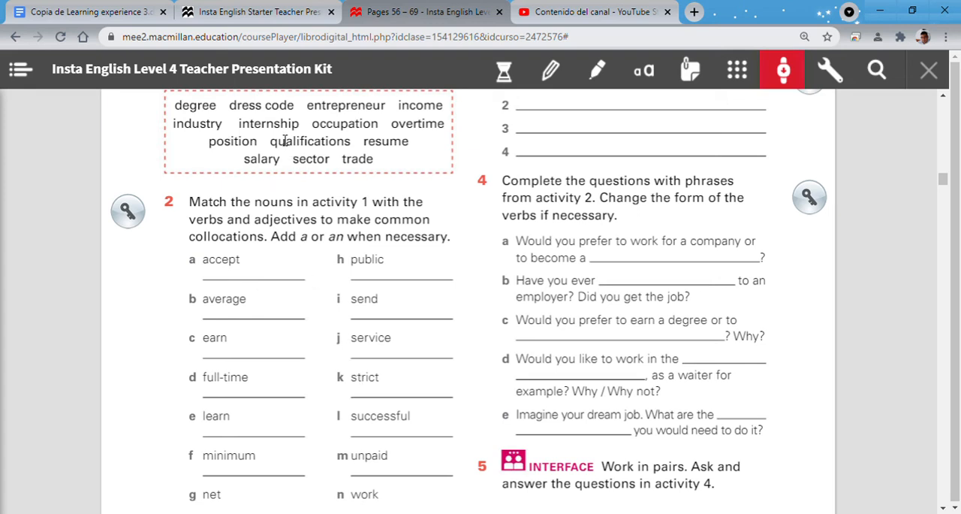
mouse_move(284, 117)
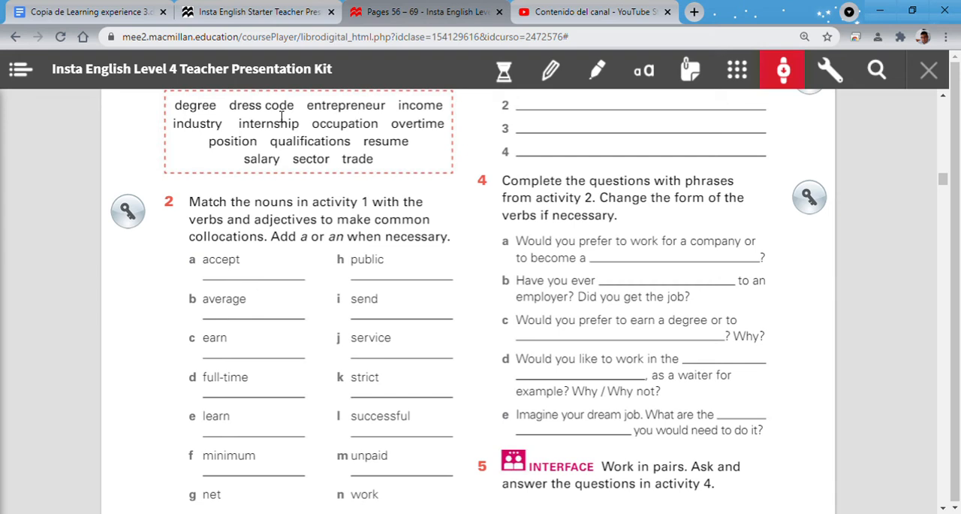
mouse_move(355, 381)
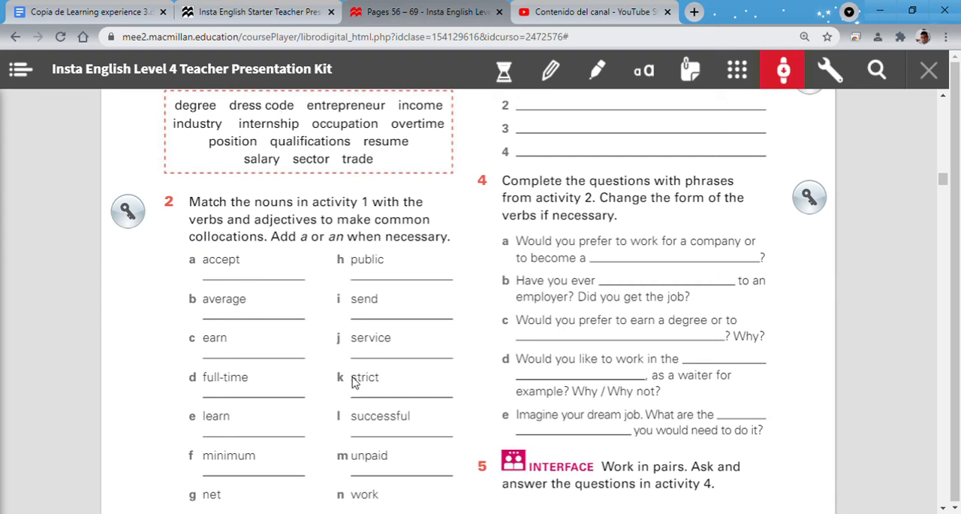
mouse_move(377, 421)
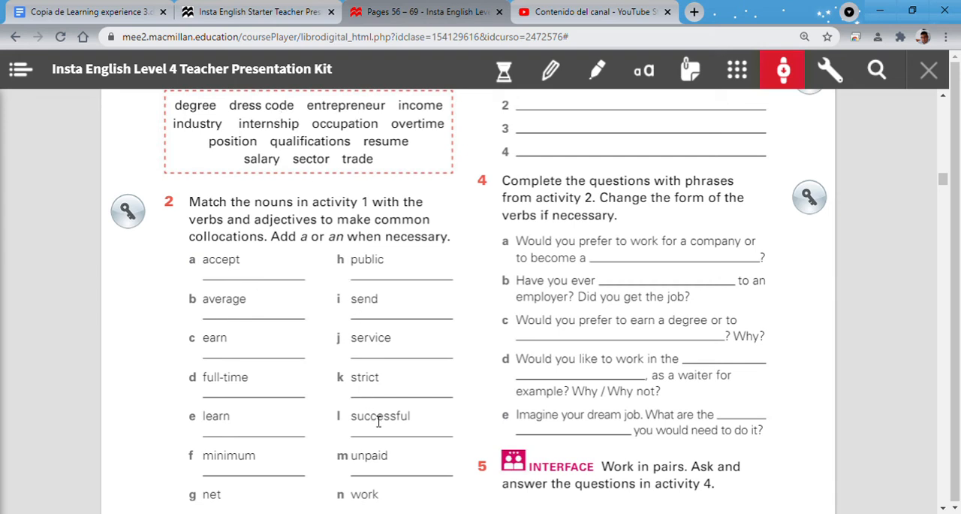
mouse_move(353, 131)
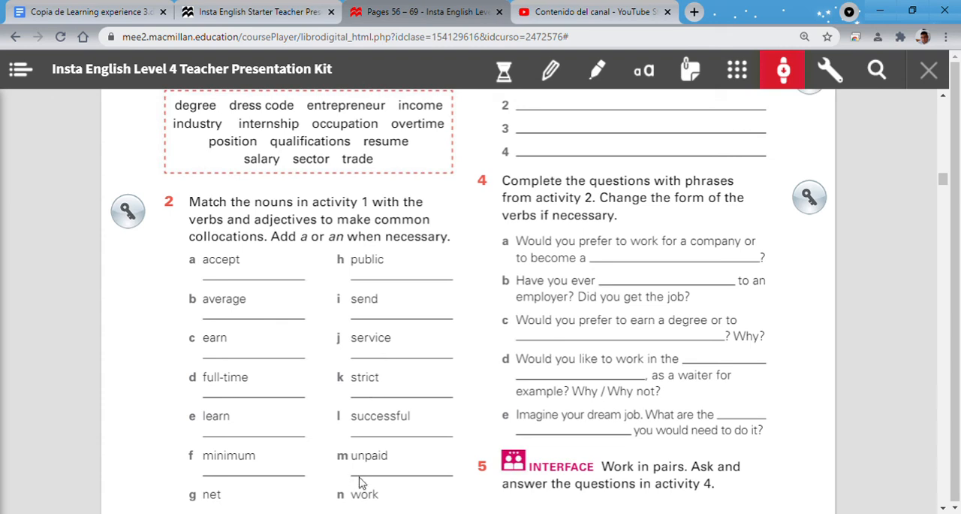
mouse_move(363, 475)
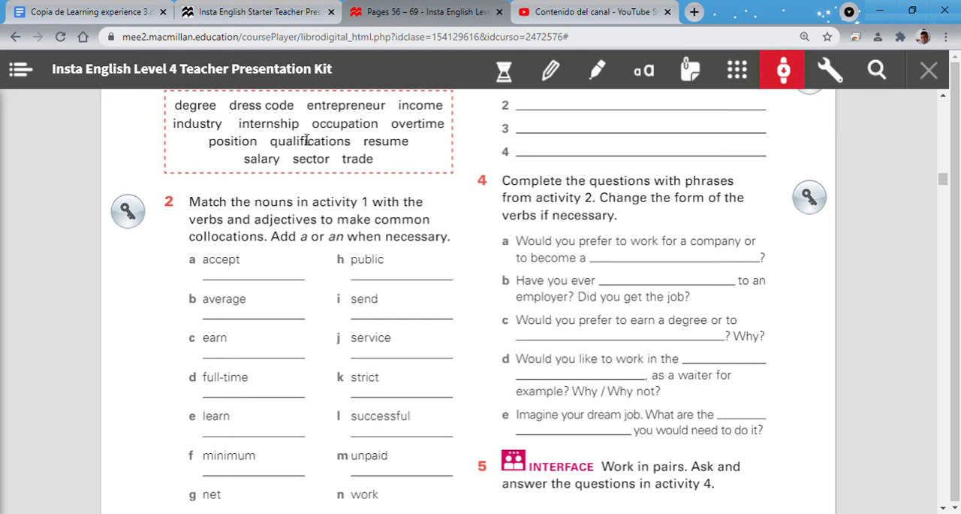
mouse_move(362, 137)
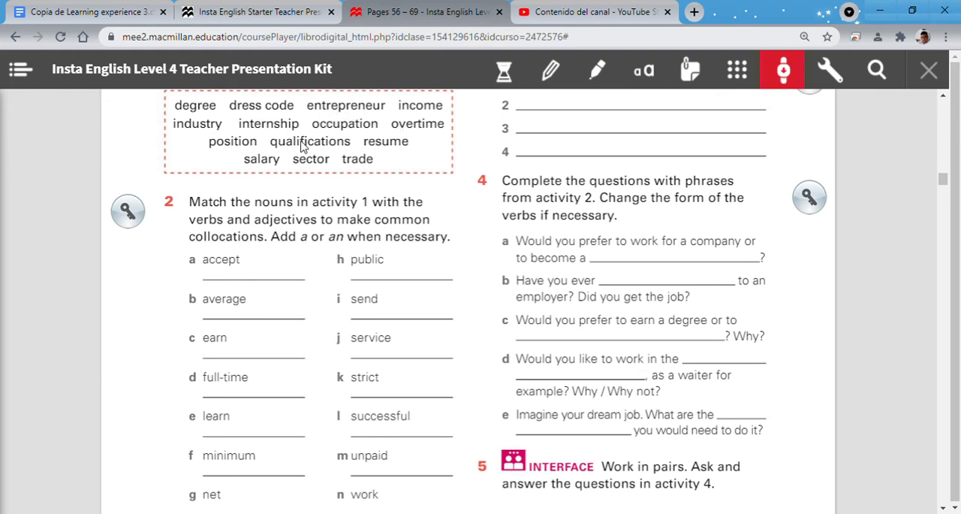
mouse_move(277, 179)
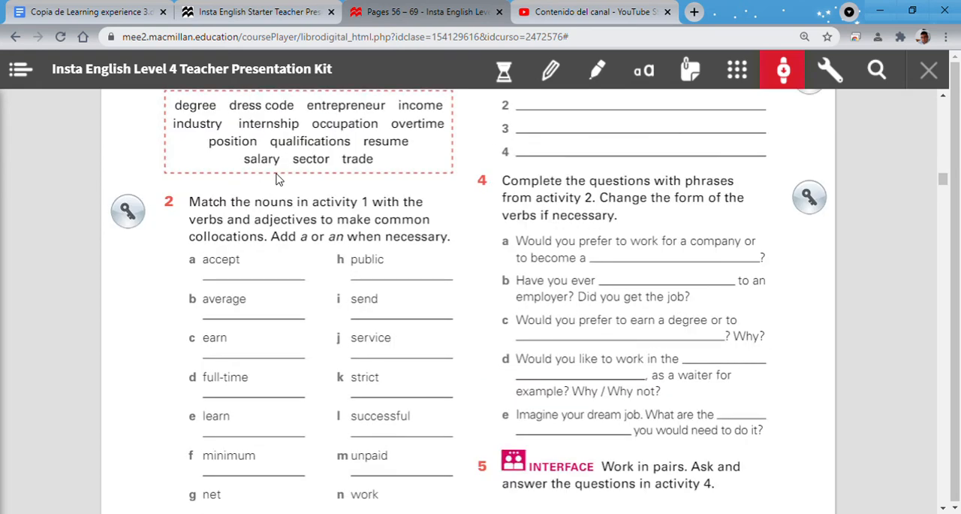
mouse_move(254, 268)
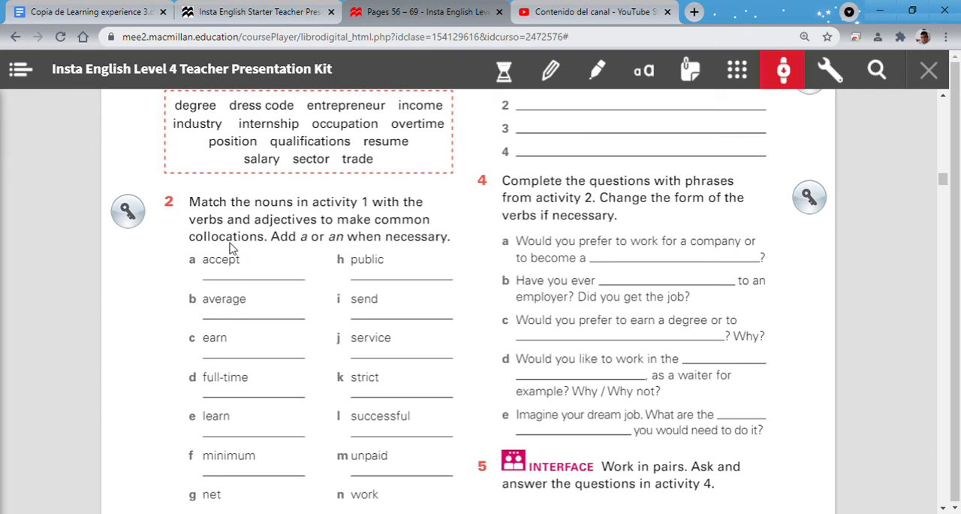
scroll("down", 3)
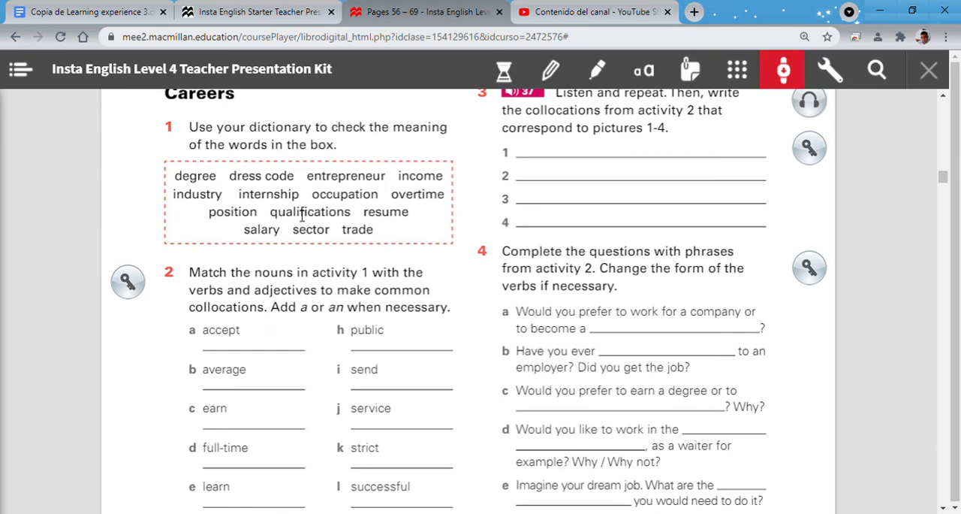
mouse_move(425, 413)
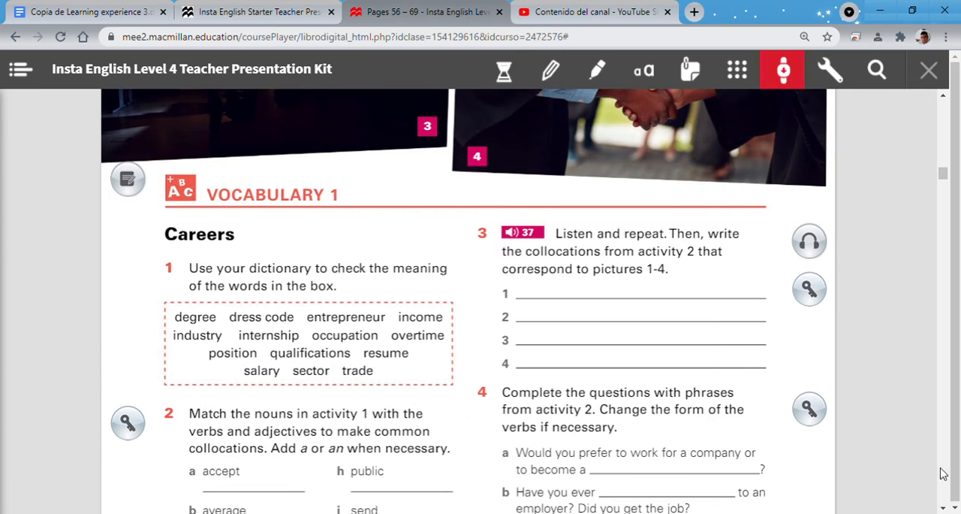
mouse_move(658, 242)
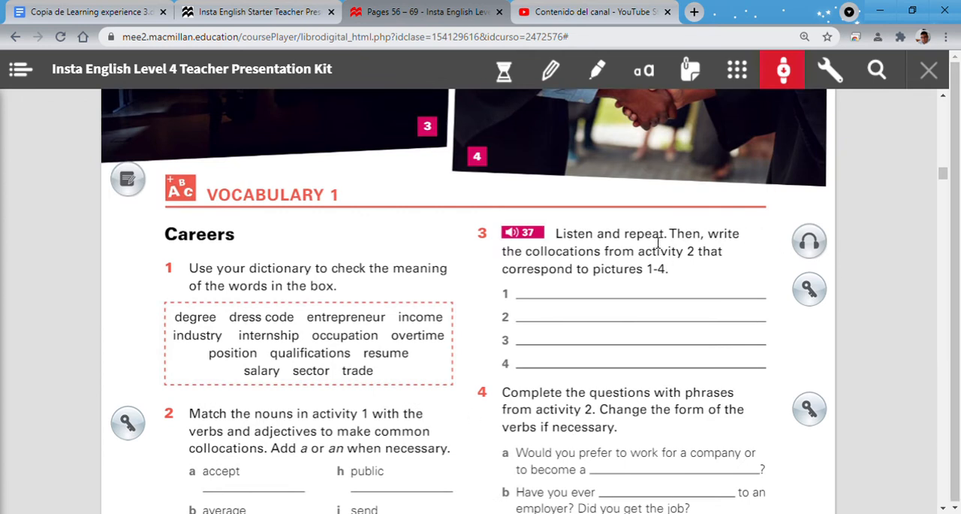
mouse_move(651, 251)
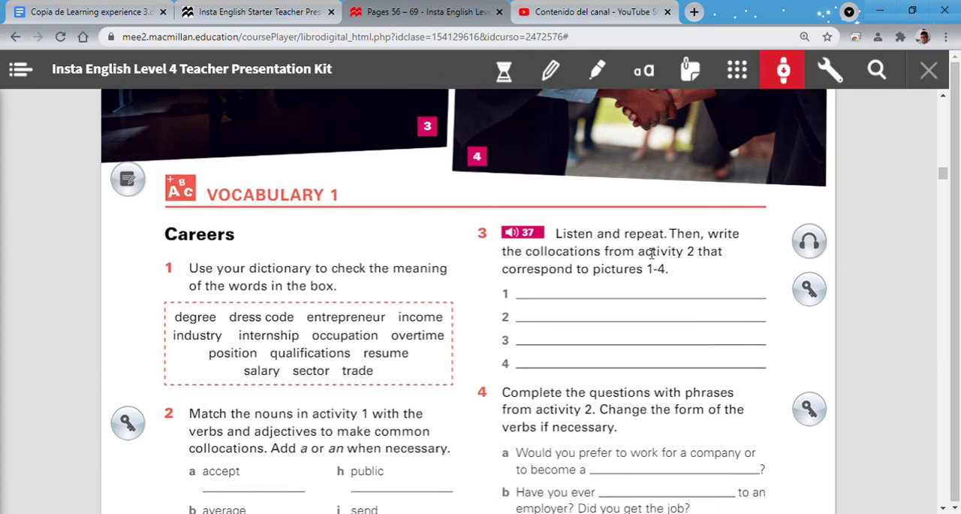
mouse_move(706, 268)
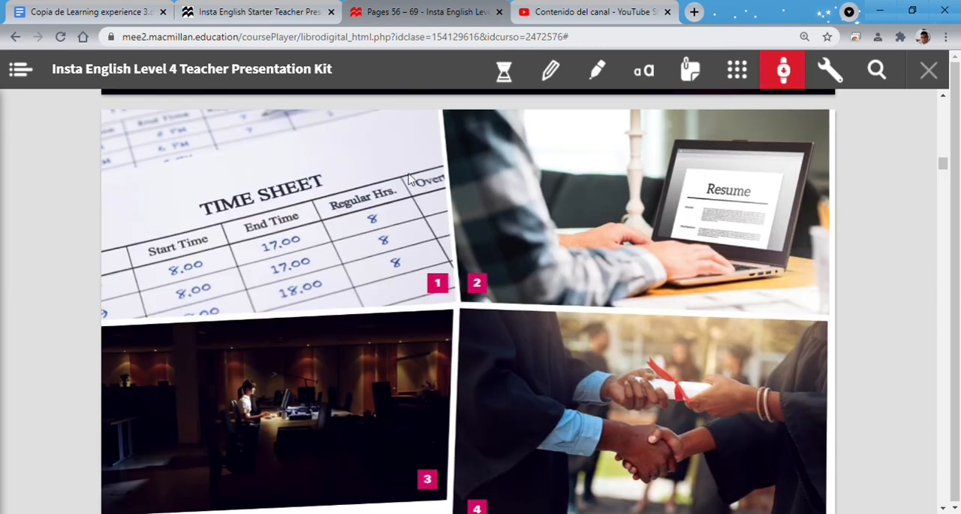
scroll("down", 3)
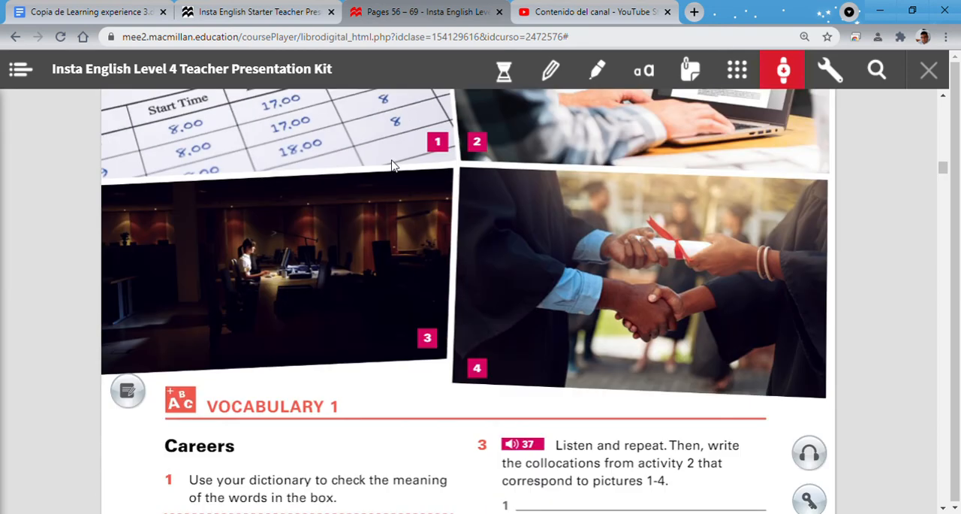
scroll("down", 3)
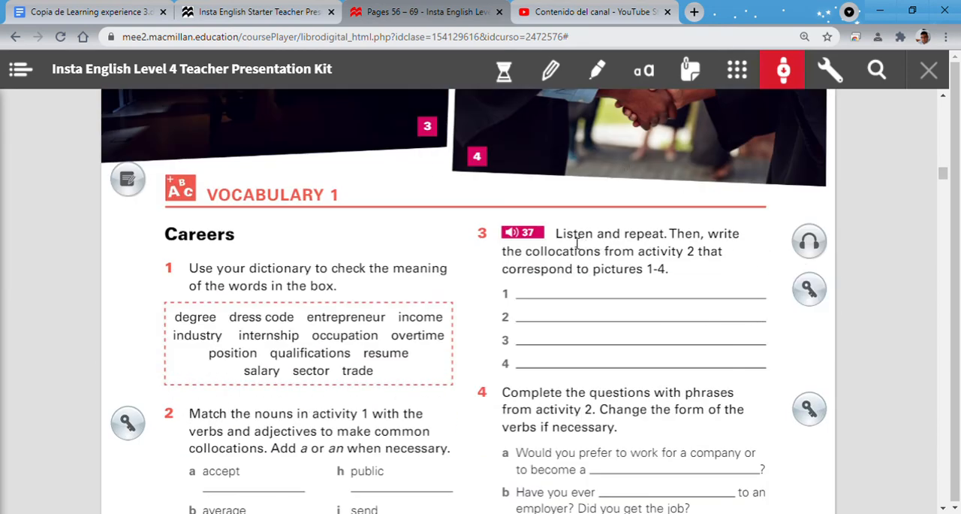
mouse_move(552, 312)
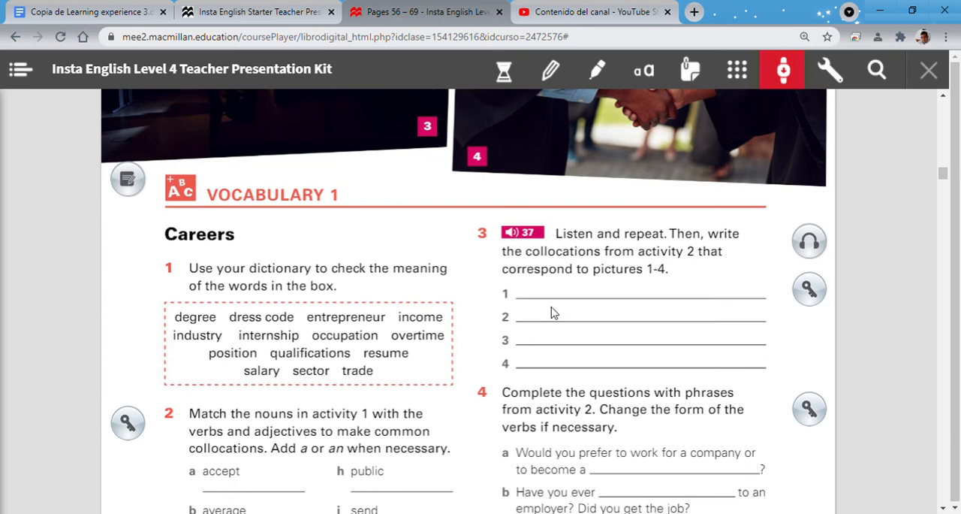
mouse_move(669, 308)
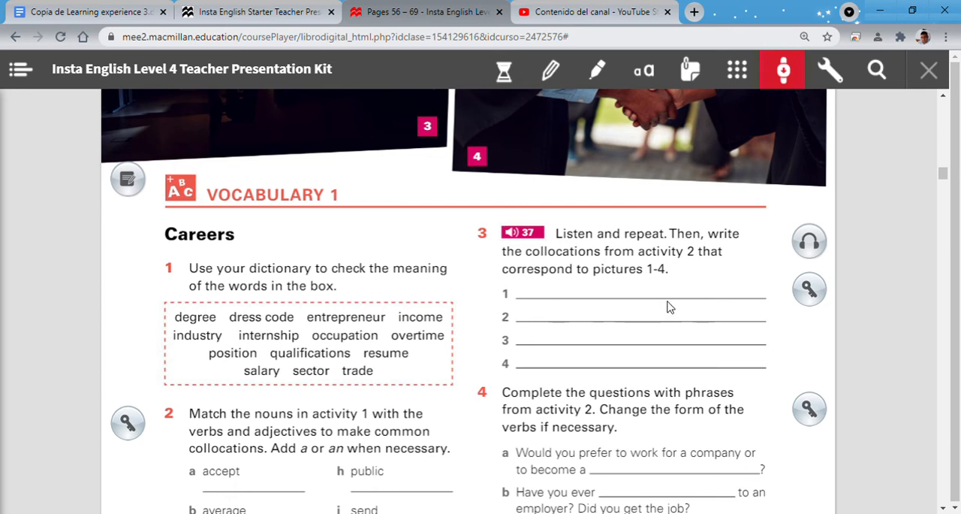
mouse_move(809, 241)
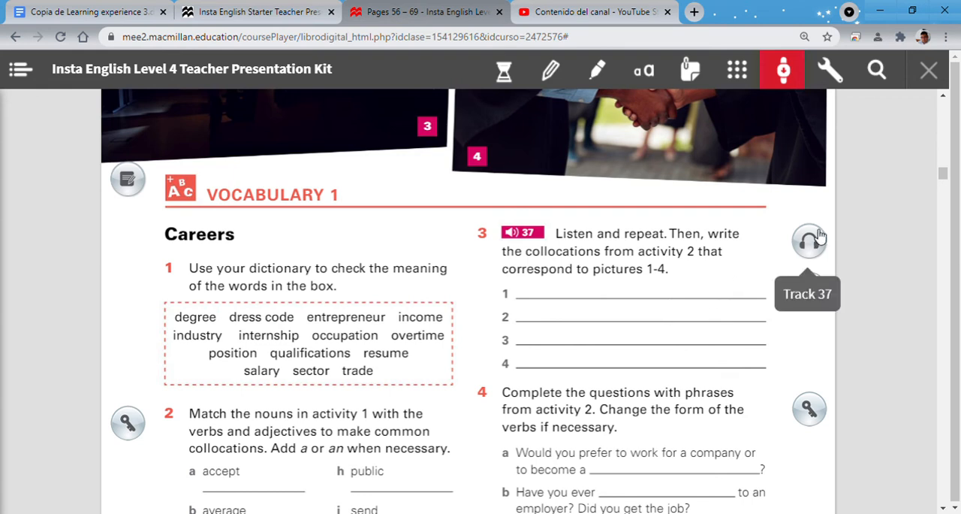
Play activity 3's Track 37 audio and scroll down while it plays.
left_click(808, 240)
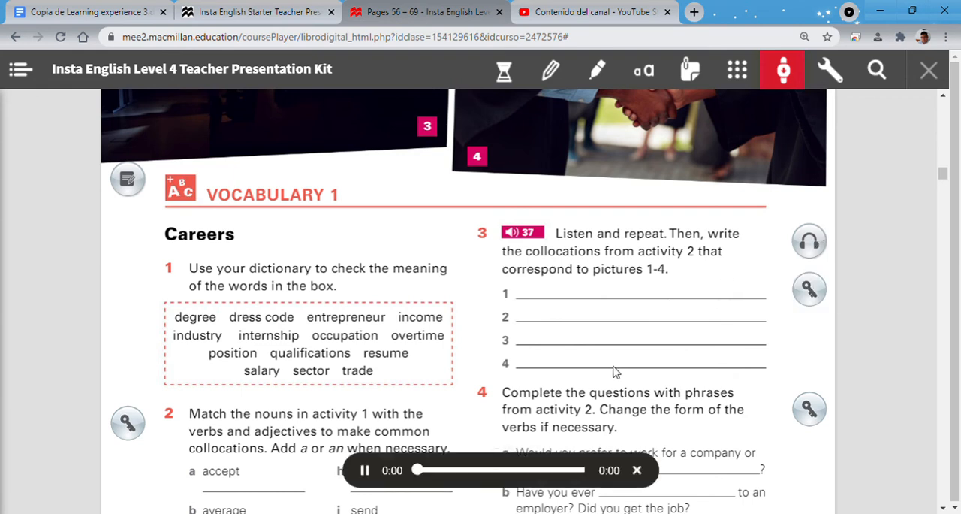
mouse_move(598, 378)
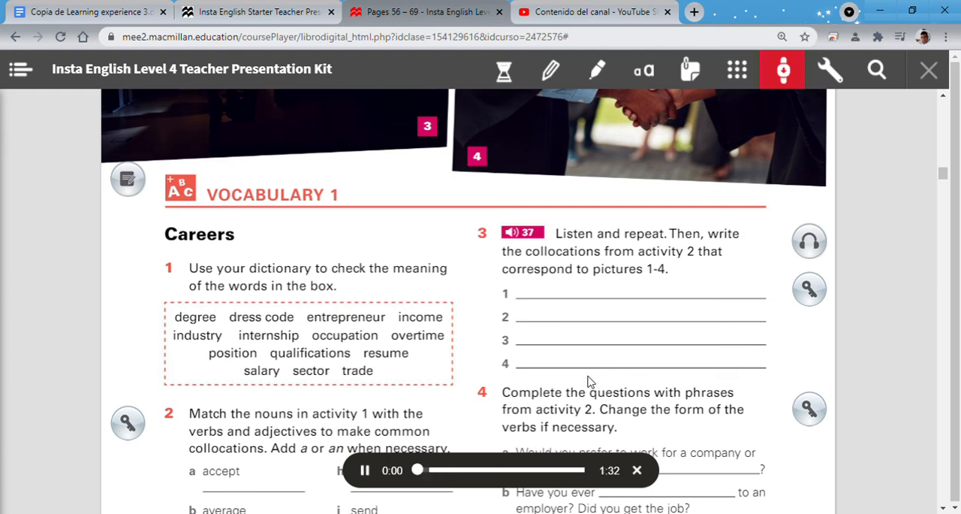
left_click(365, 469)
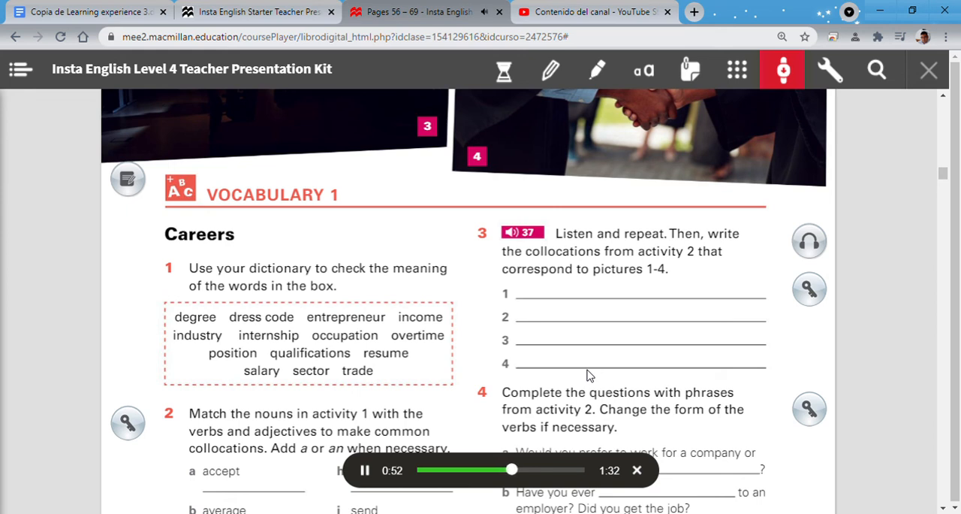
mouse_move(529, 364)
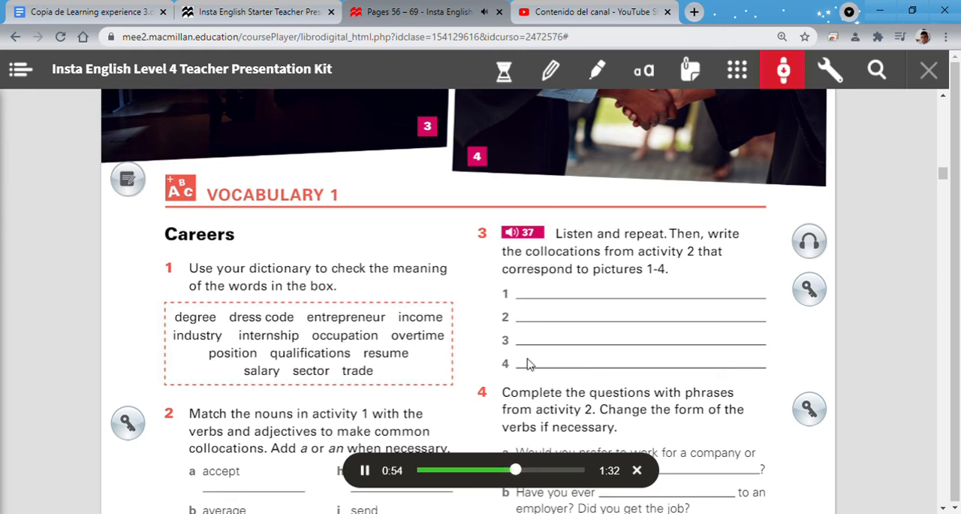
scroll("down", 3)
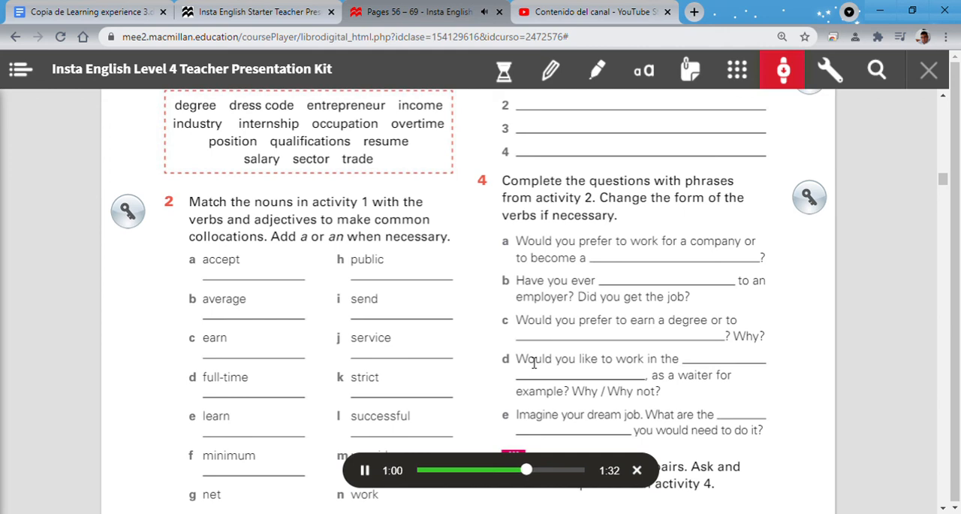
mouse_move(533, 353)
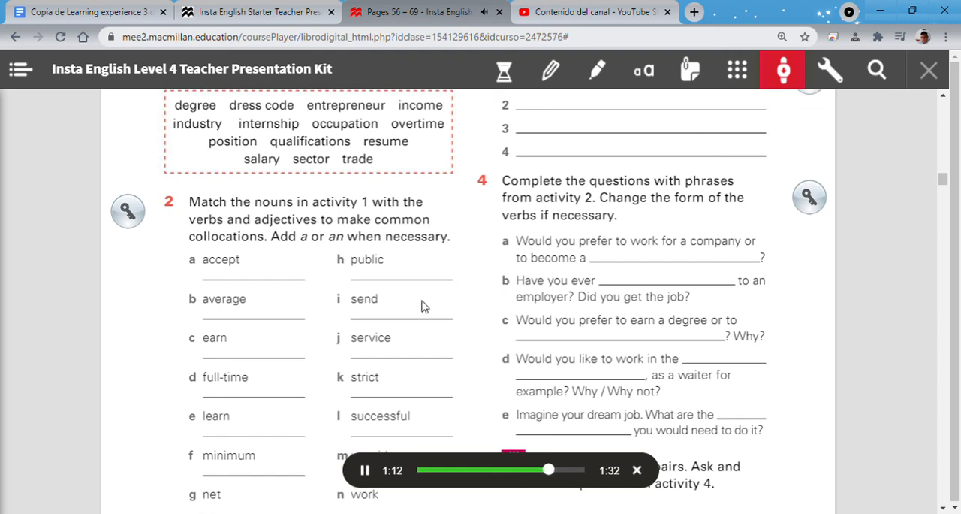
scroll("down", 3)
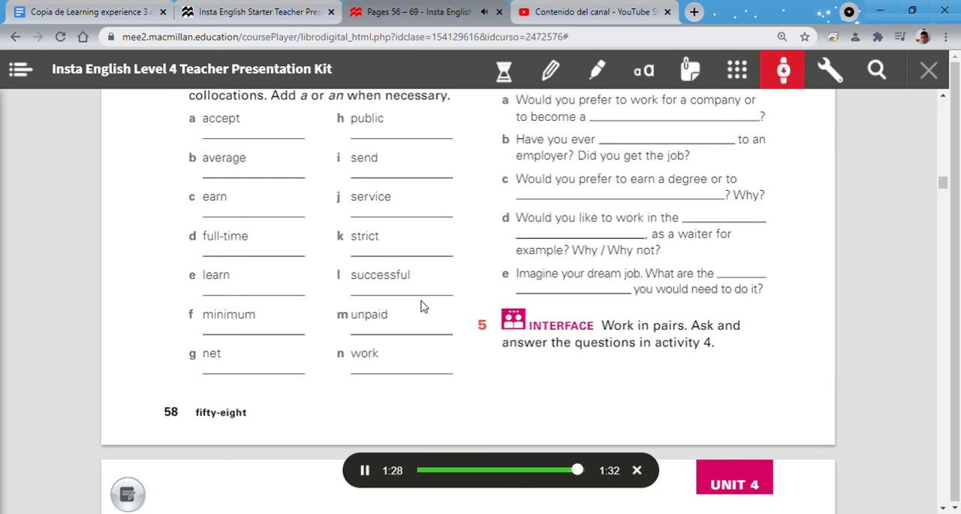
mouse_move(585, 353)
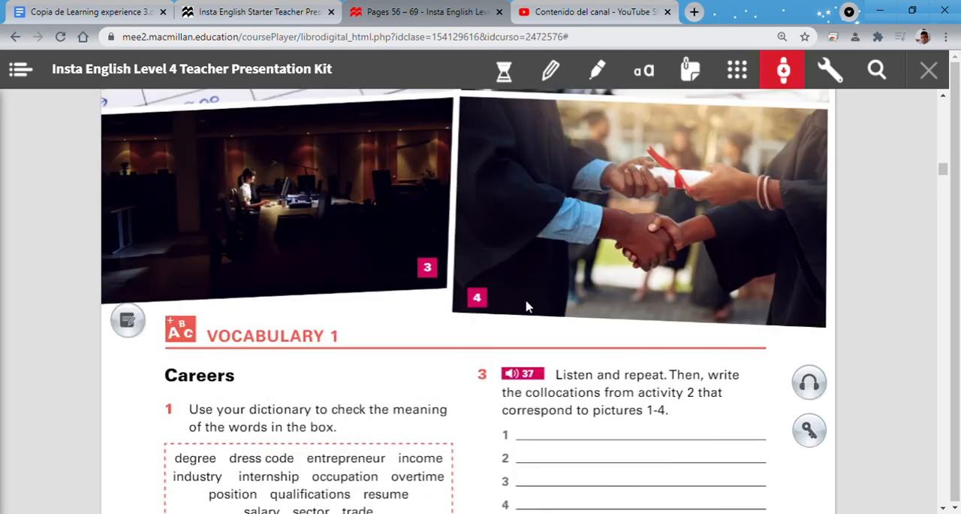
Scroll through activities 4 and 5 to the bottom of page 58.
scroll("down", 3)
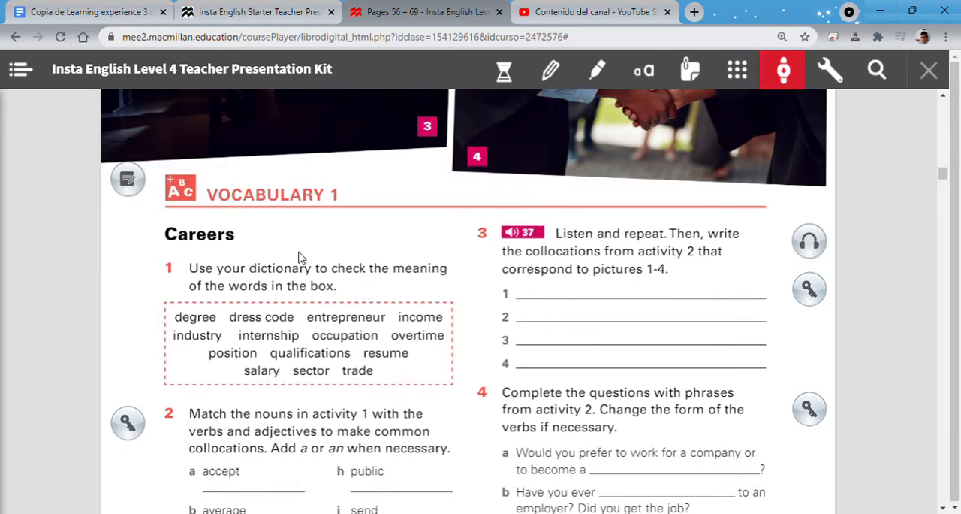
scroll("down", 3)
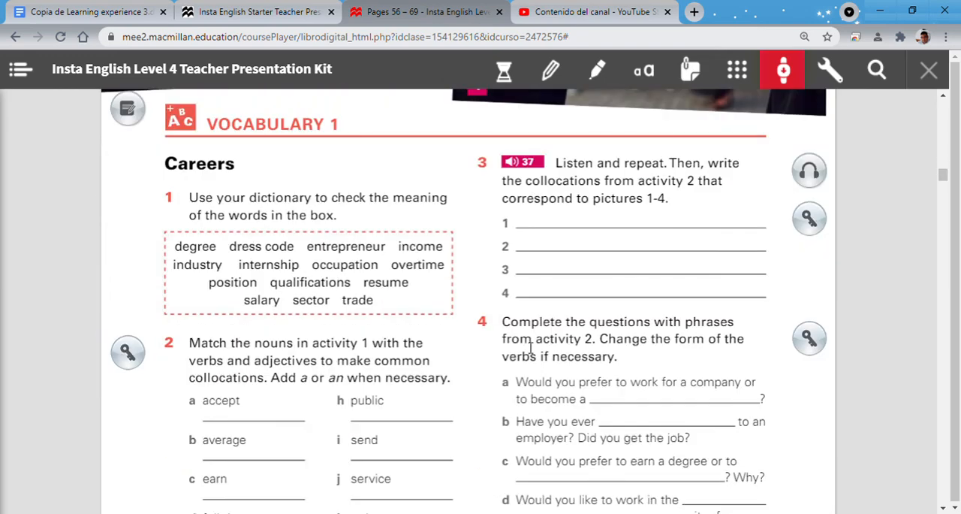
mouse_move(564, 361)
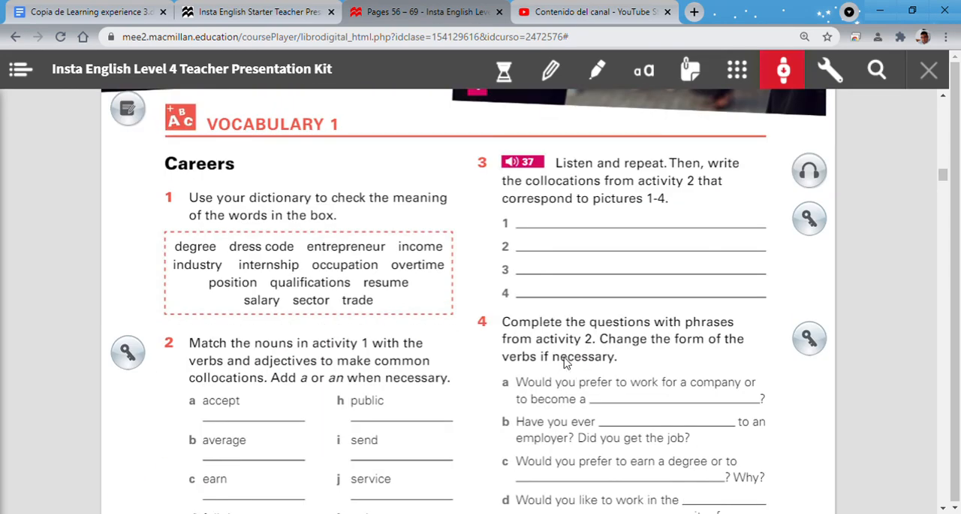
mouse_move(582, 304)
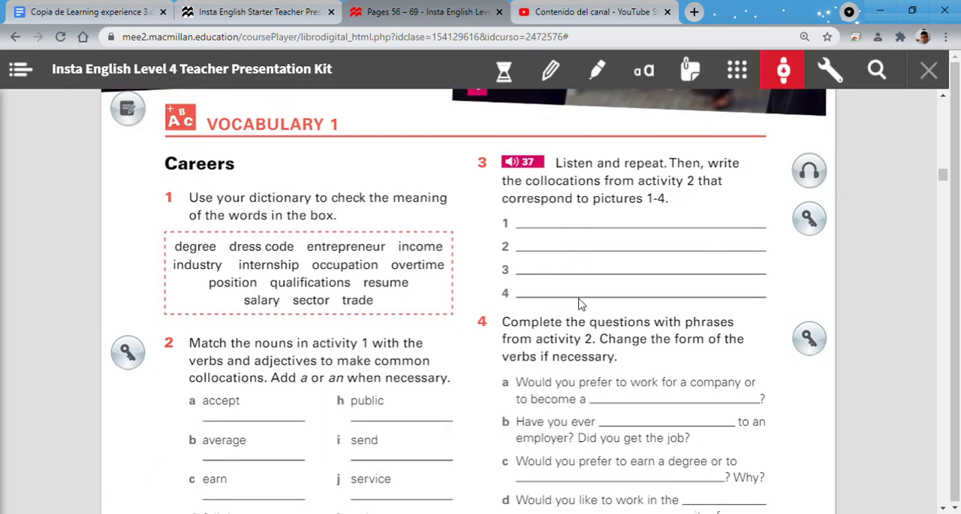
scroll("down", 3)
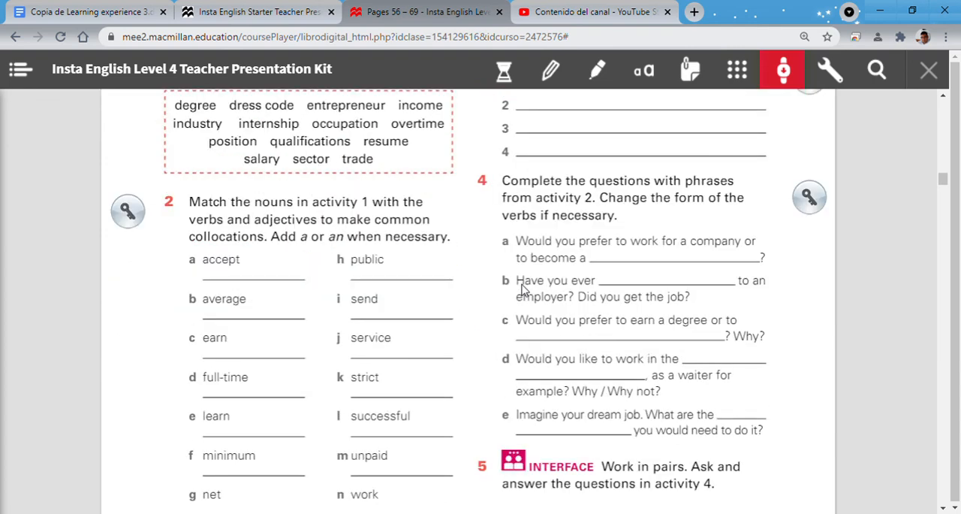
mouse_move(536, 250)
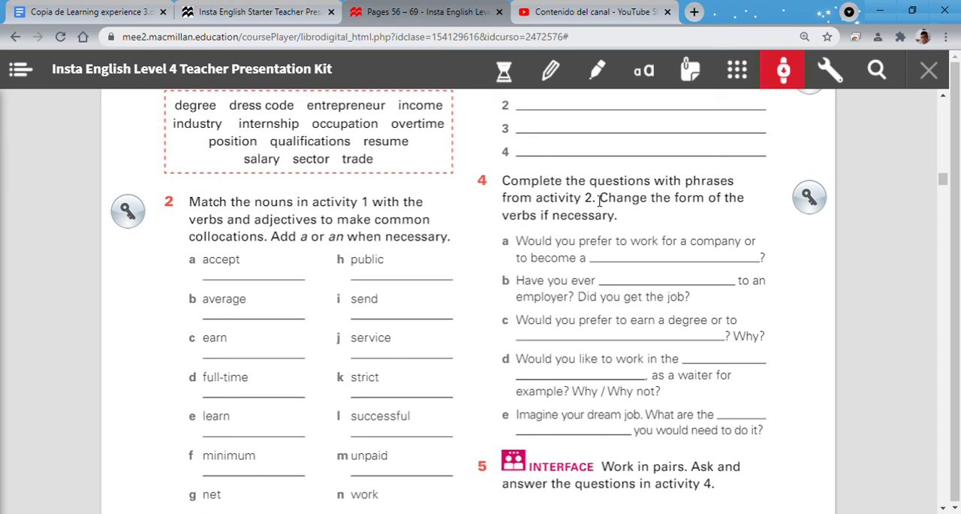
mouse_move(618, 212)
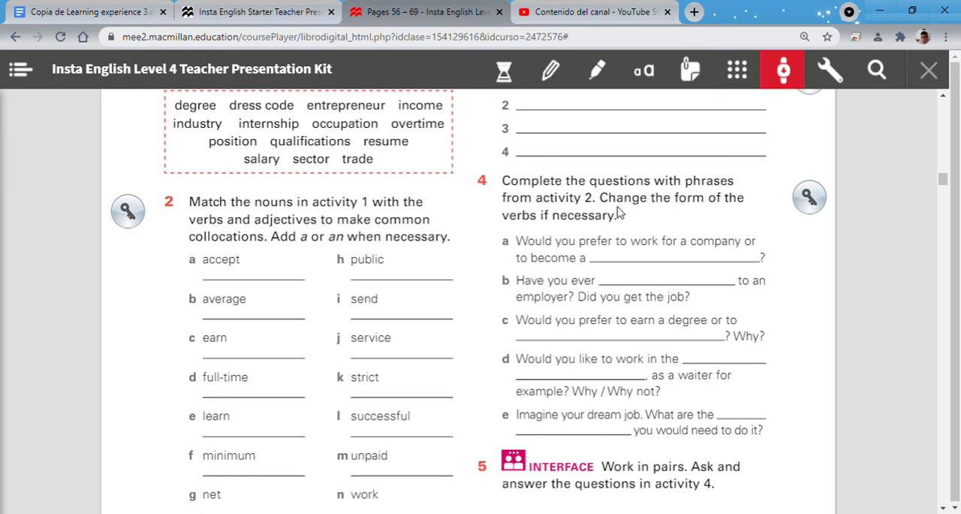
mouse_move(337, 379)
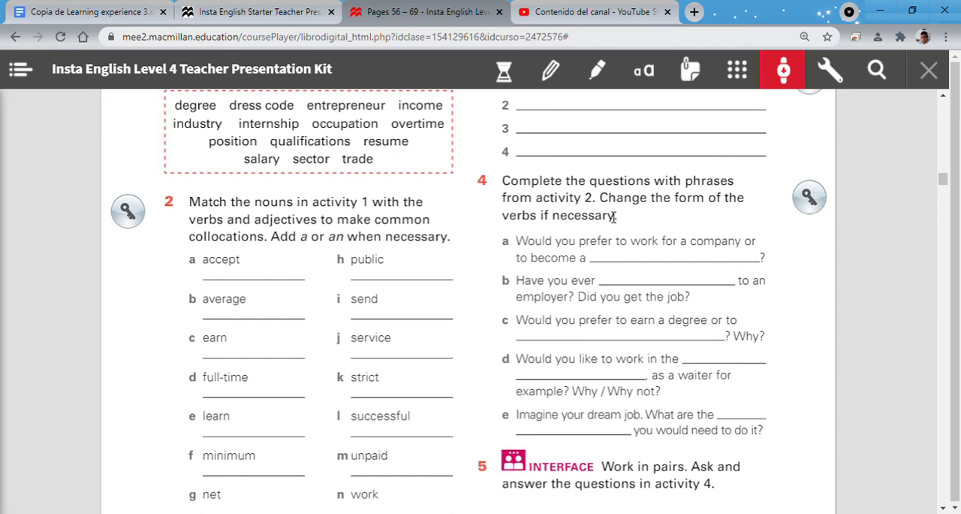
mouse_move(719, 225)
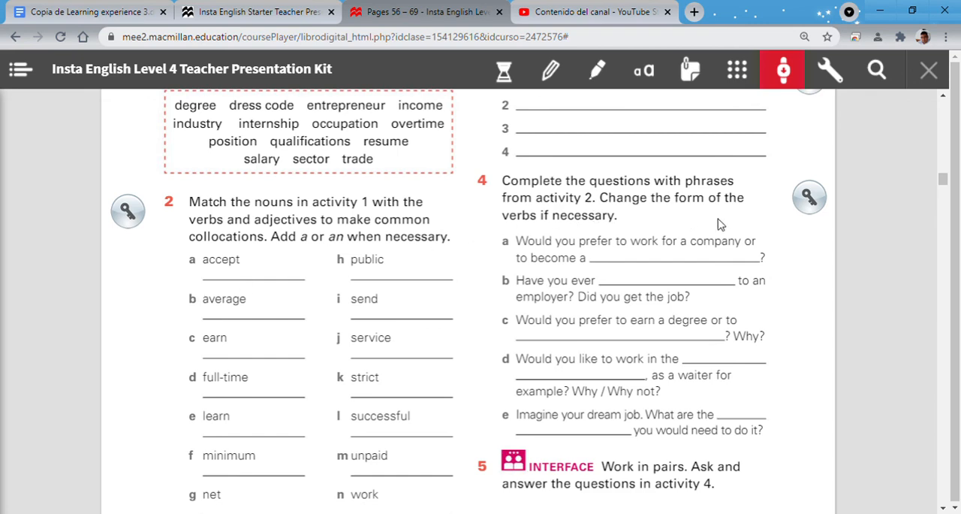
scroll("down", 3)
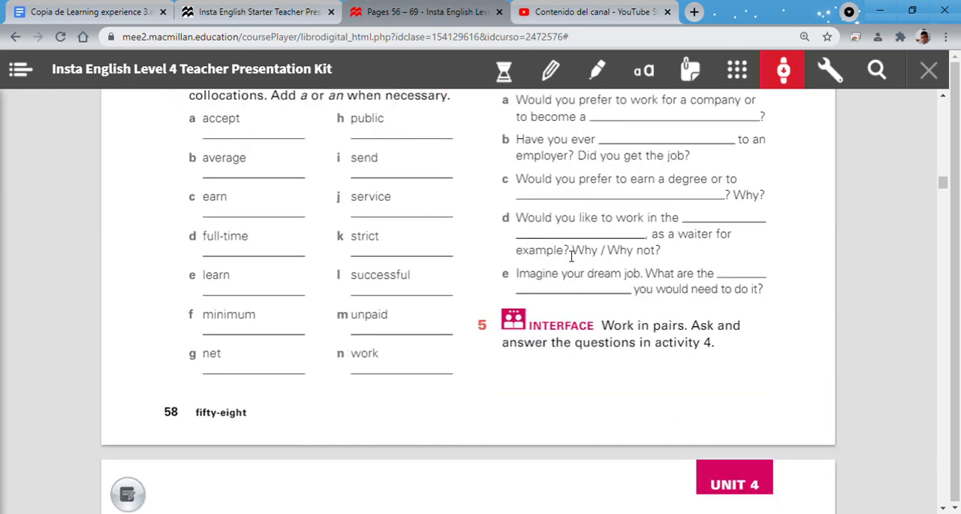
mouse_move(619, 192)
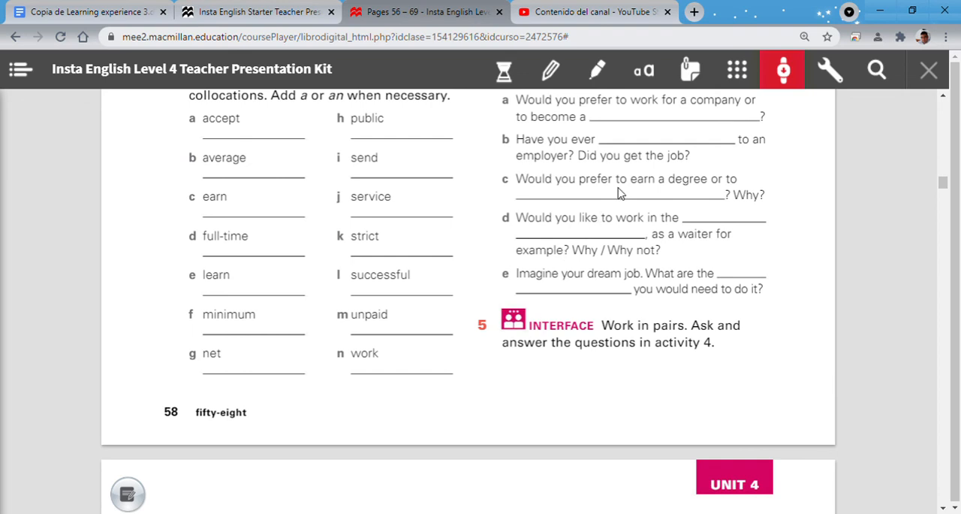
mouse_move(898, 104)
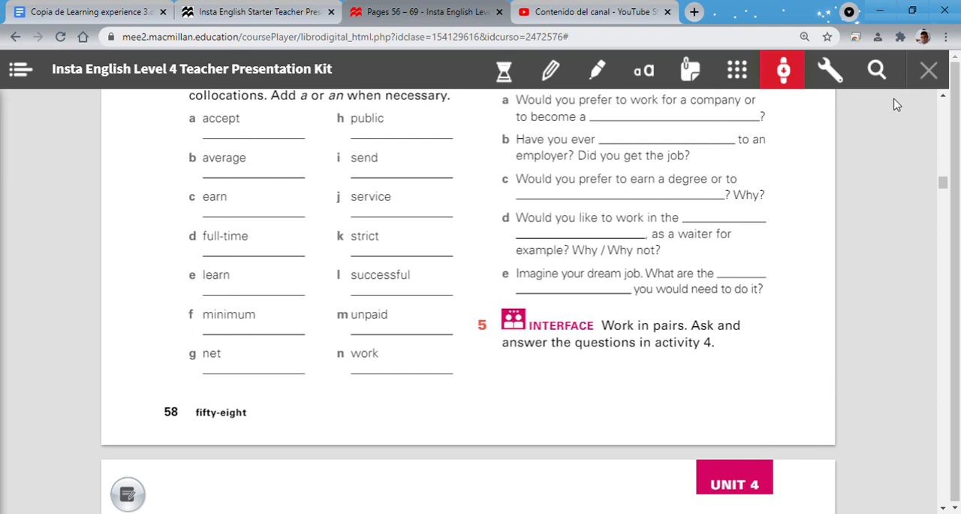